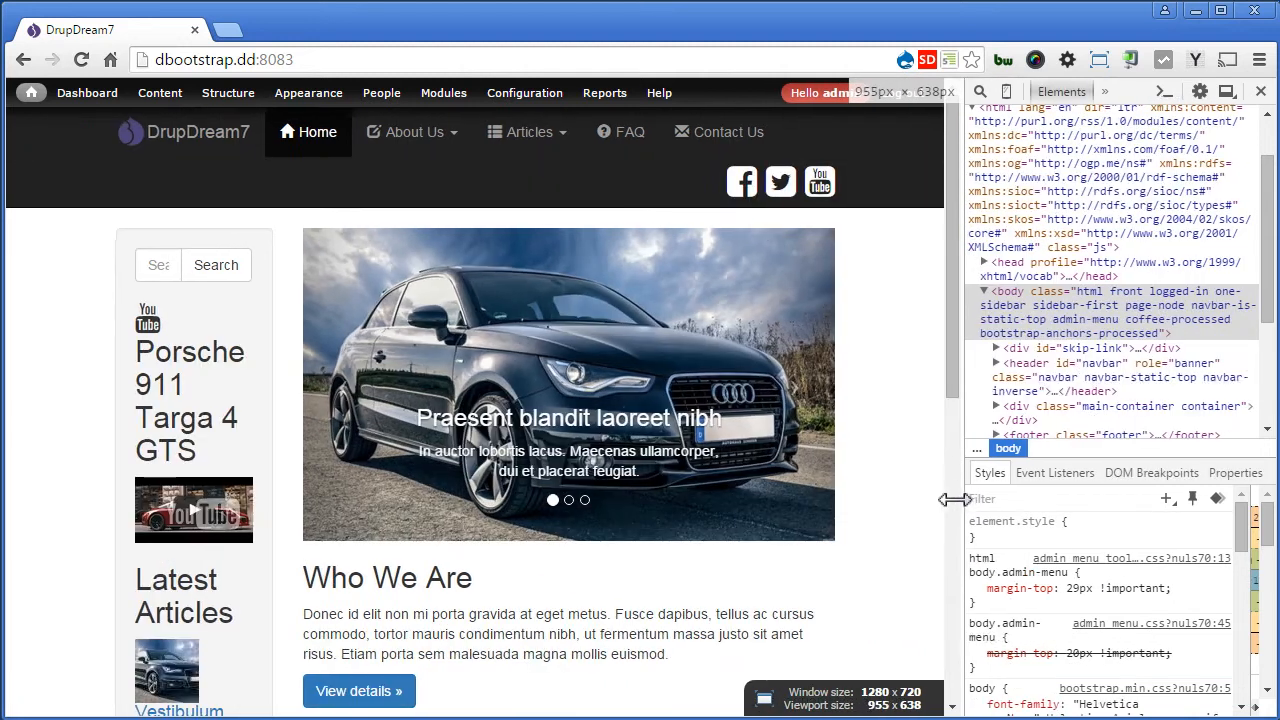
Drag the DevTools divider left until the page viewport reads about 833 × 638.
left_click_drag(940, 500, 810, 504)
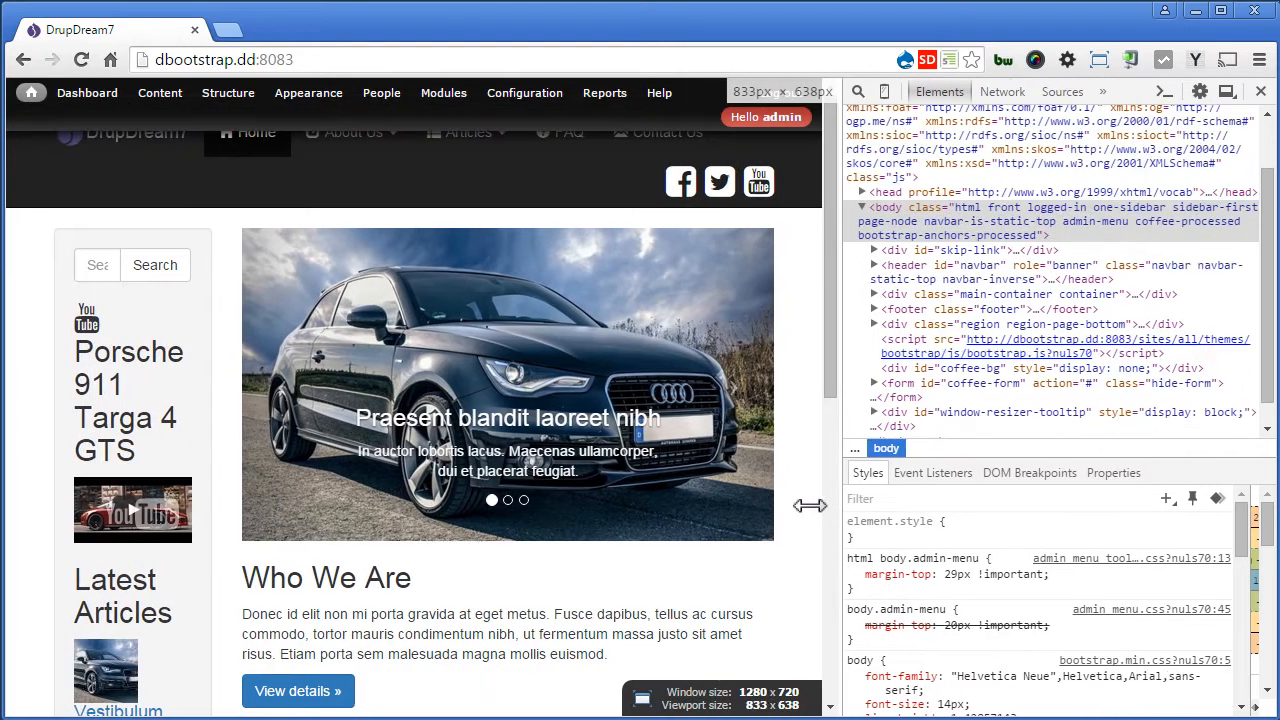
left_click_drag(810, 504, 784, 510)
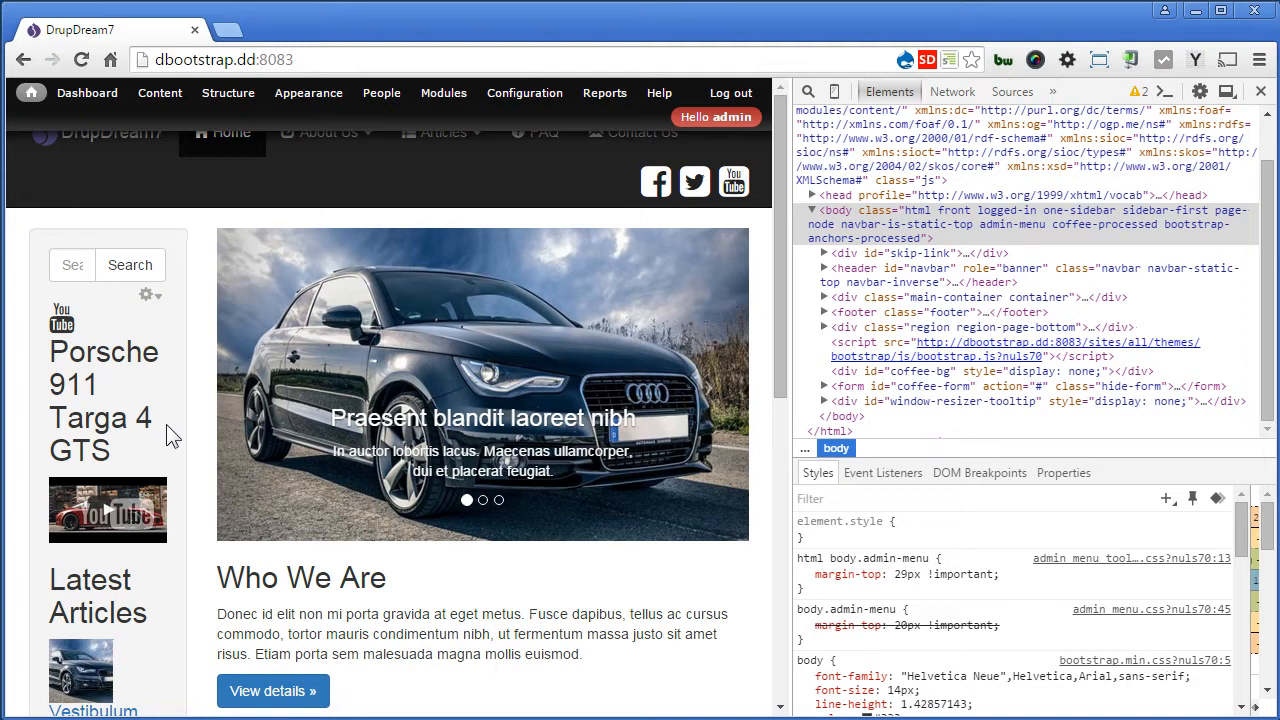
Inspect the left sidebar element to reveal its col-sm-4 aside markup.
right_click(400, 400)
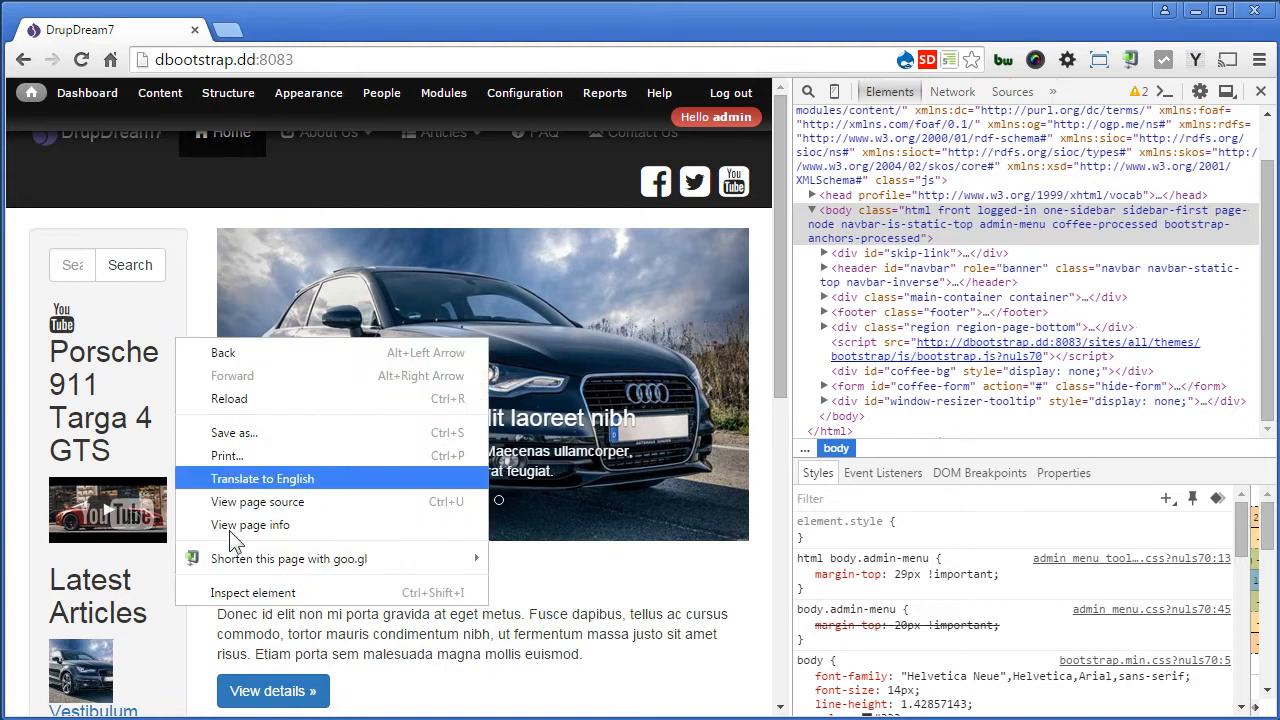
left_click(252, 592)
type("col-sm-4")
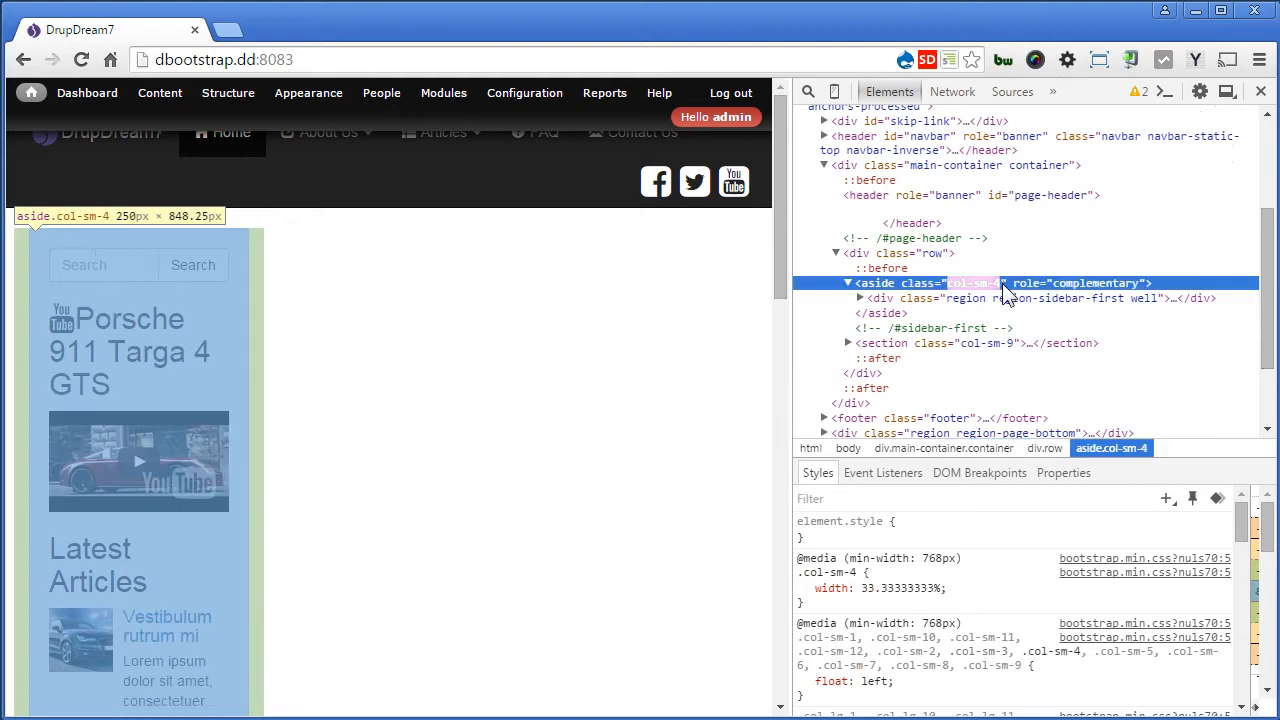
mouse_move(980, 328)
type("8")
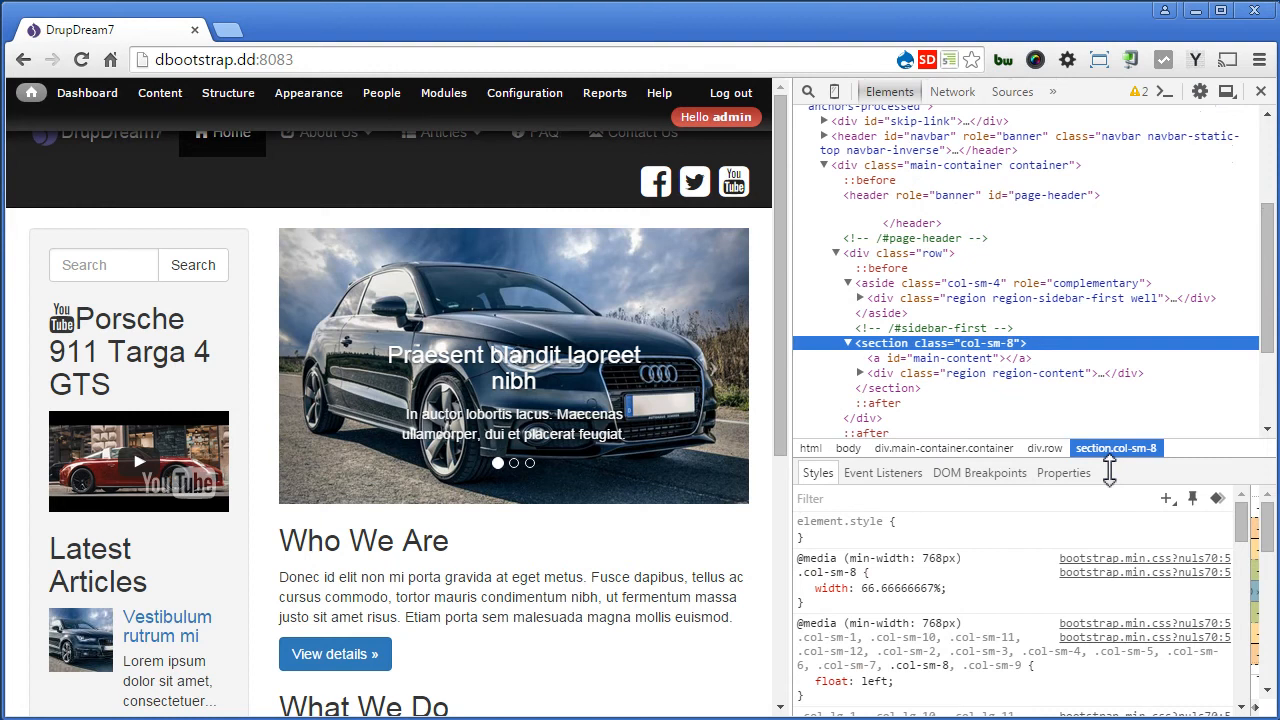
mouse_move(988, 284)
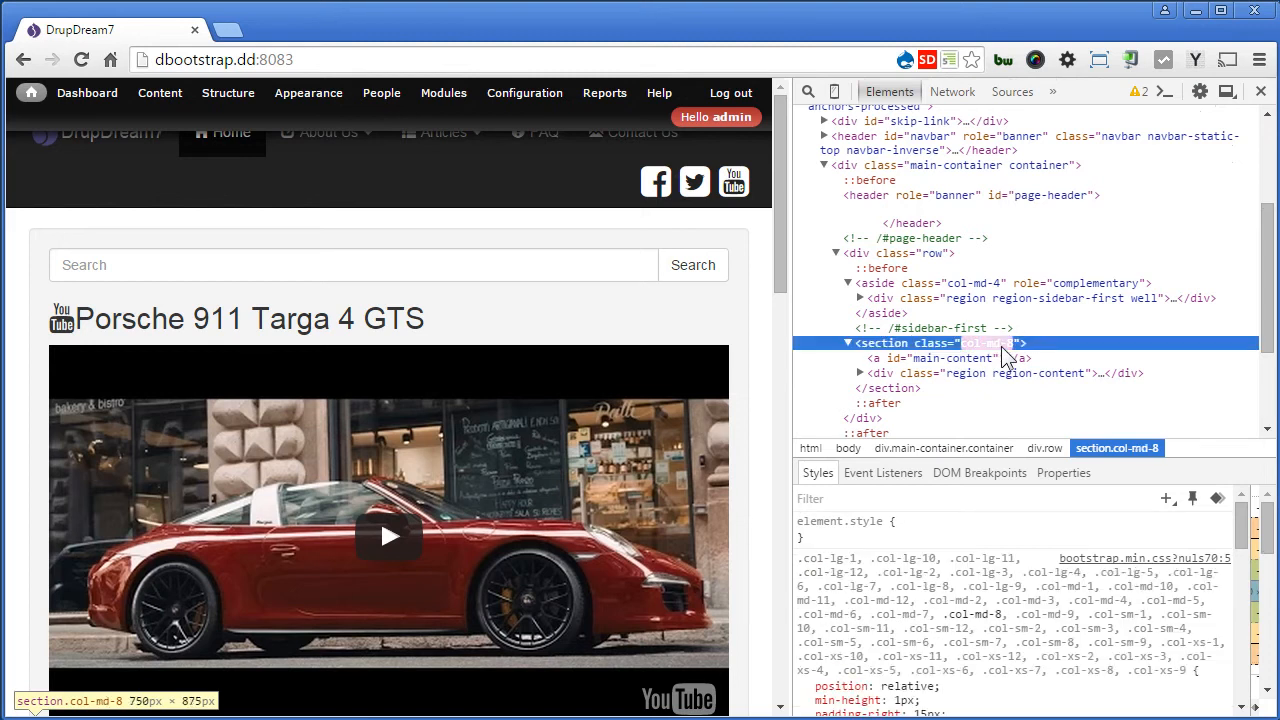
mouse_move(790, 220)
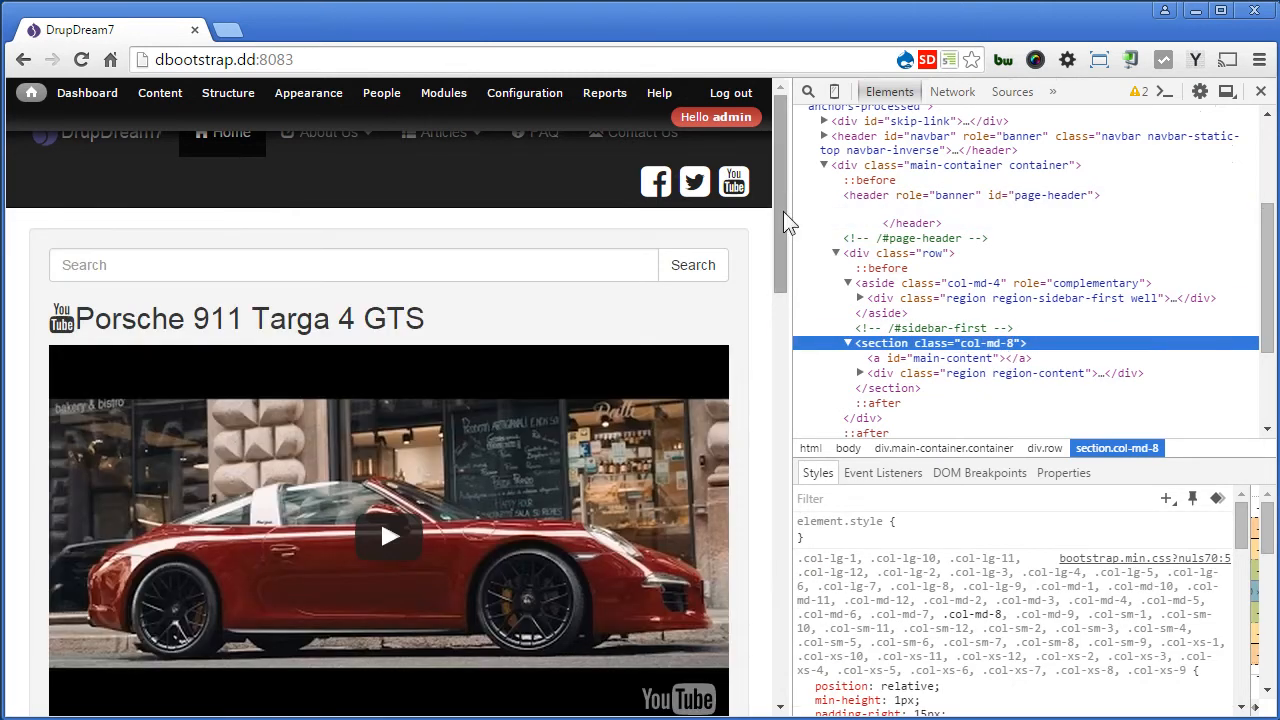
Scroll the narrowed page to check the sidebar and content now stack in one column.
scroll("down", 3)
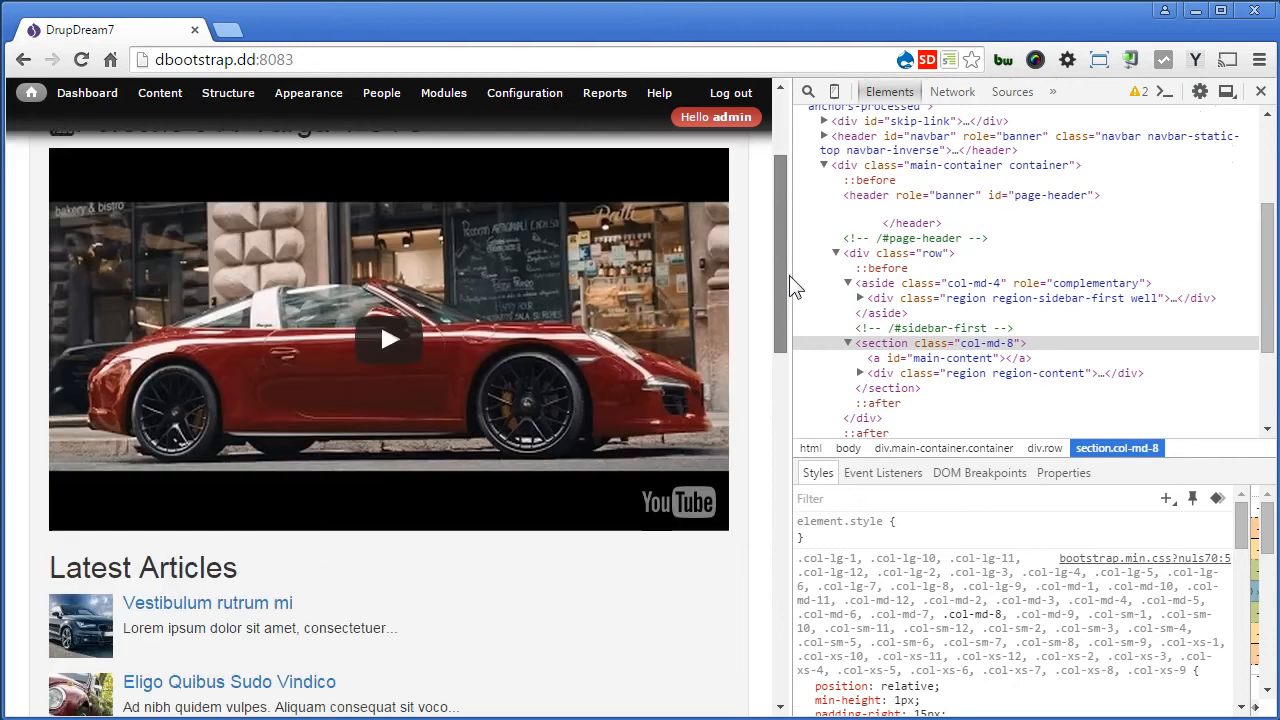
scroll("down", 3)
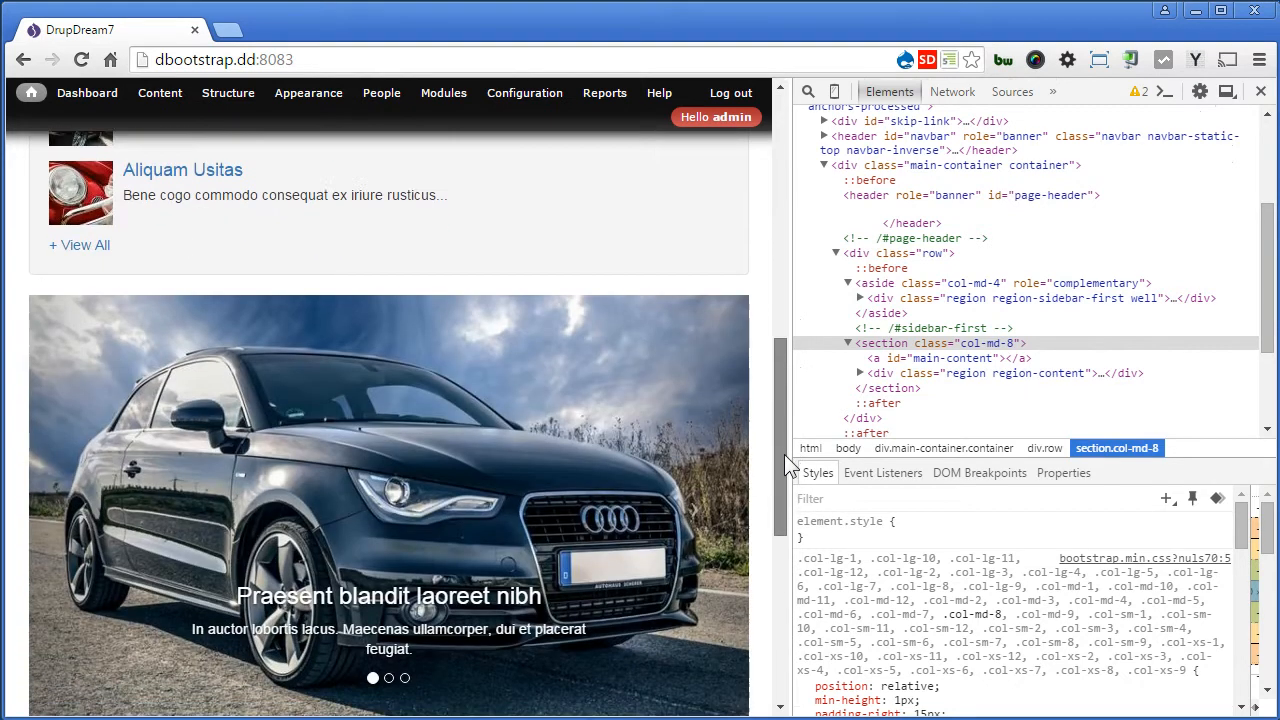
scroll("down", 3)
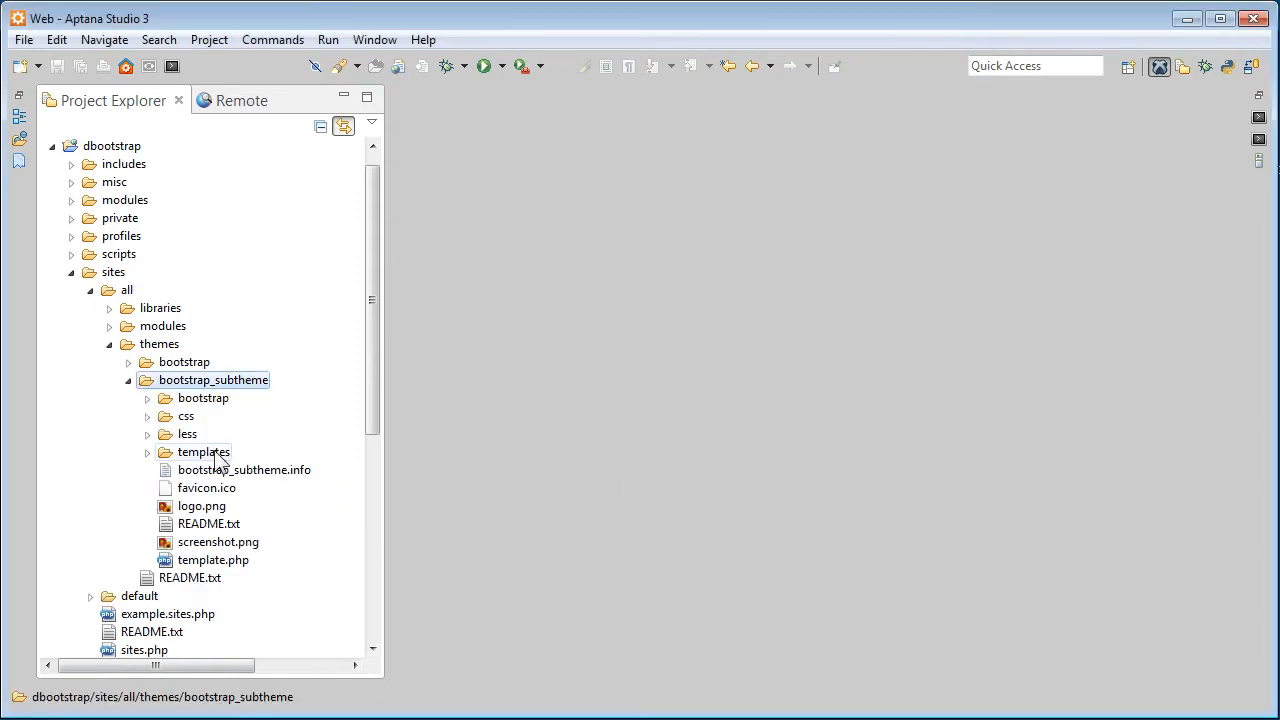
Open page.tpl.php from the subtheme's templates folder and scroll to the row div markup.
left_click(148, 452)
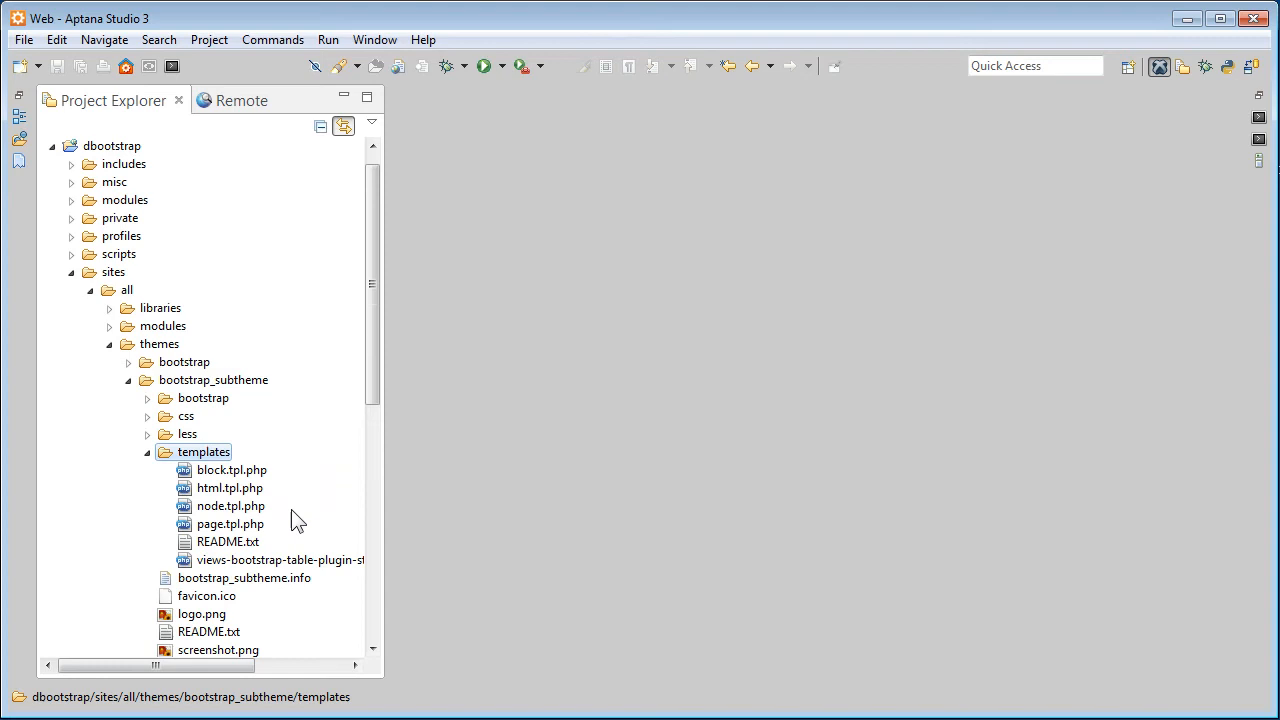
left_click(230, 524)
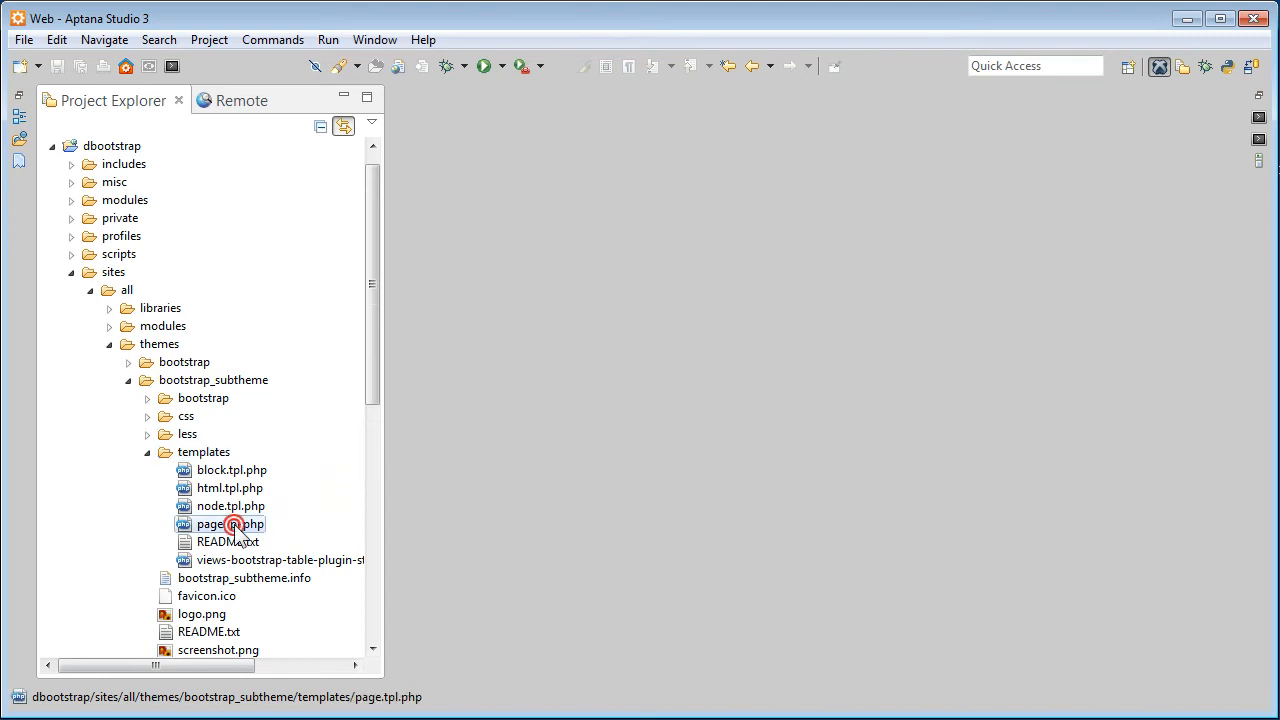
double_click(226, 524)
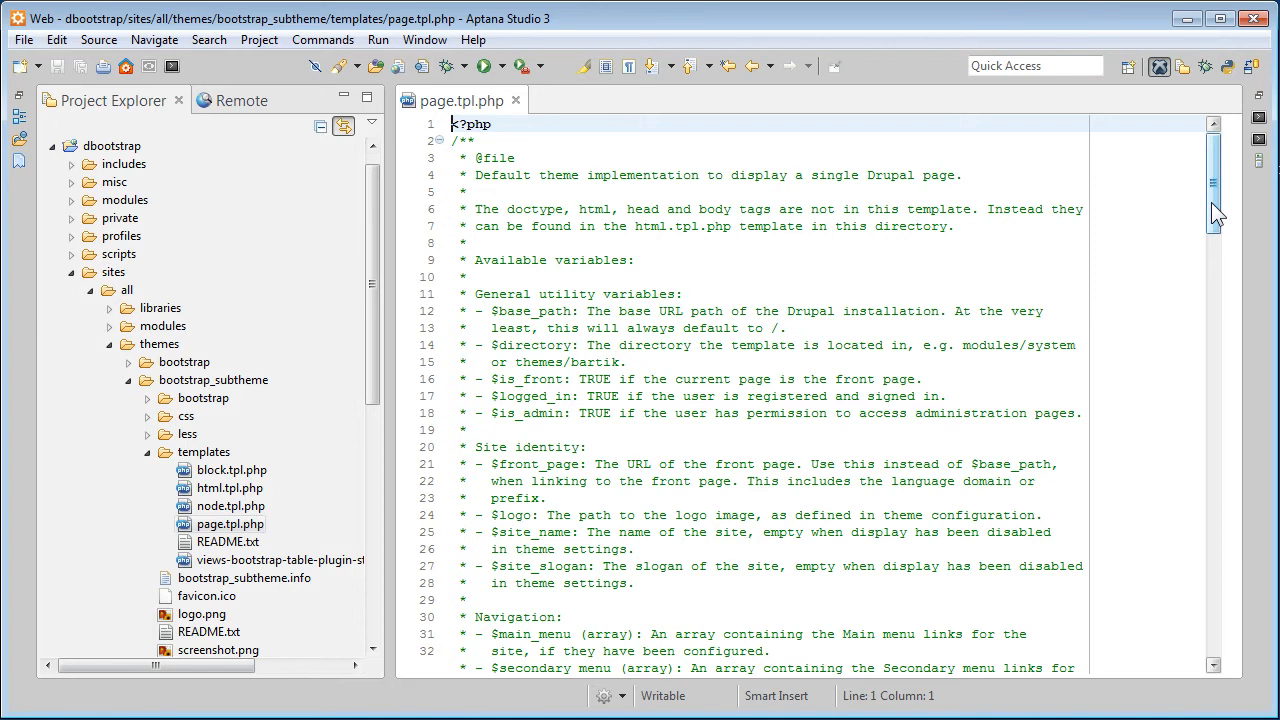
scroll("down", 3)
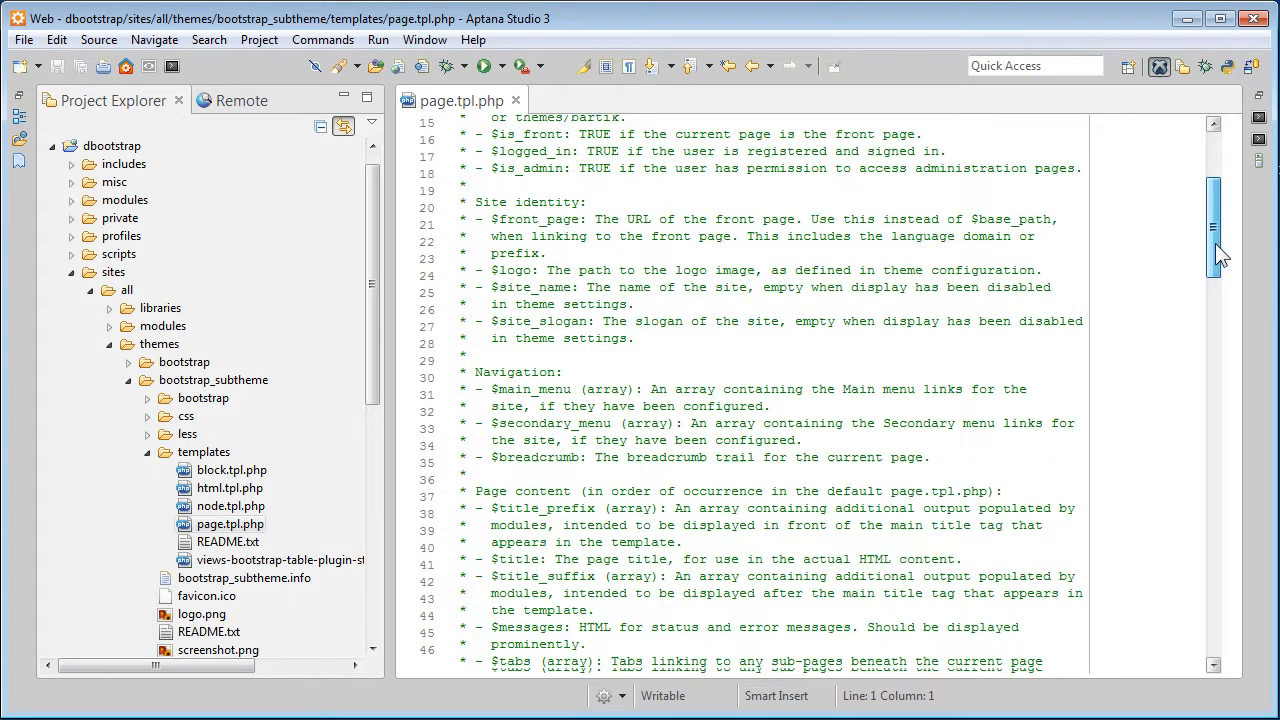
scroll("down", 3)
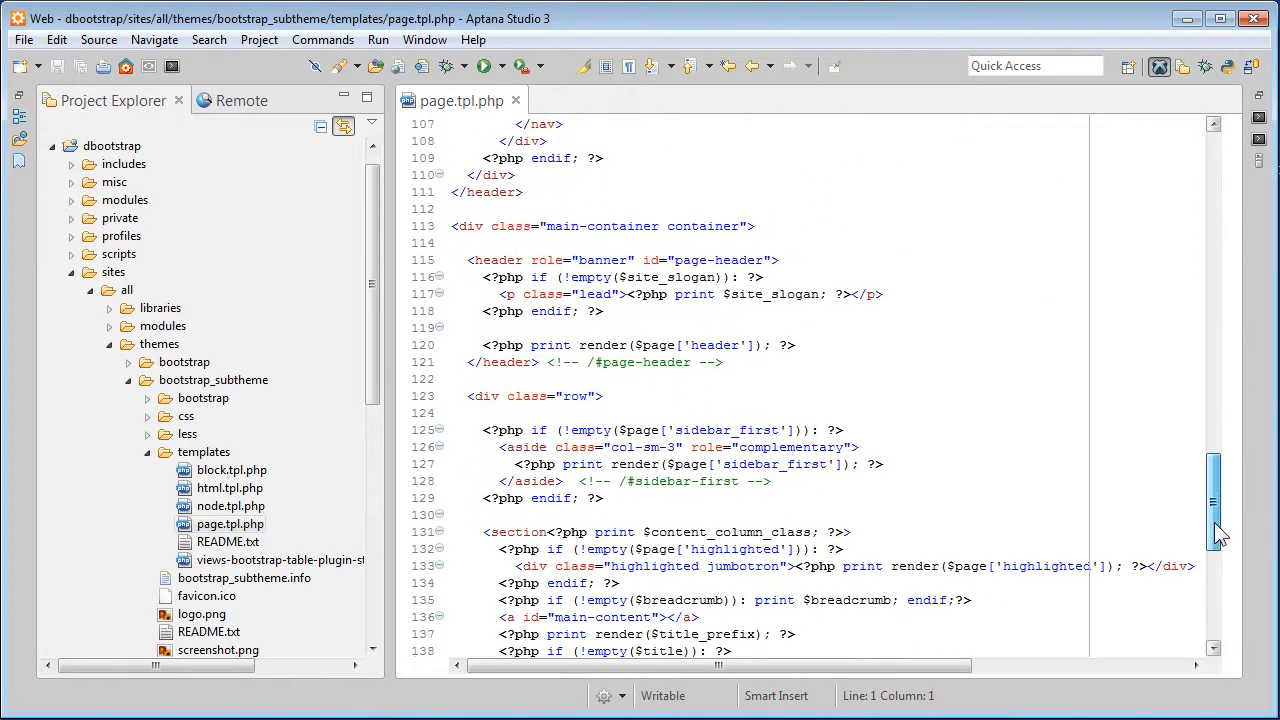
scroll("down", 3)
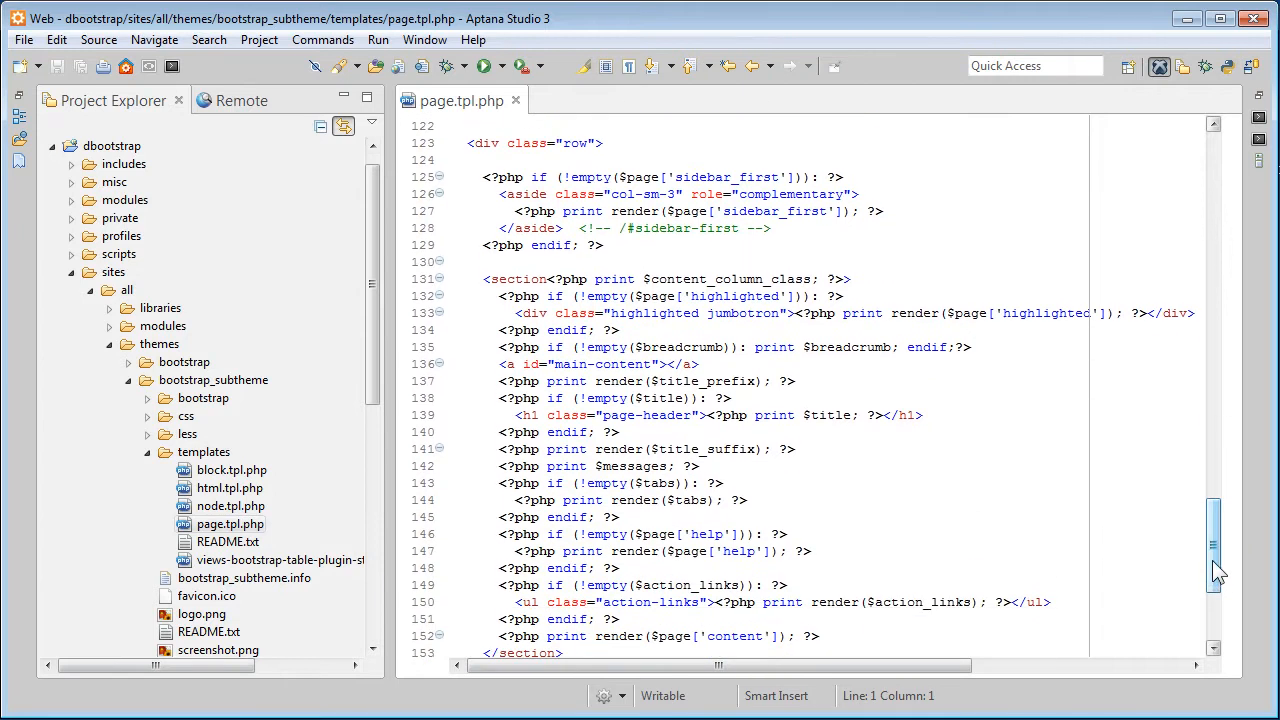
Change the sidebar_first aside class from col-sm-3 to col-md-3.
left_click(764, 176)
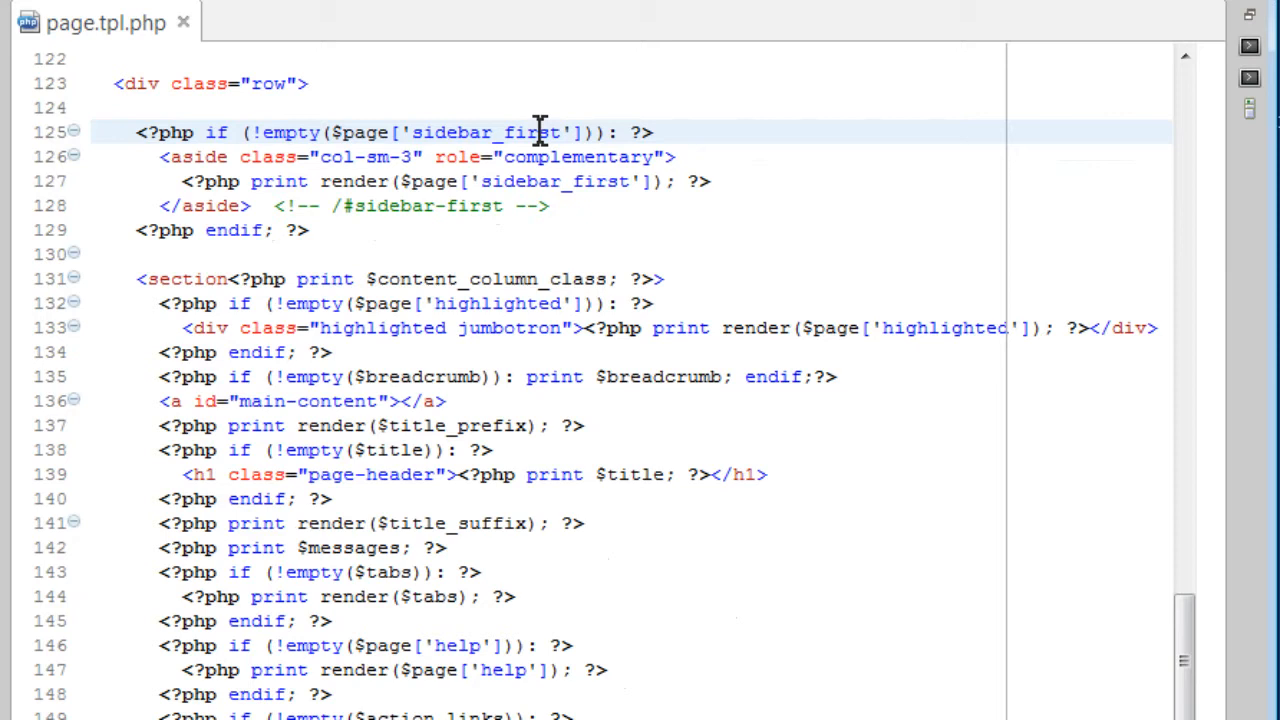
mouse_move(492, 114)
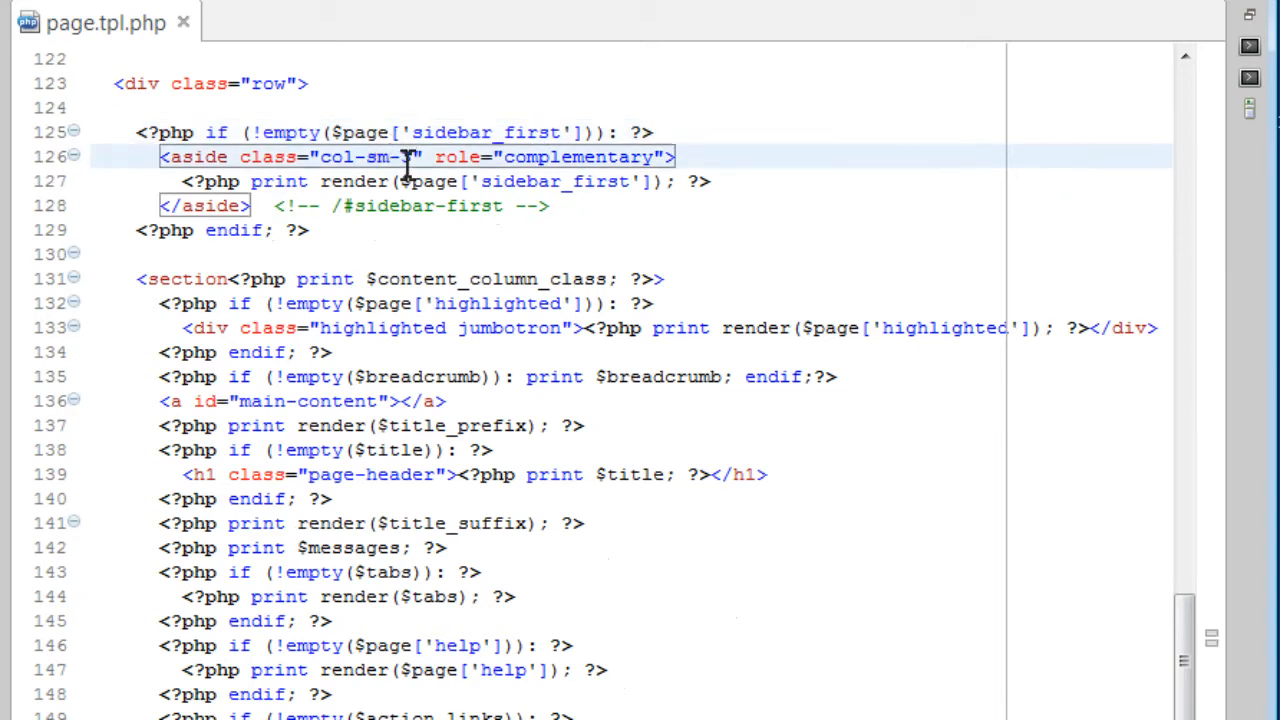
type("md")
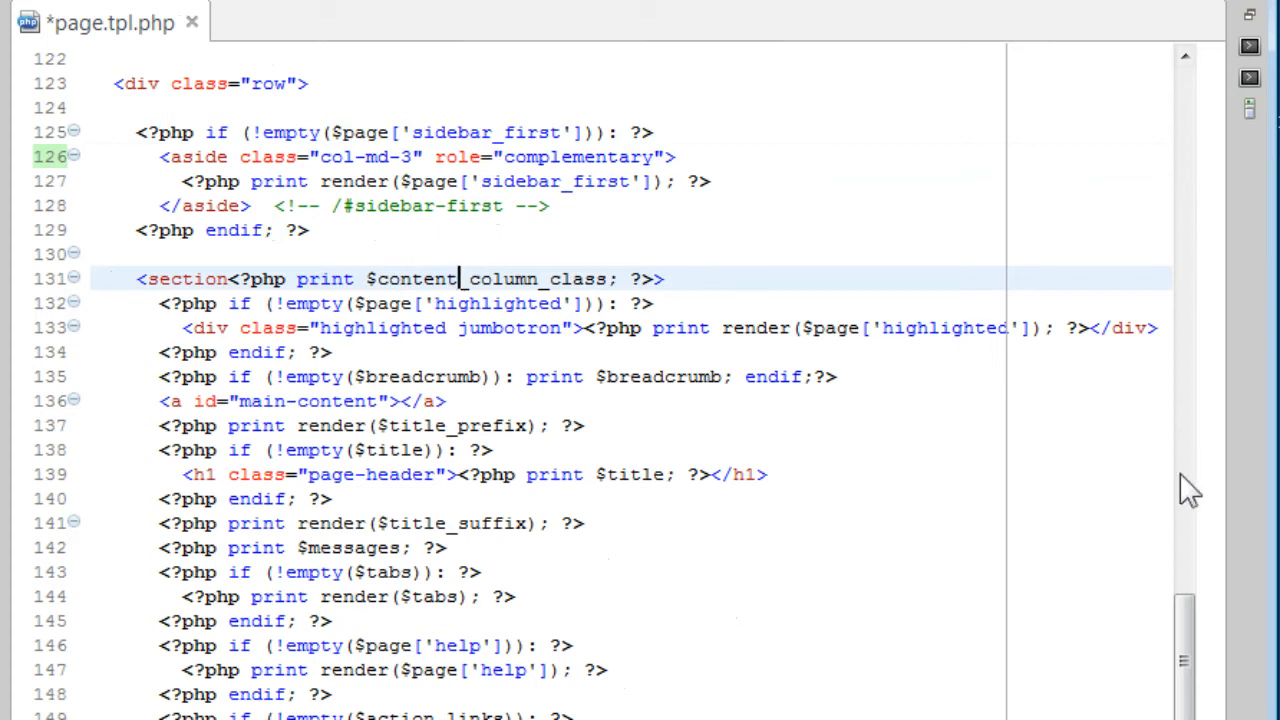
Change the sidebar_second aside class to col-md-3 and save page.tpl.php.
scroll("down", 3)
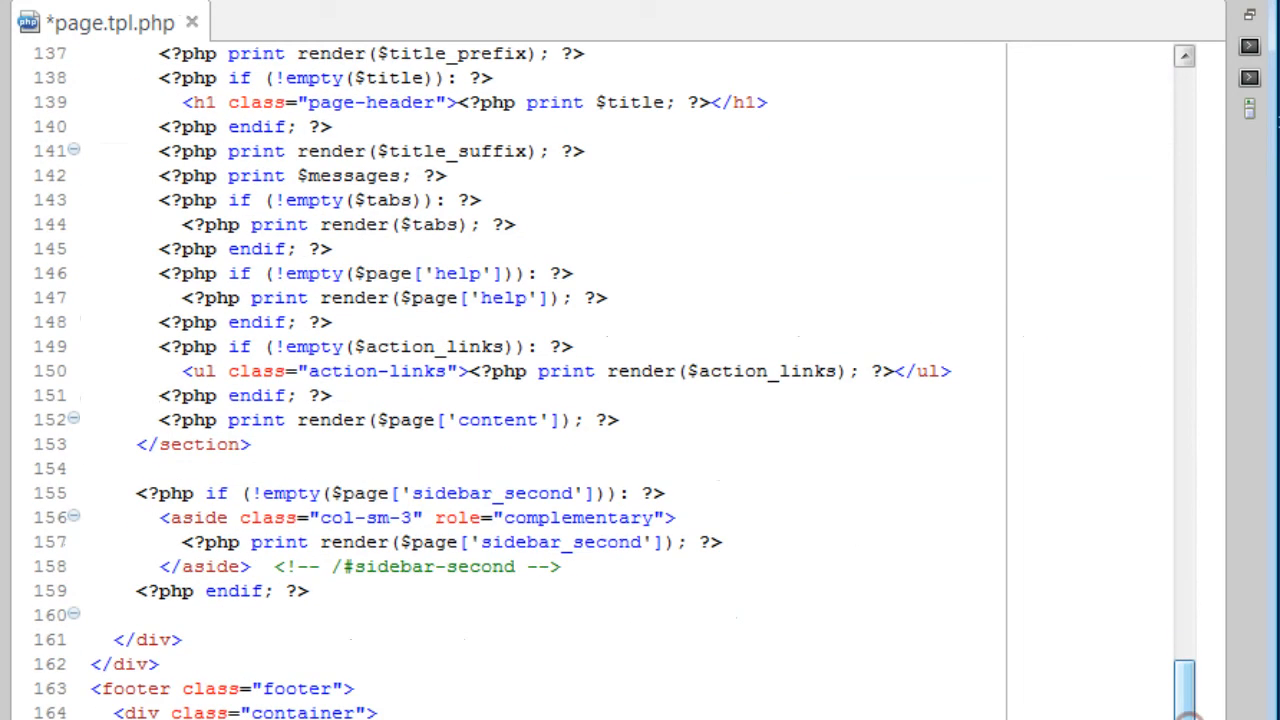
mouse_move(538, 492)
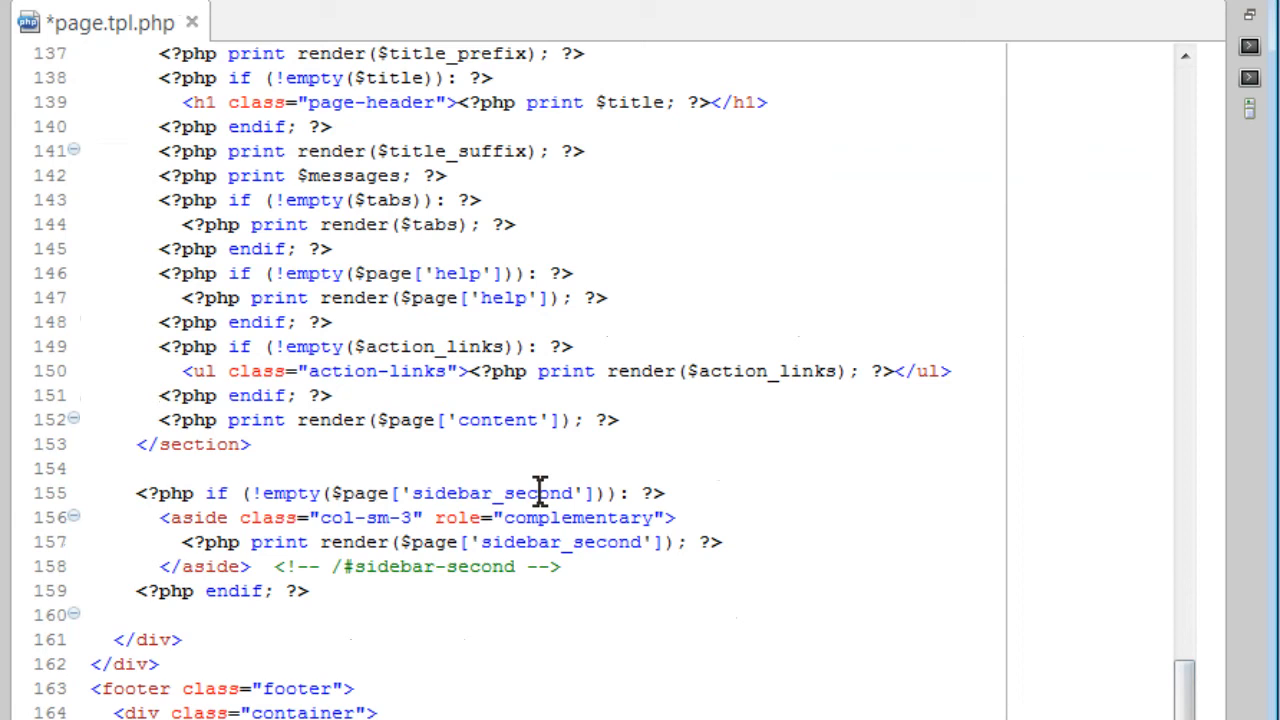
left_click(540, 492)
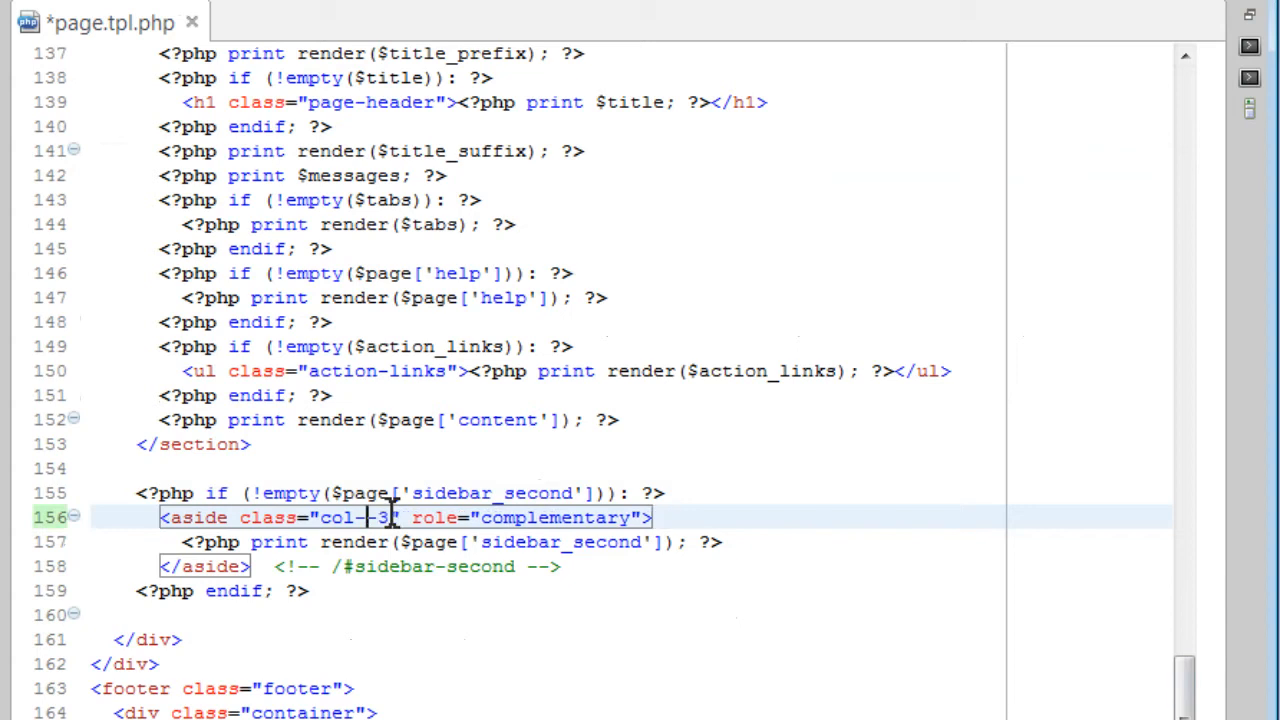
type("md")
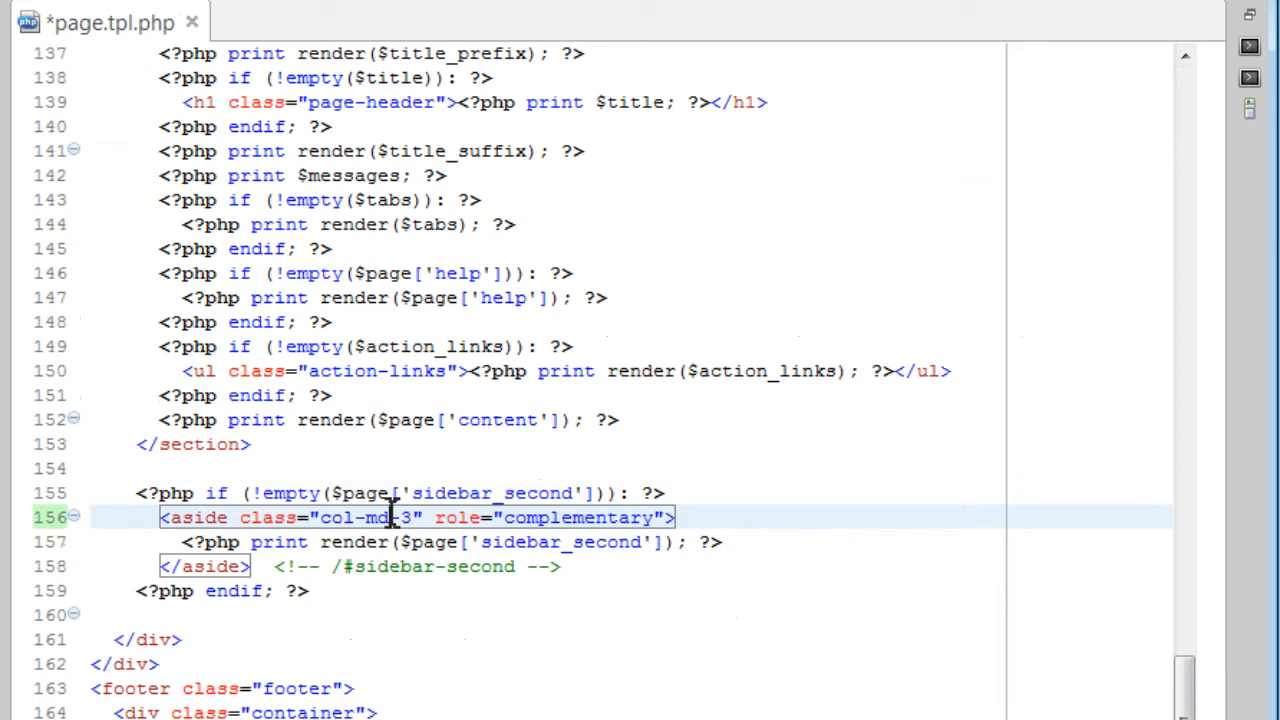
key("ctrl+s")
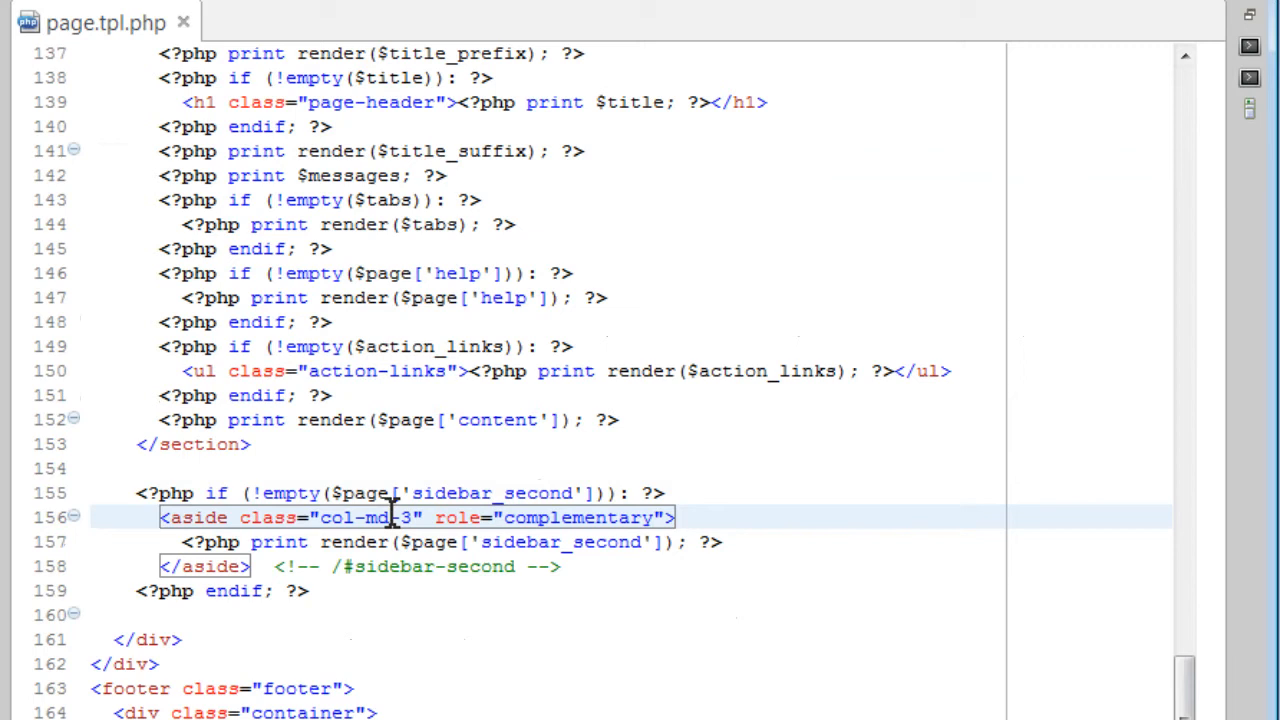
scroll("up", 3)
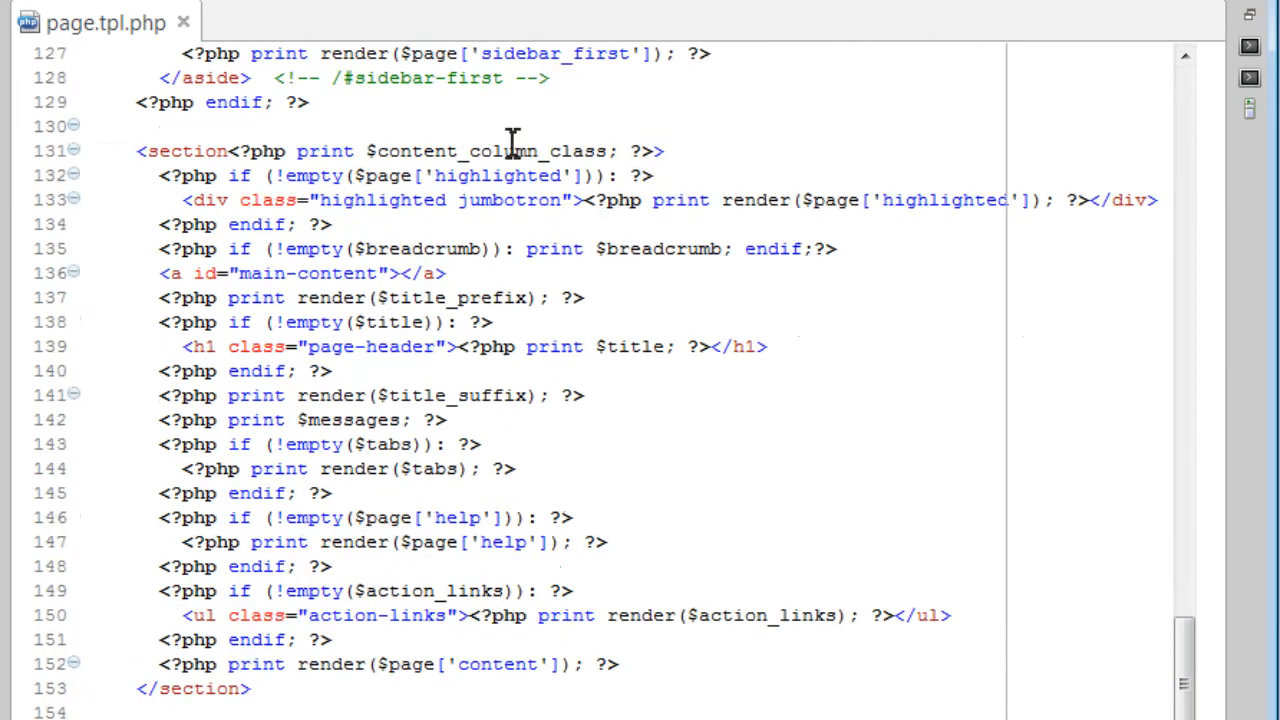
Expand the base Bootstrap theme's theme/system folder and locate page.vars.php.
left_click(512, 152)
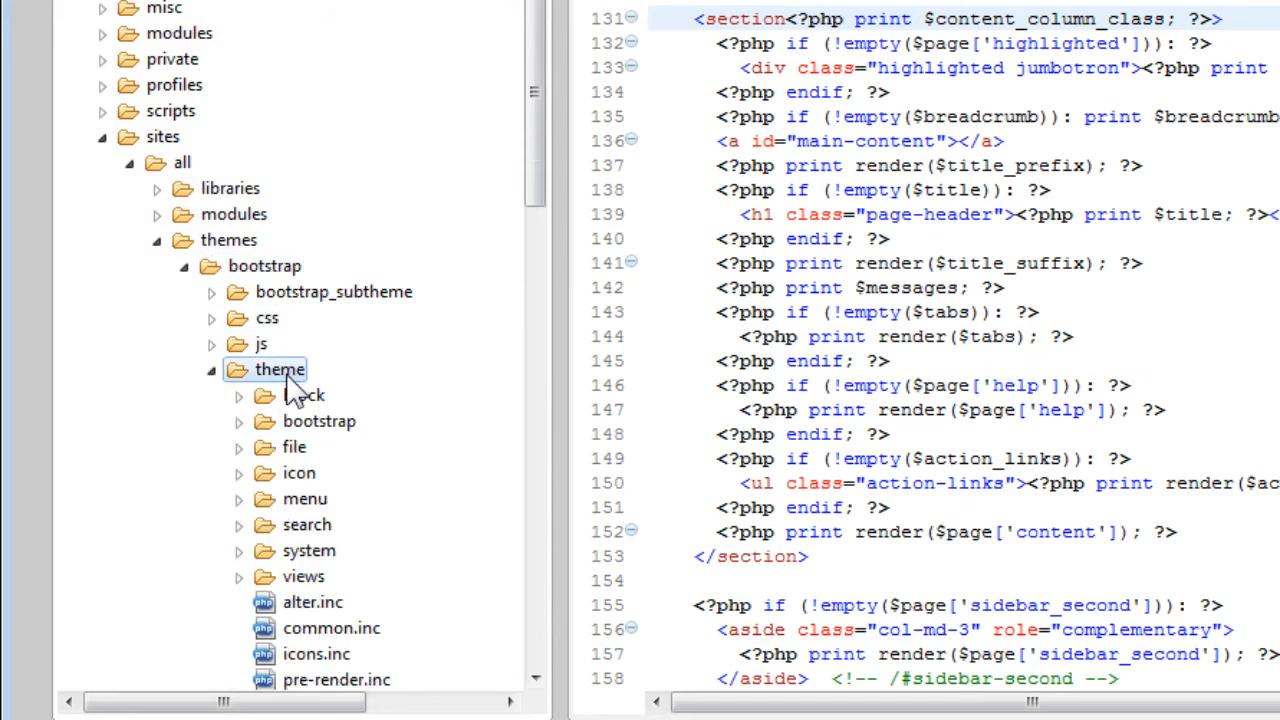
left_click(308, 550)
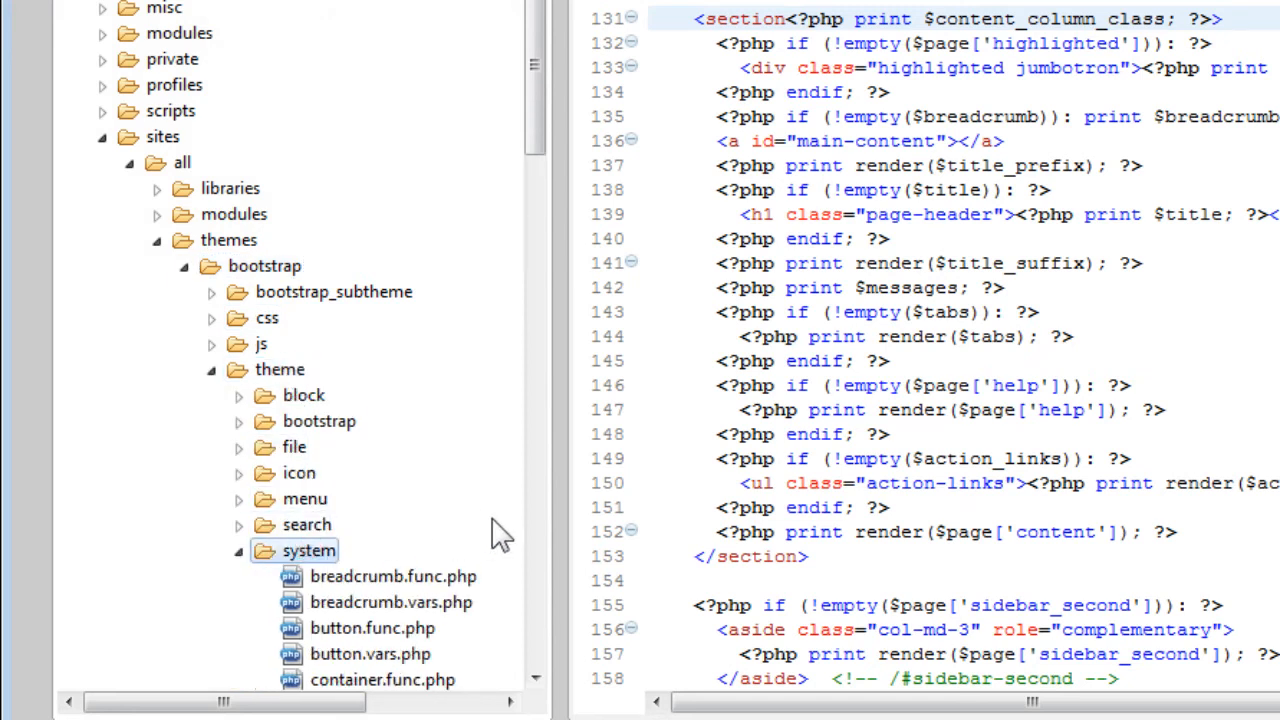
scroll("down", 3)
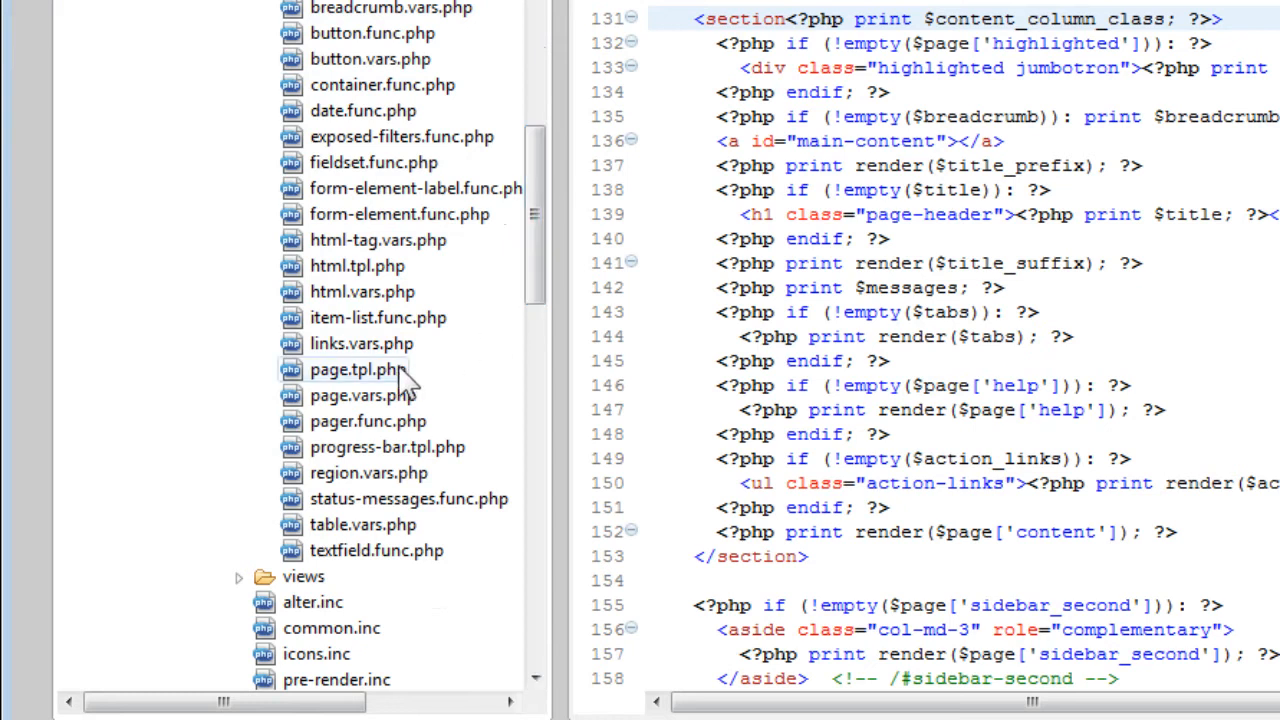
left_click(356, 368)
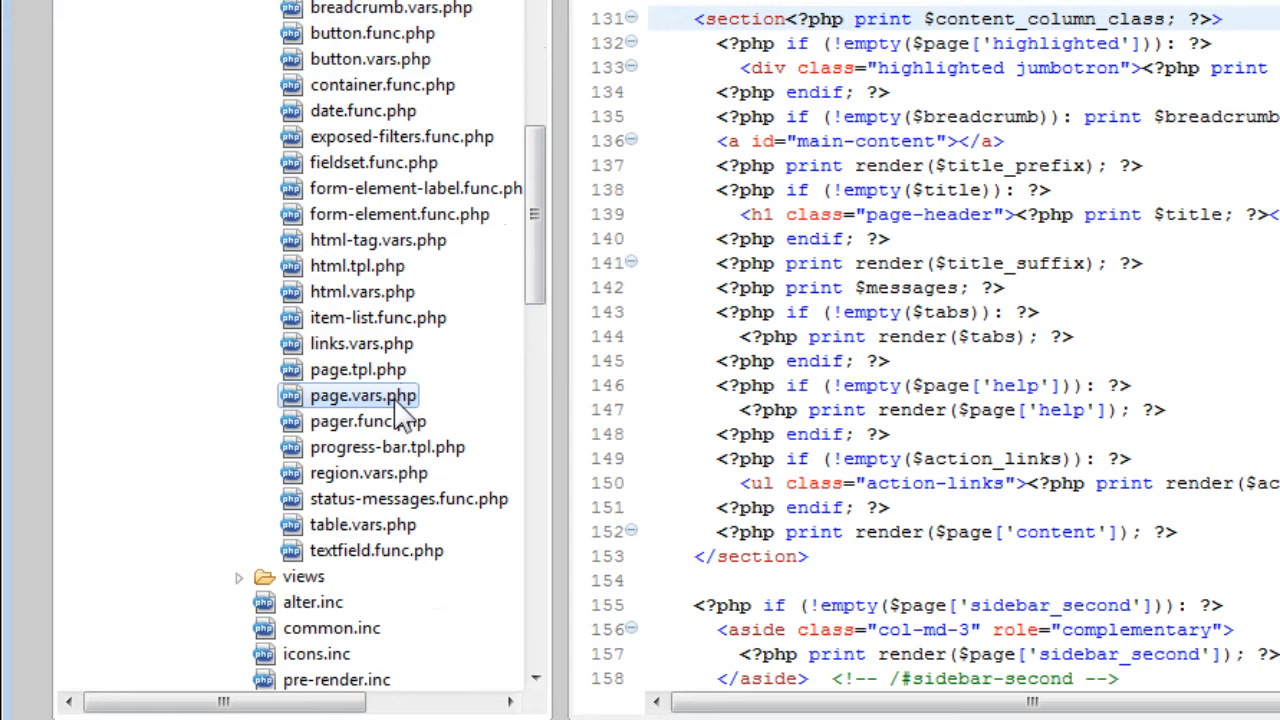
Open page.vars.php and scroll to the bootstrap_preprocess_page function and its col-sm-6 assignment.
double_click(364, 396)
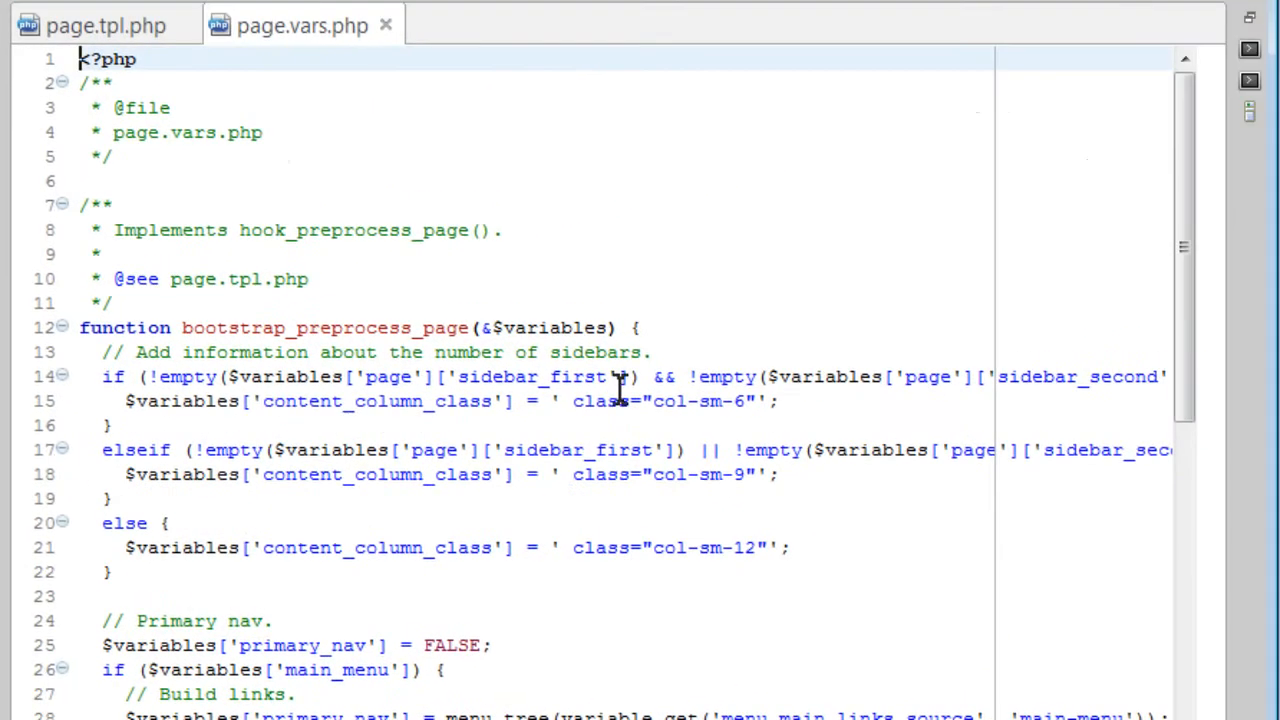
scroll("down", 3)
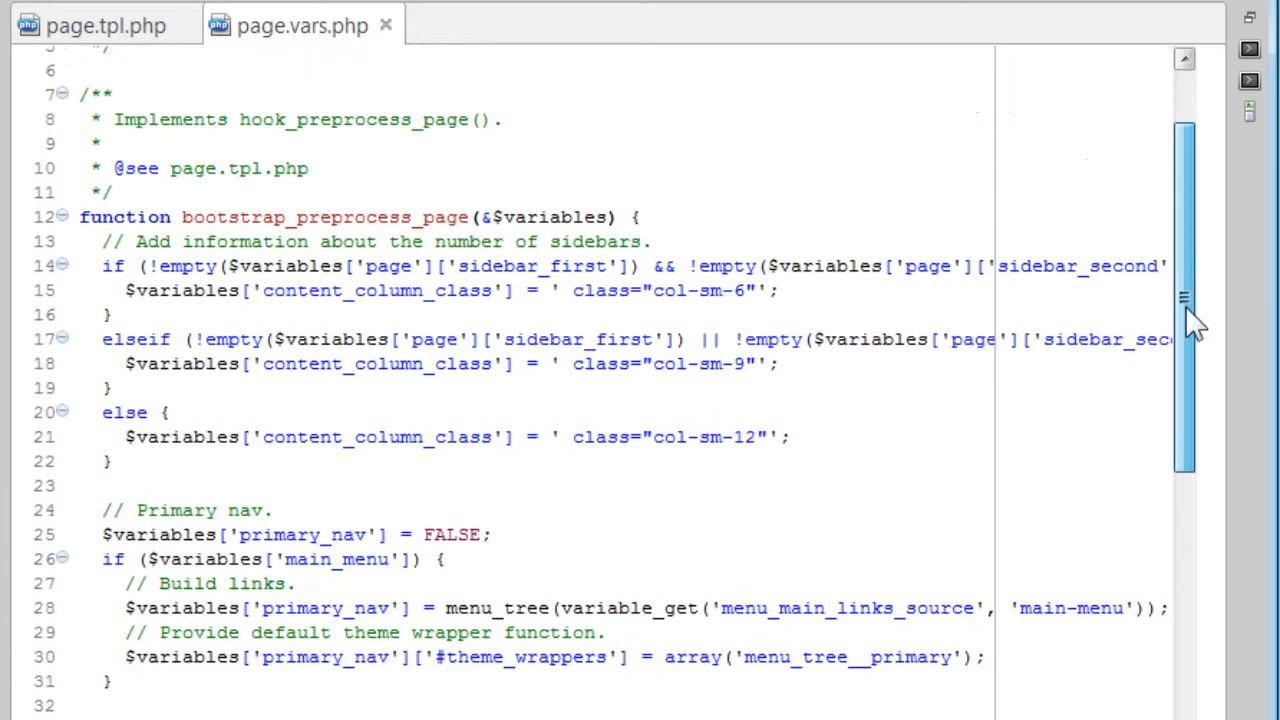
scroll("down", 3)
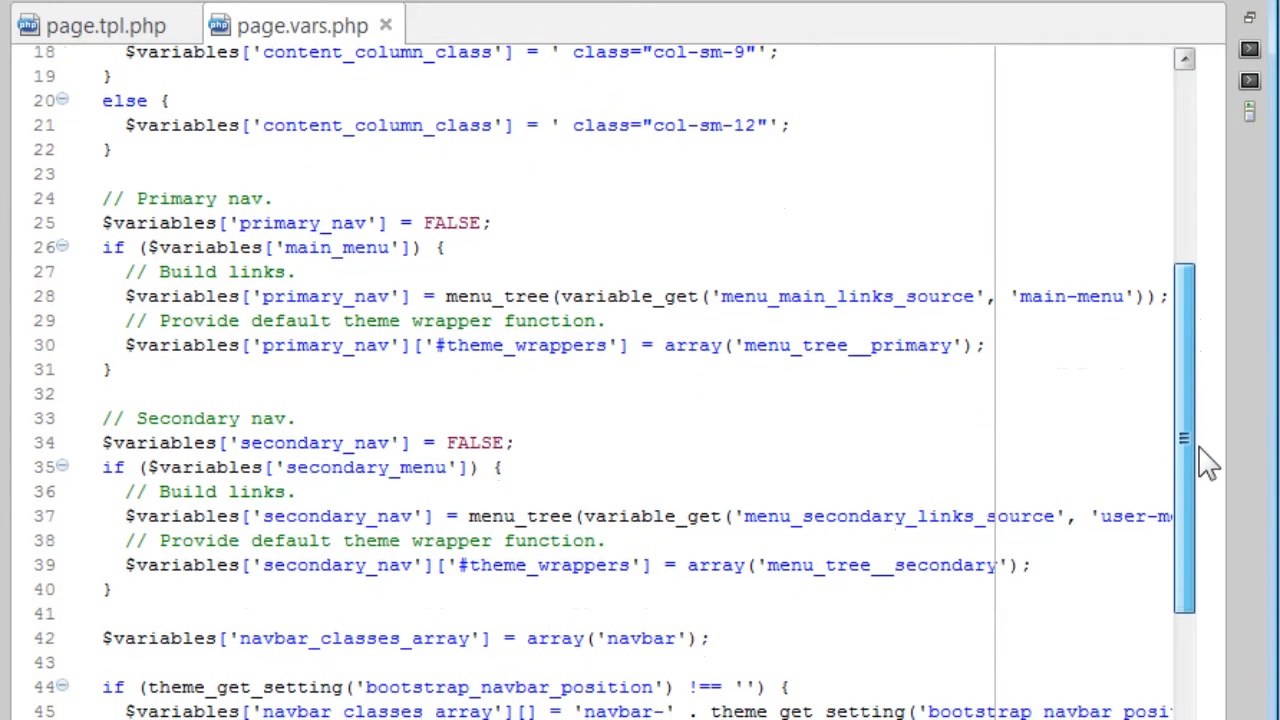
scroll("up", 3)
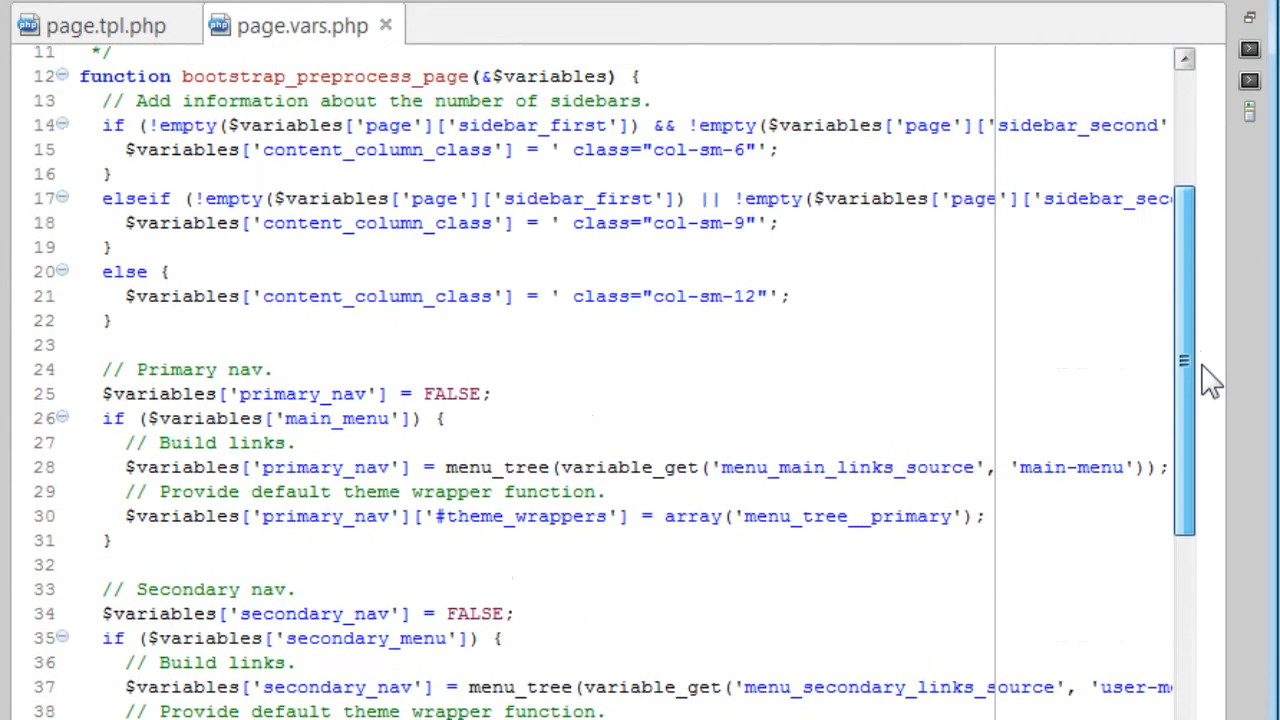
scroll("up", 3)
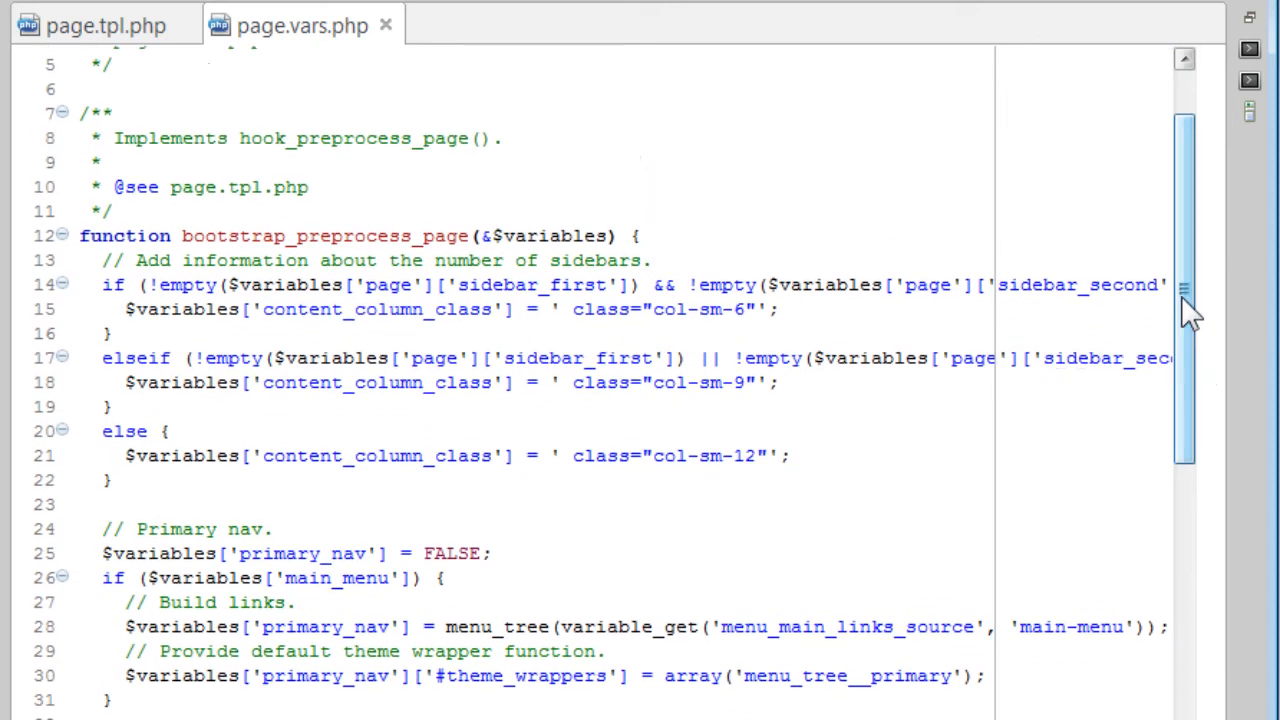
mouse_move(1190, 304)
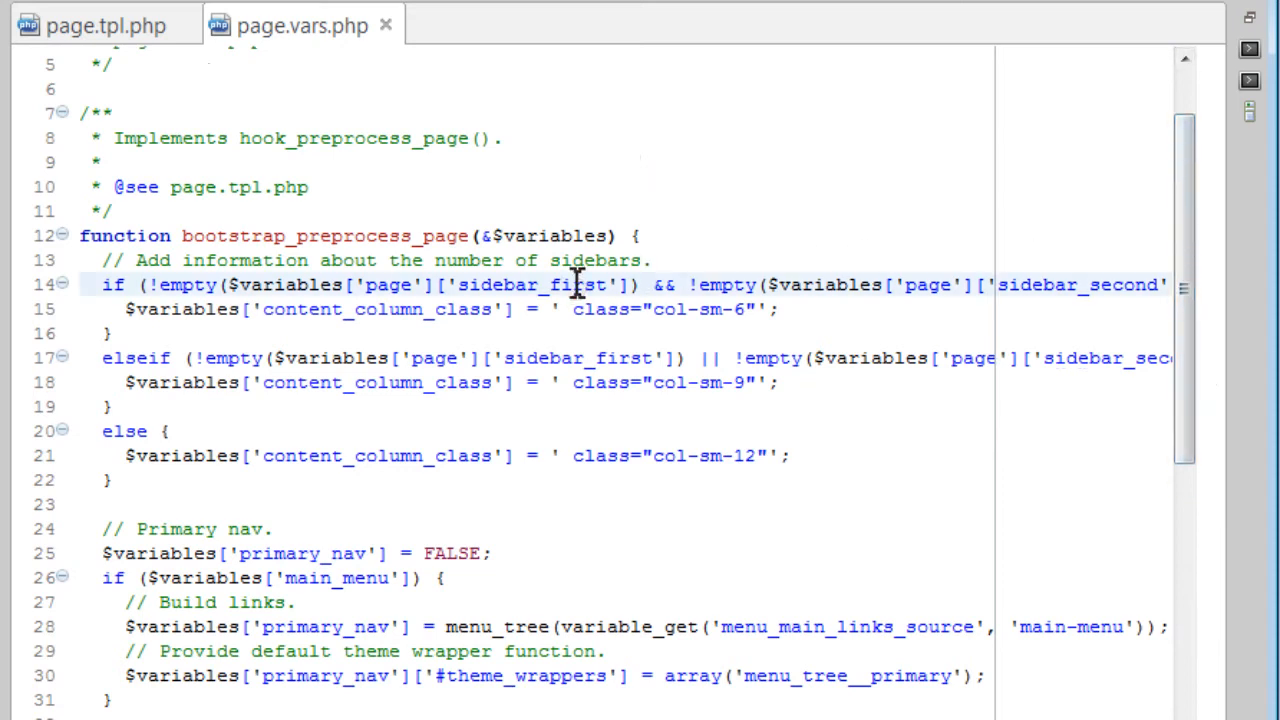
scroll("down", 3)
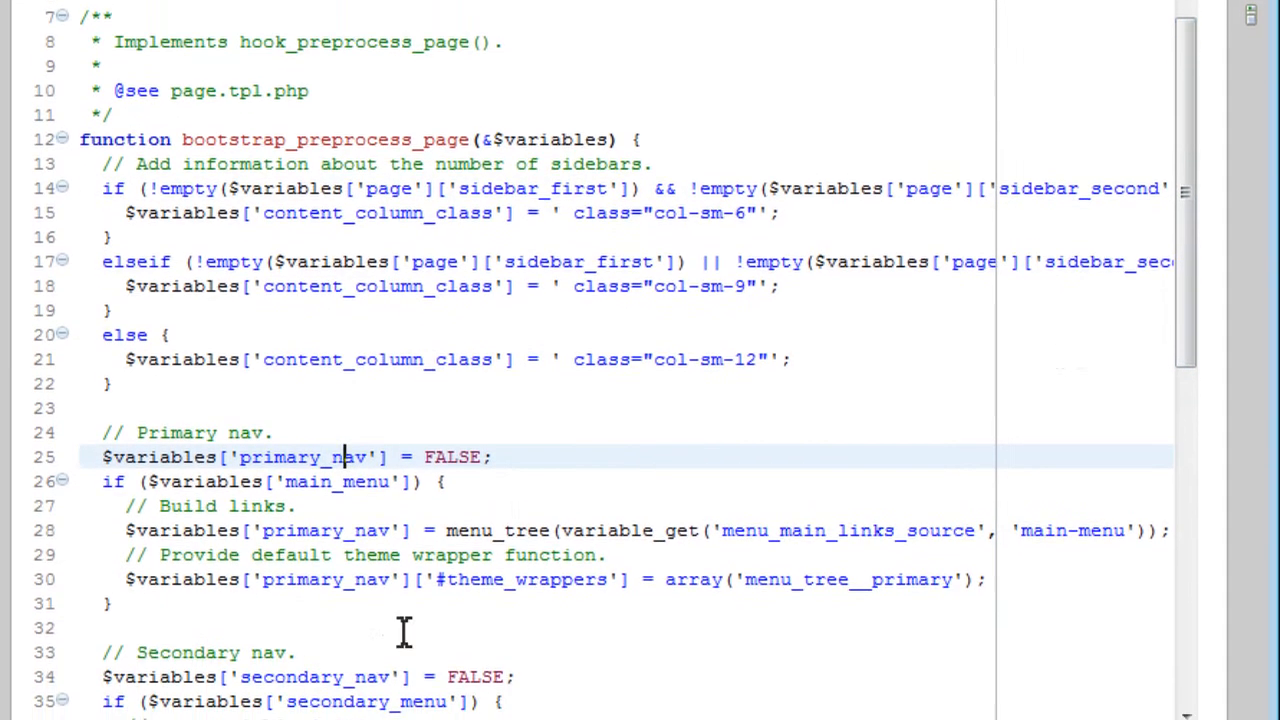
scroll("down", 3)
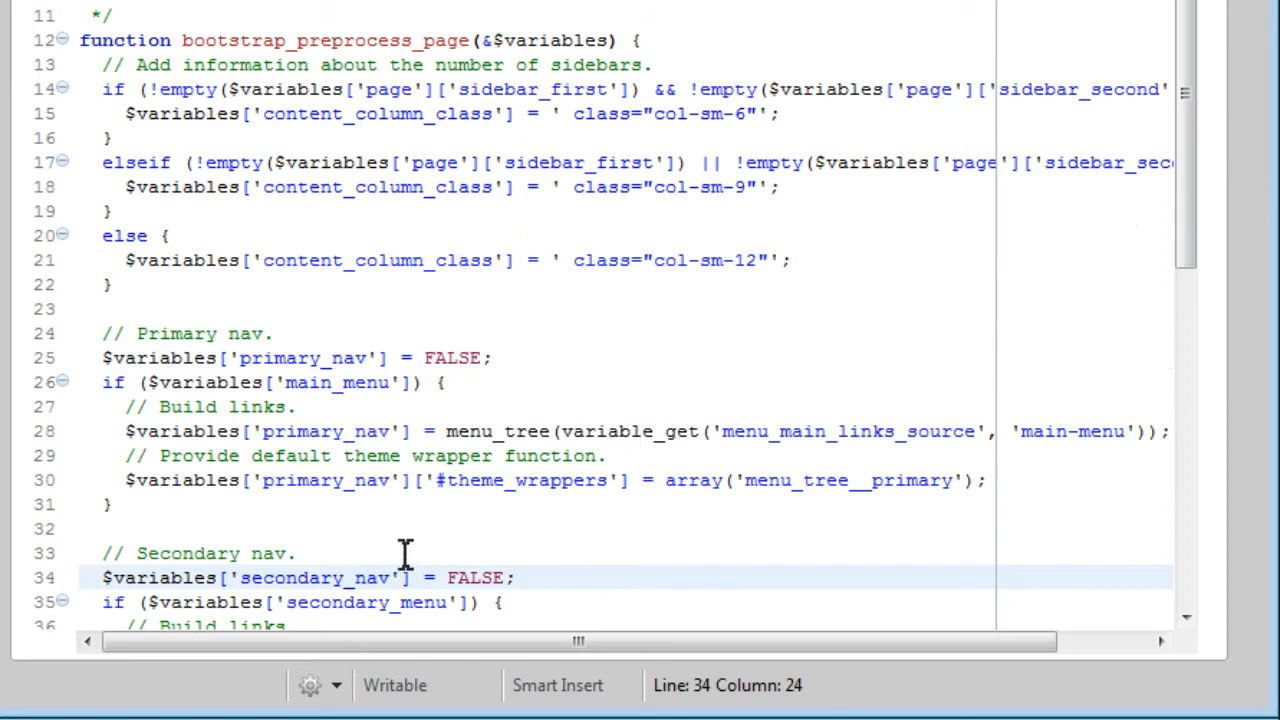
left_click(404, 112)
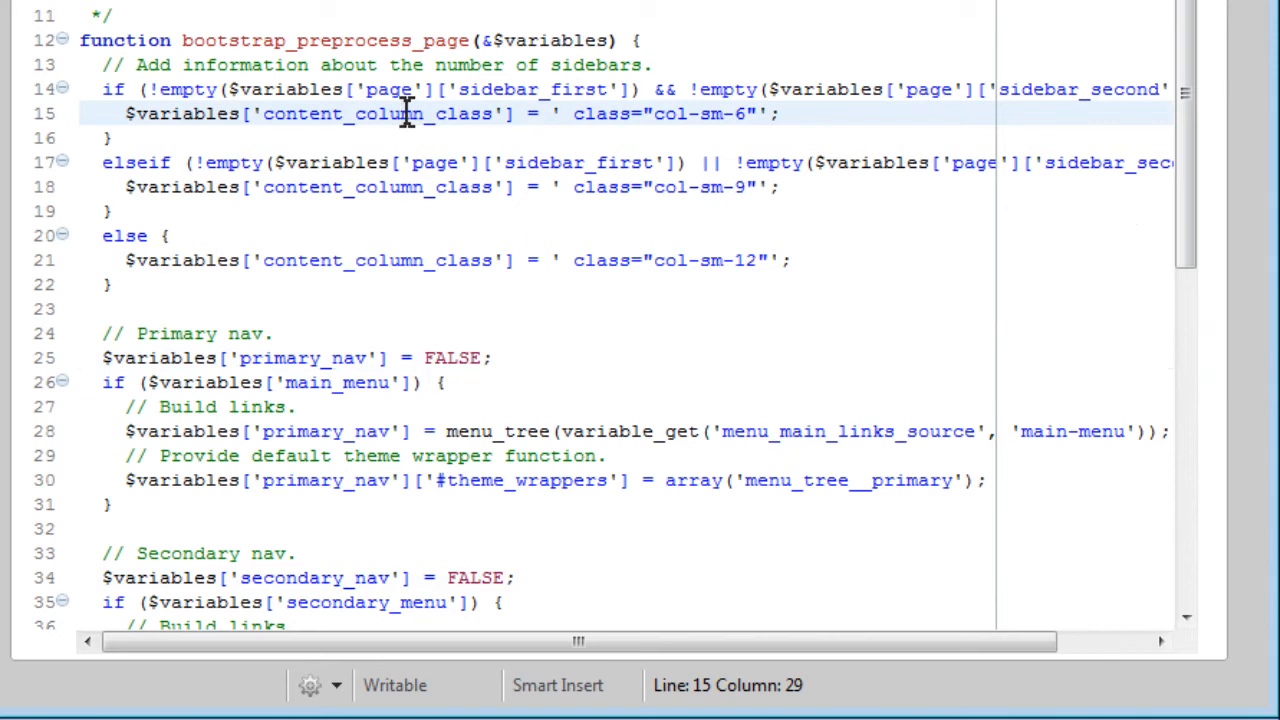
mouse_move(290, 28)
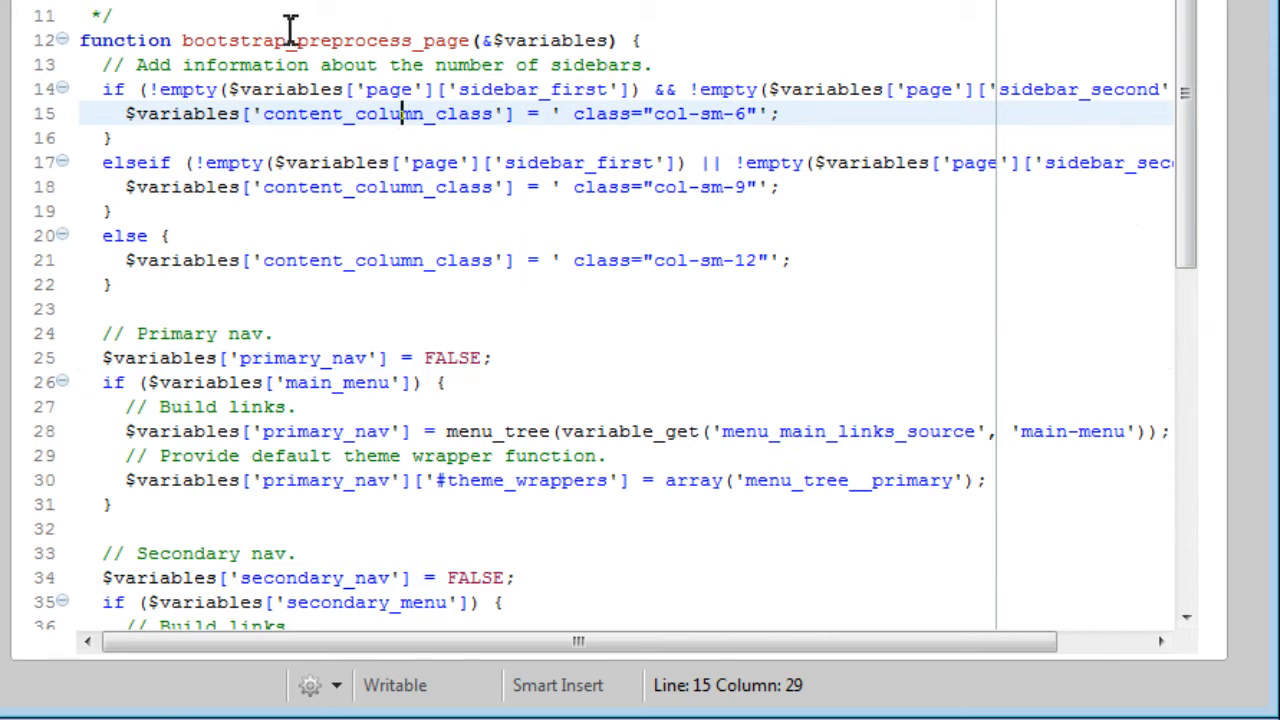
left_click(290, 40)
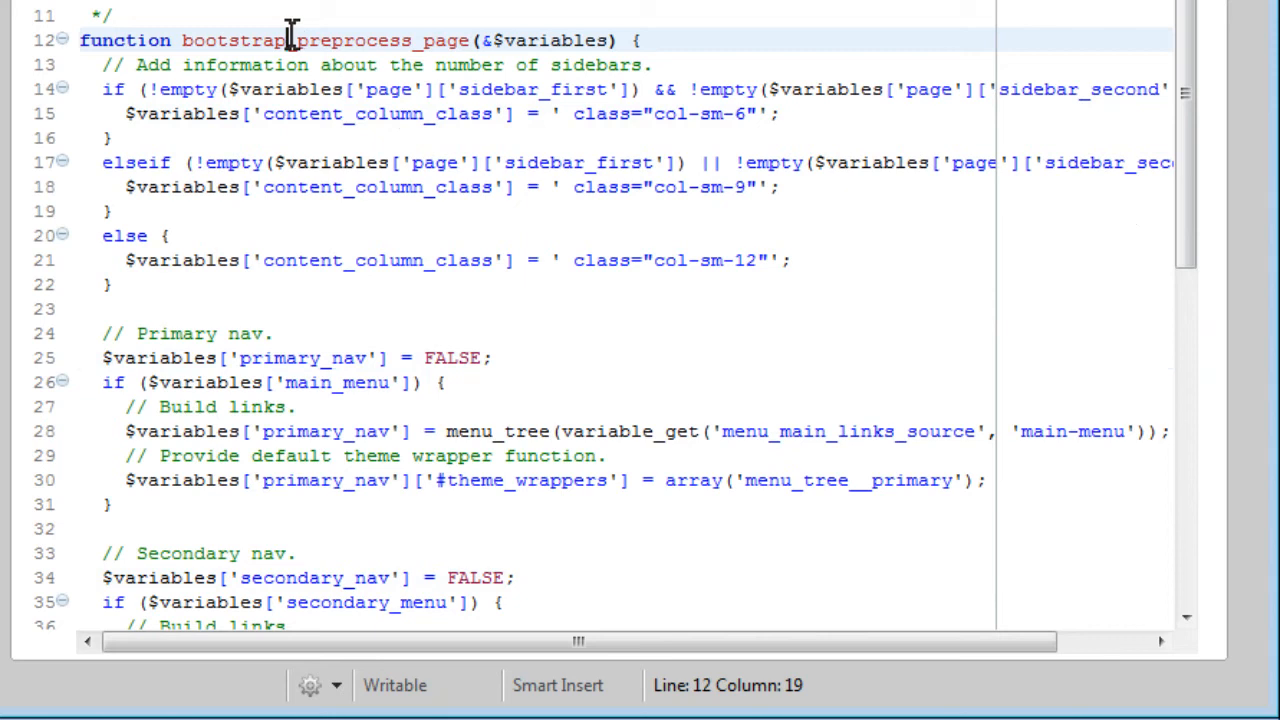
mouse_move(364, 88)
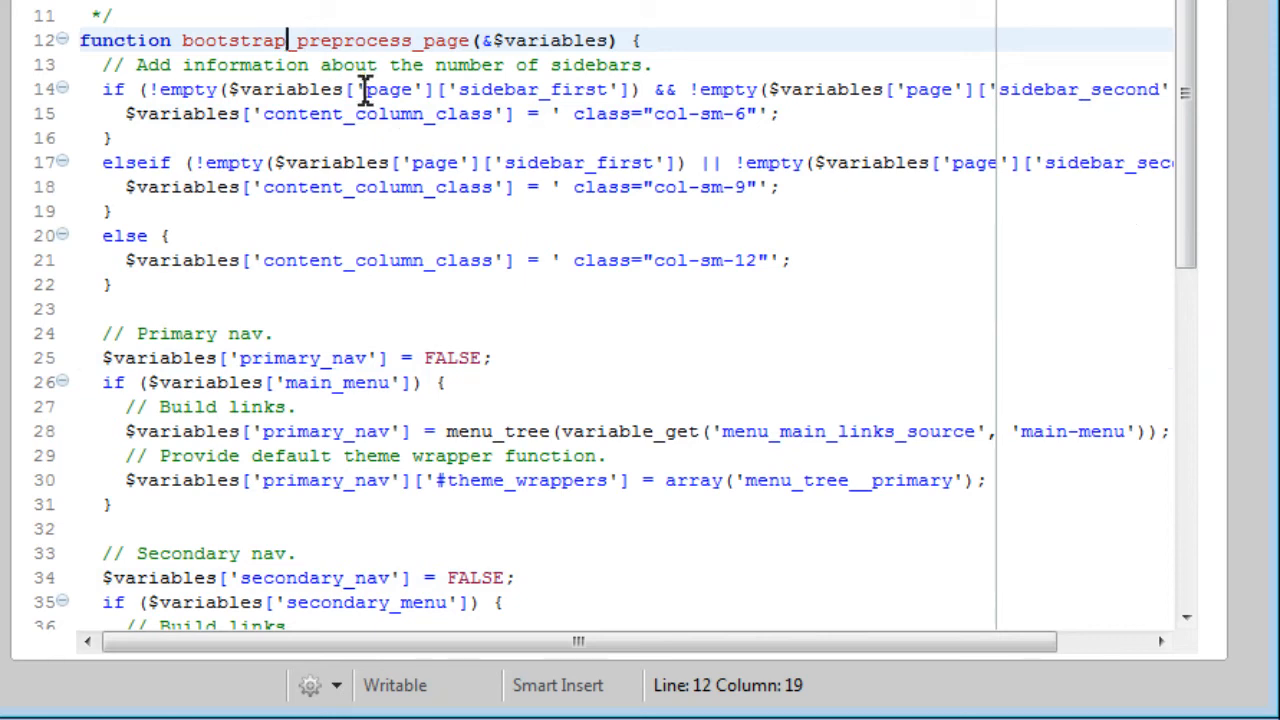
Walk through the if/elseif/else branches assigning col-sm-6, col-sm-9 and col-sm-12 content classes.
left_click(370, 88)
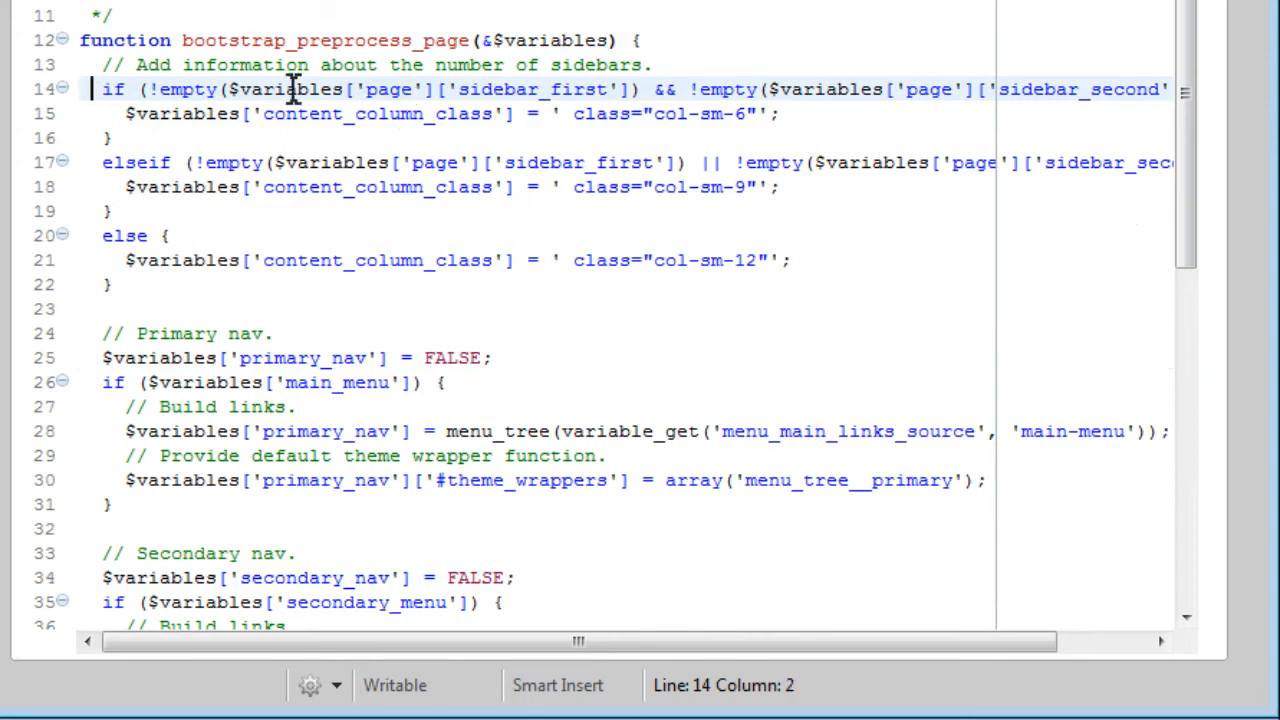
left_click(484, 88)
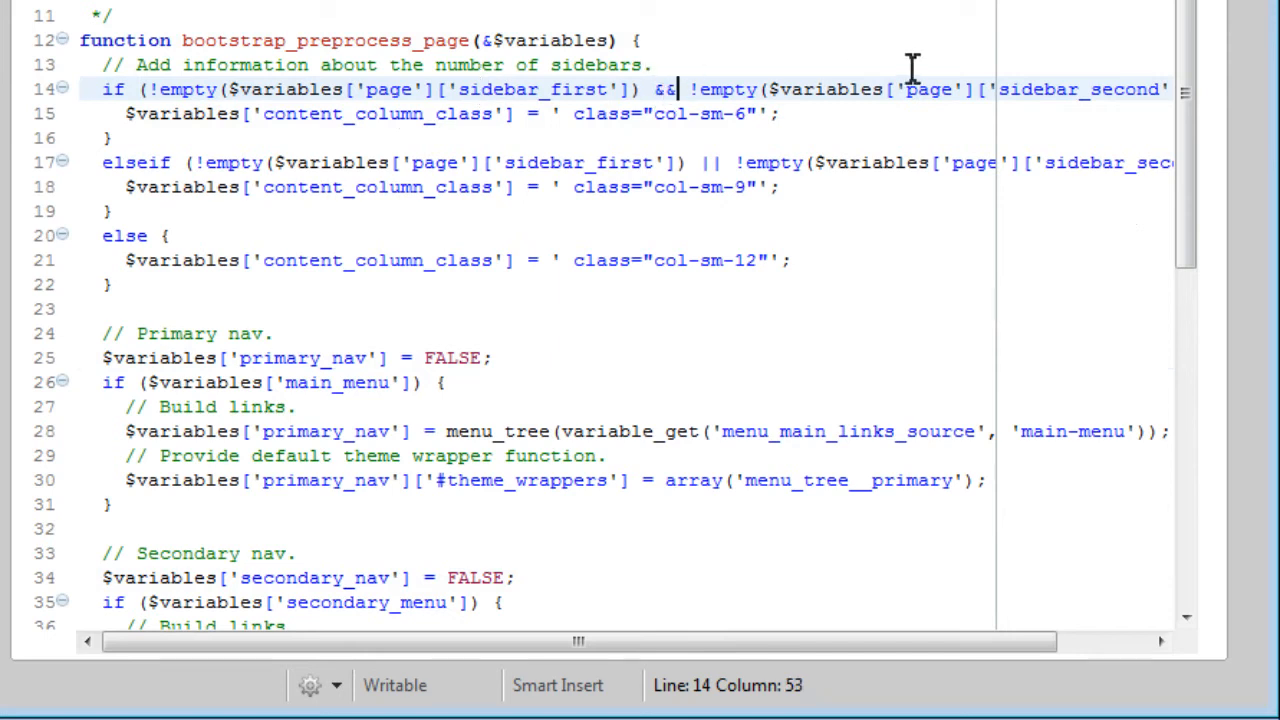
left_click(1008, 88)
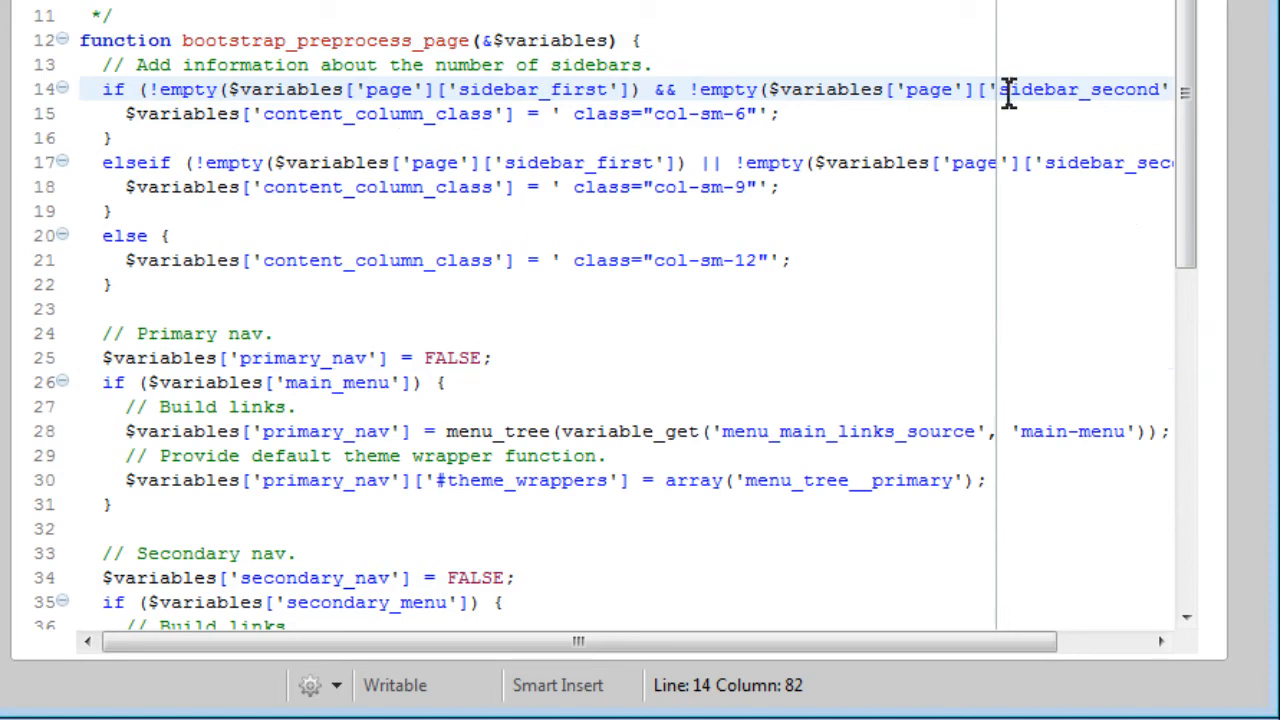
left_click(698, 112)
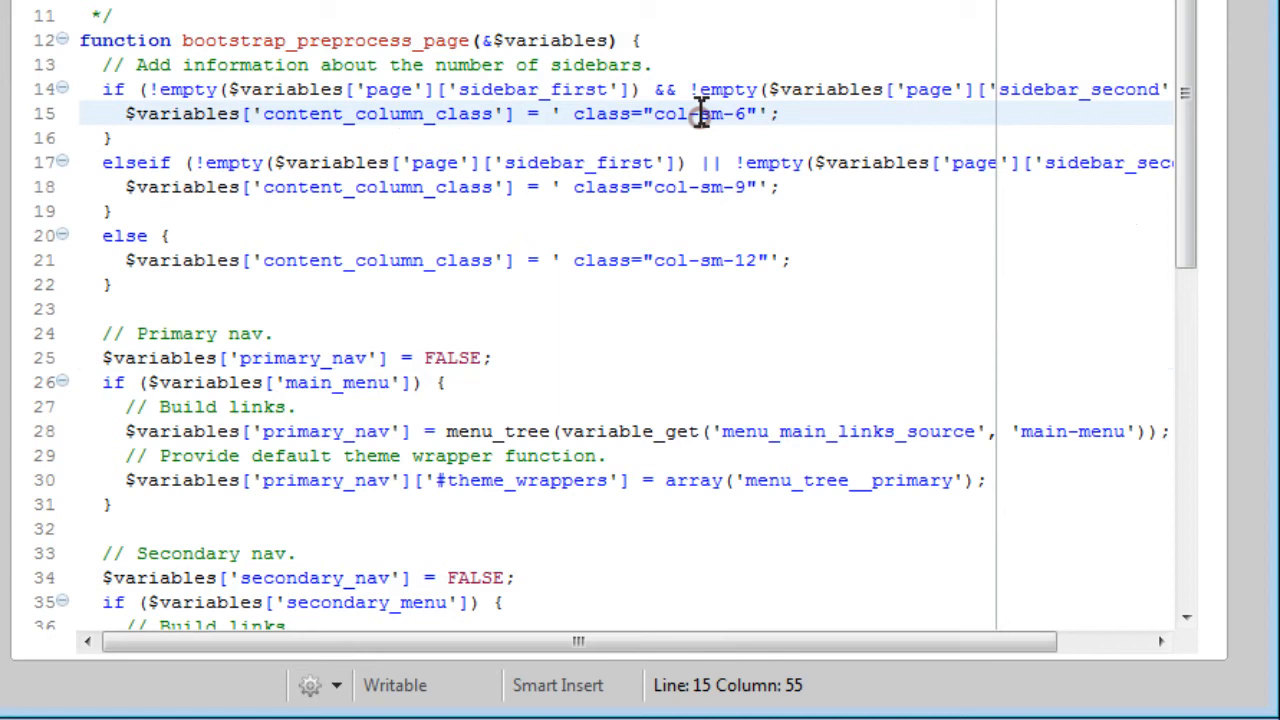
mouse_move(650, 104)
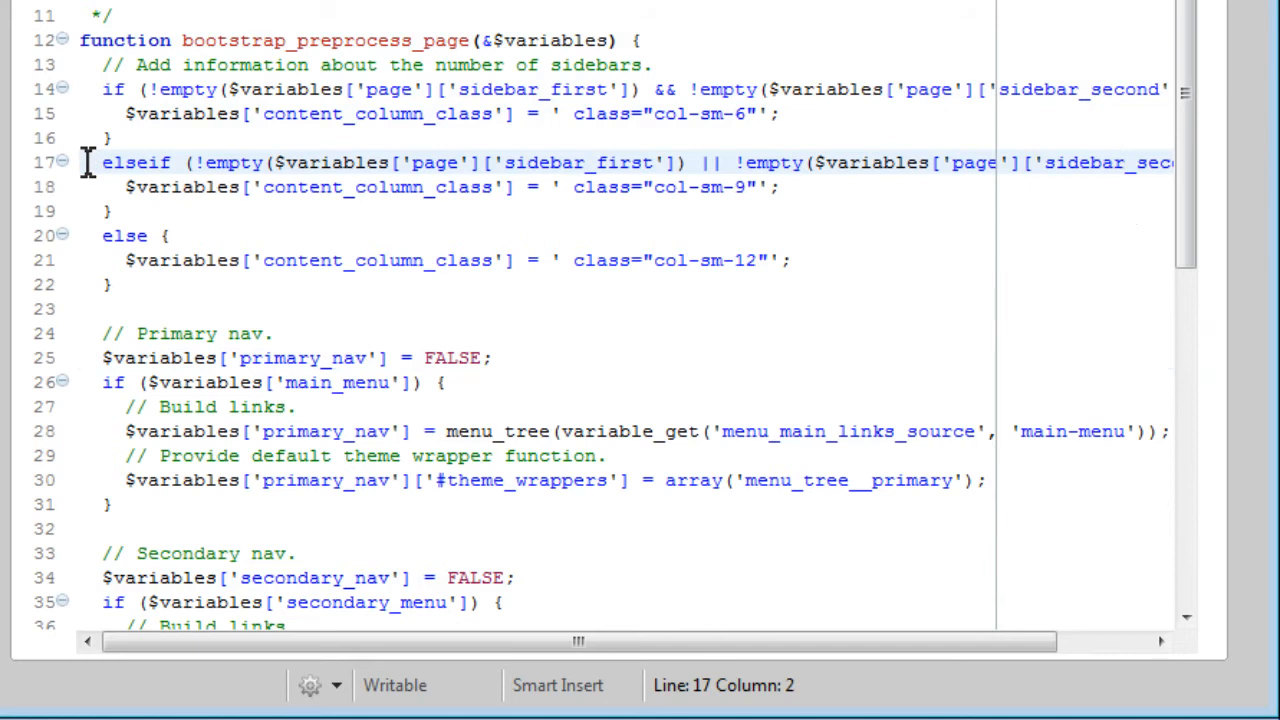
left_click(544, 164)
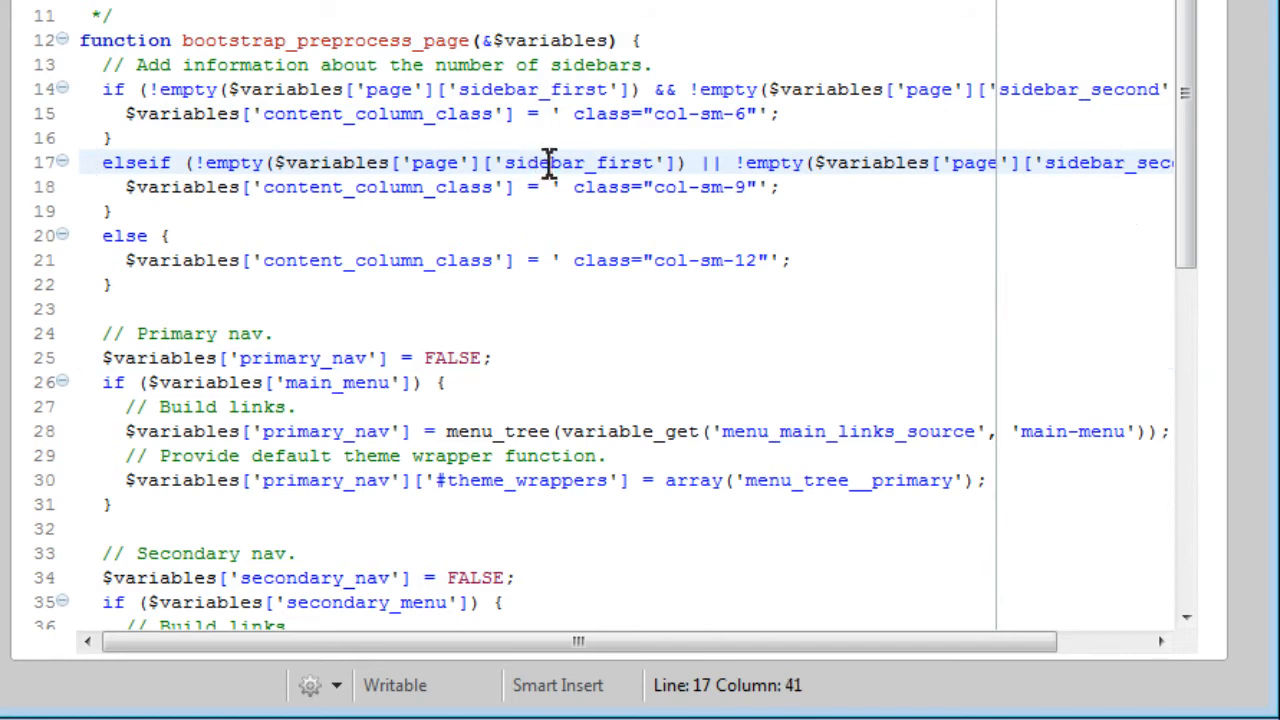
left_click(718, 164)
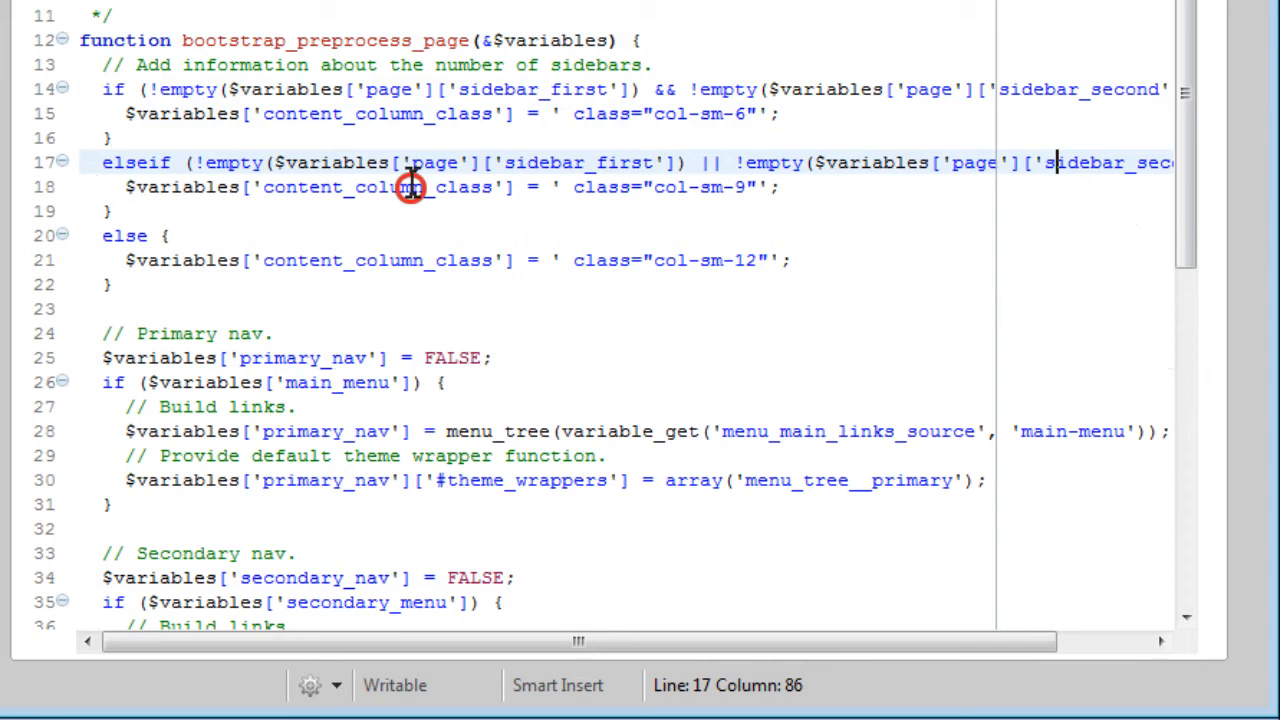
left_click(680, 188)
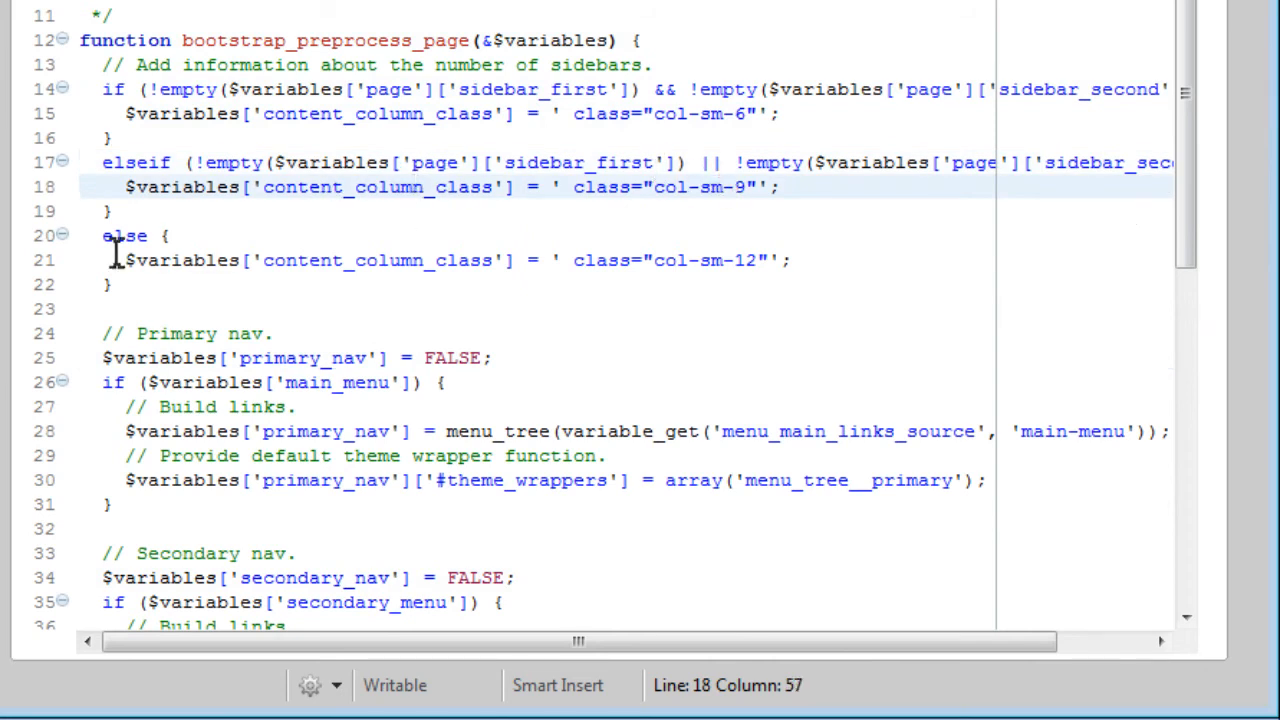
left_click(96, 236)
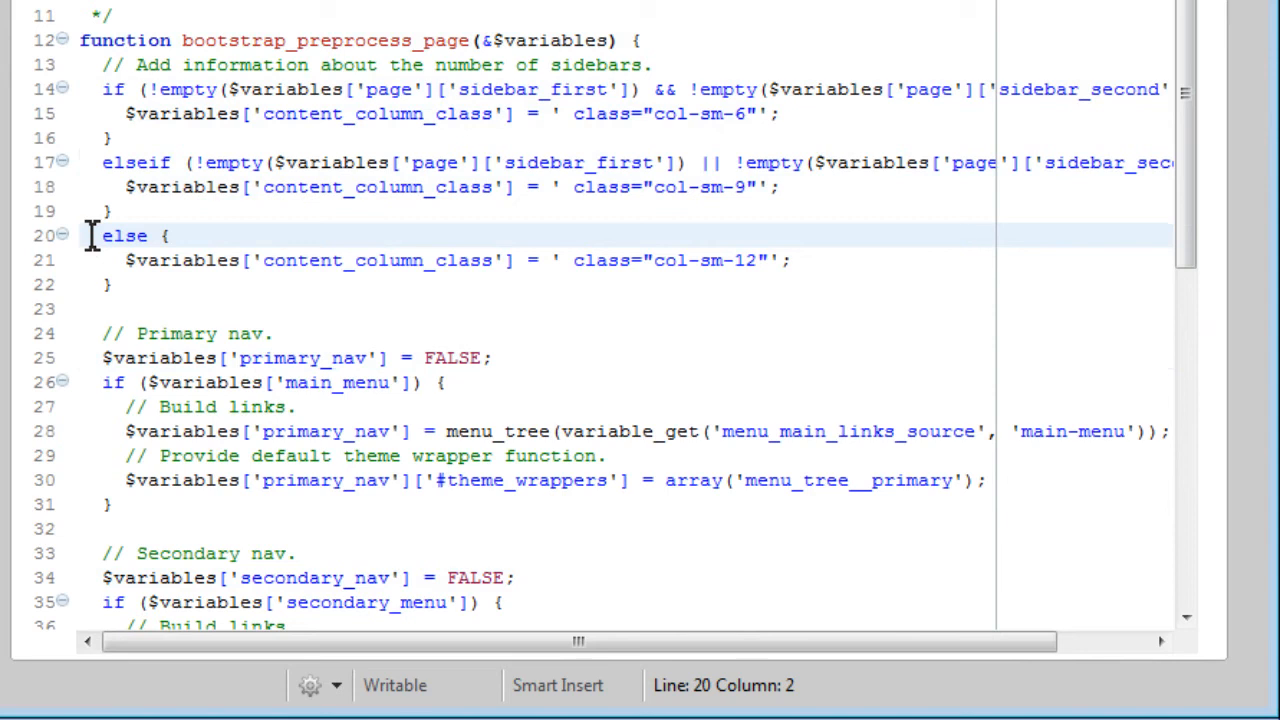
mouse_move(508, 200)
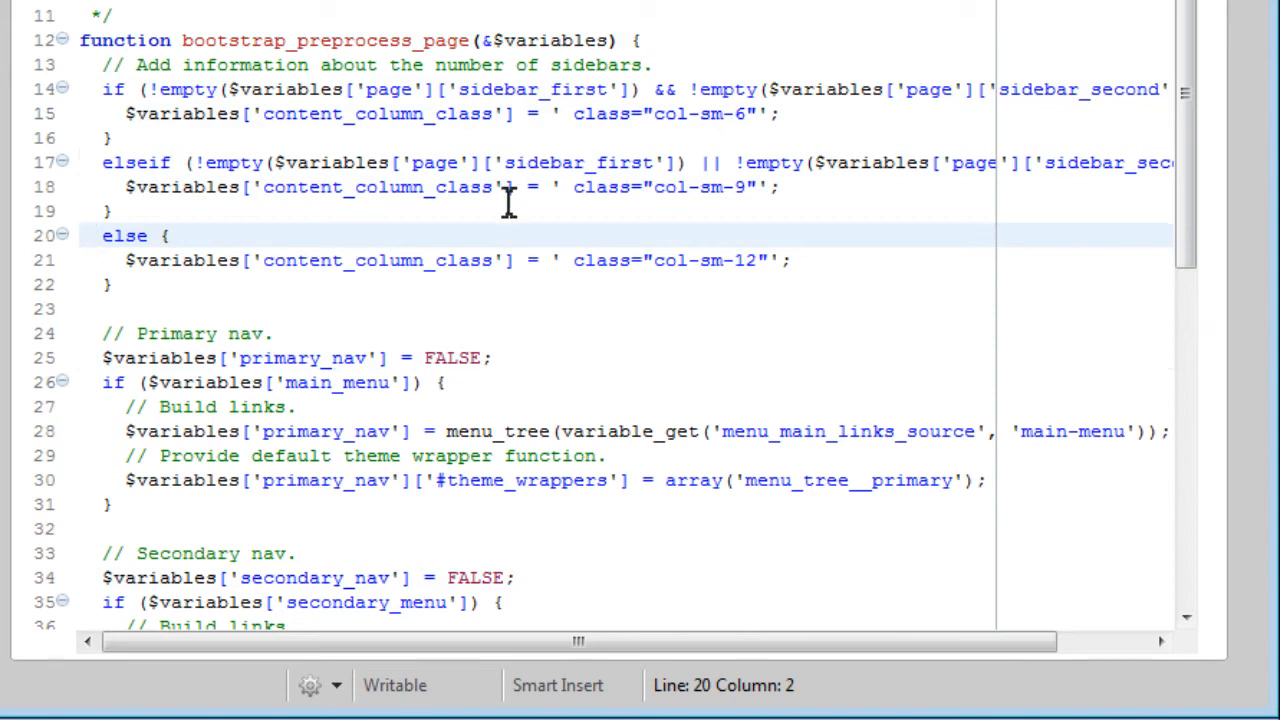
left_click(712, 260)
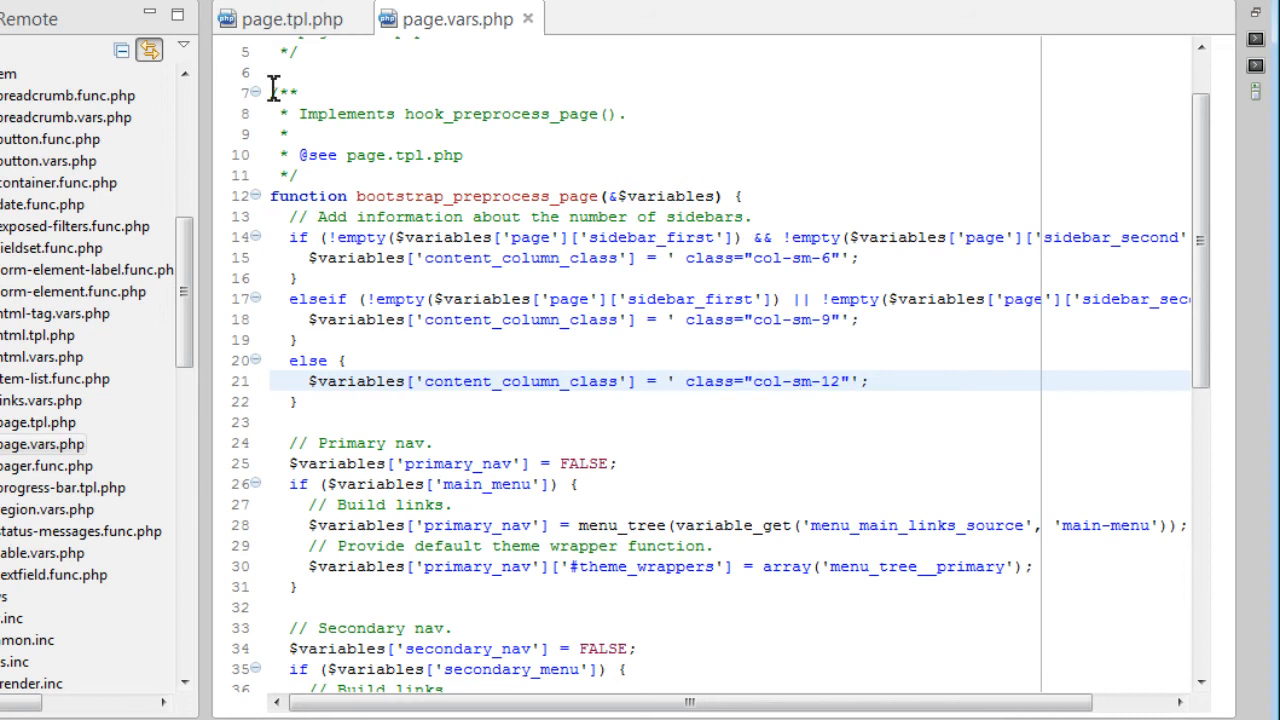
Select the whole bootstrap_preprocess_page function with its doc comment, lines 7 to 56.
left_click_drag(272, 88, 328, 184)
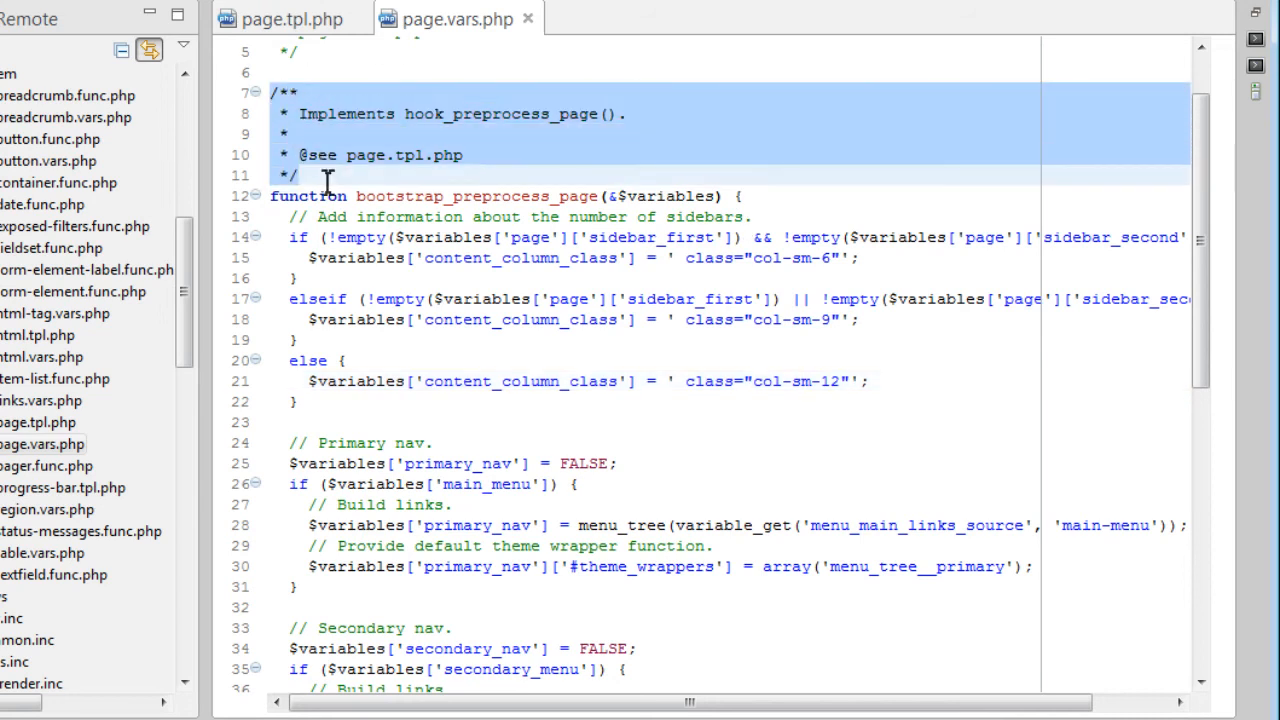
scroll("down", 3)
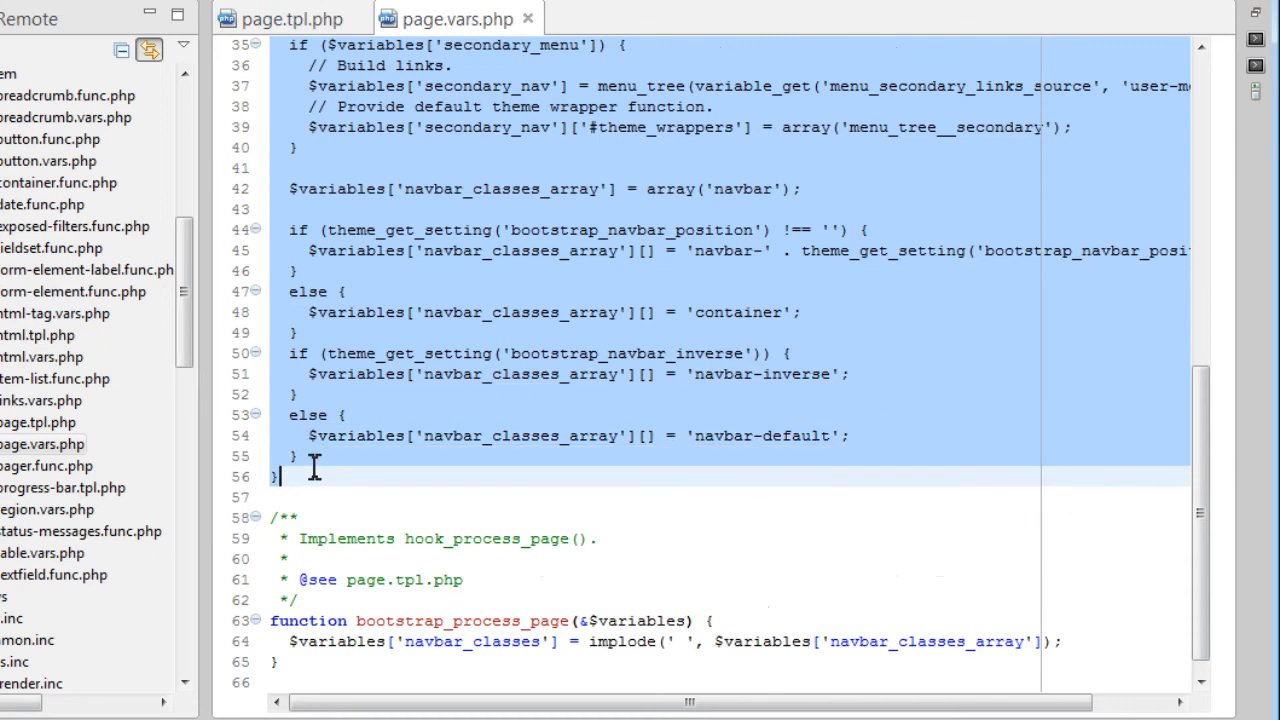
mouse_move(320, 450)
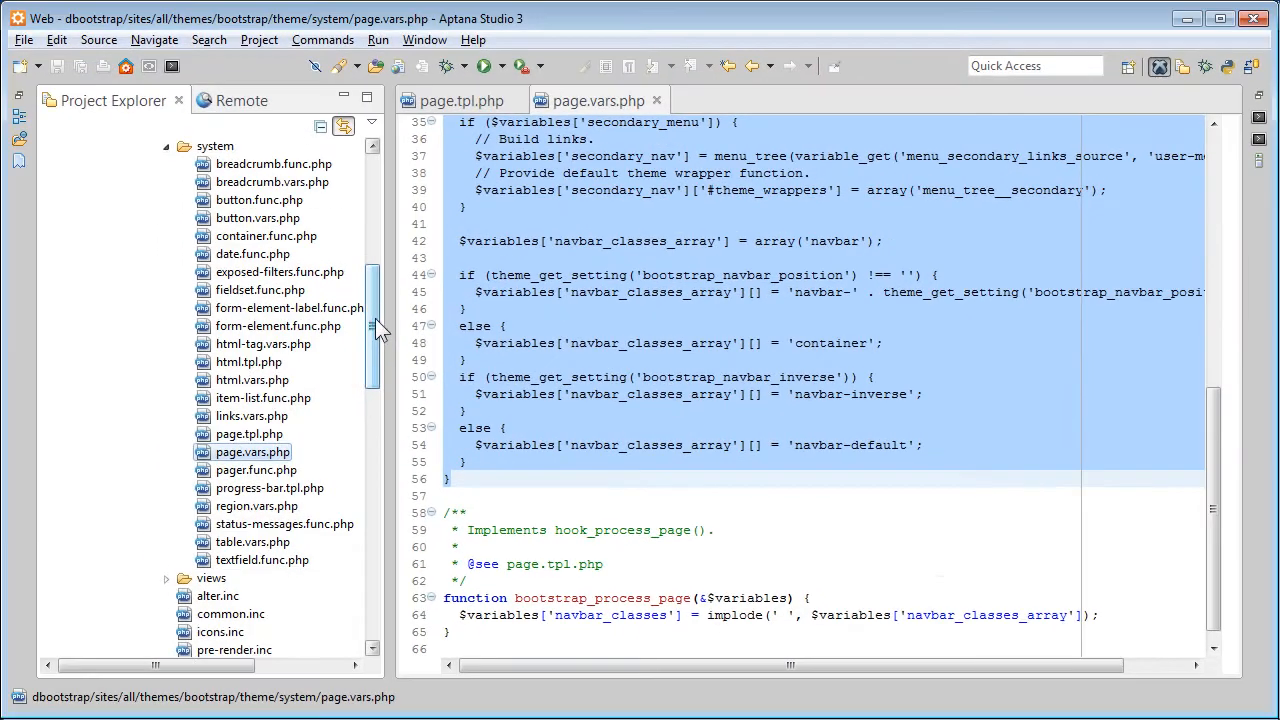
scroll("up", 3)
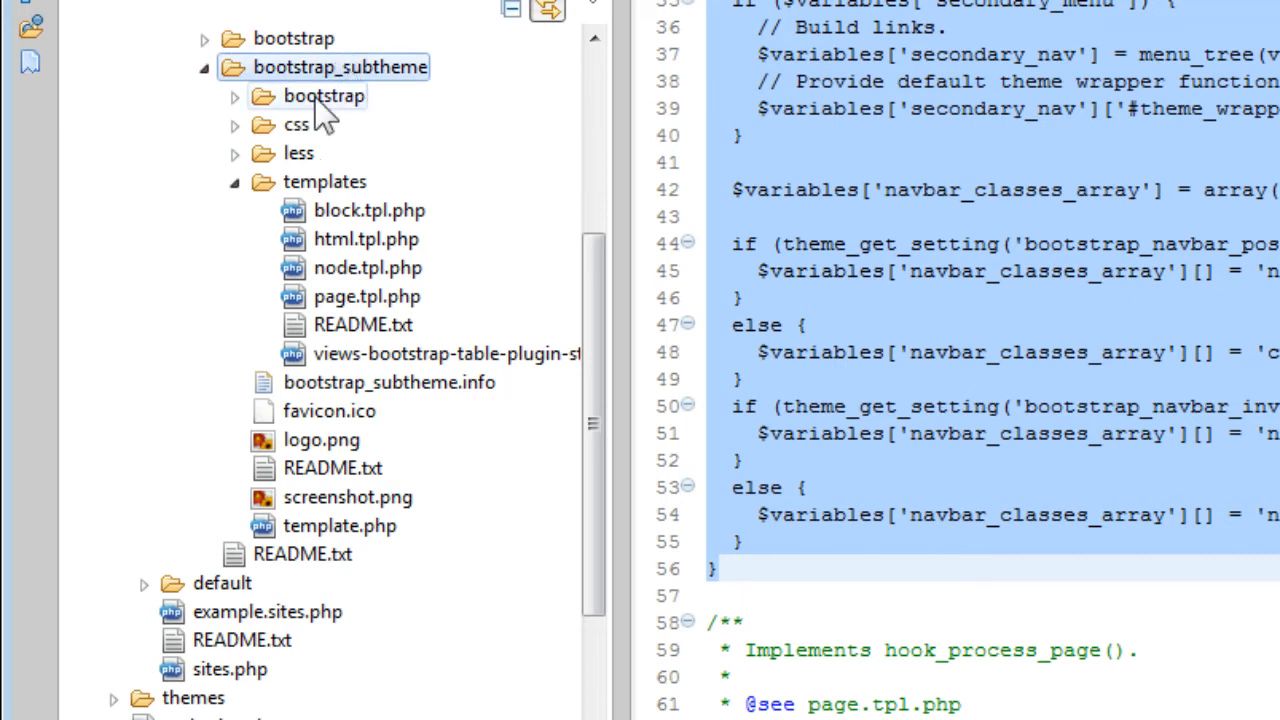
Open the bootstrap_subtheme's own template.php, holding only its PHP tag and doc comment.
left_click(232, 180)
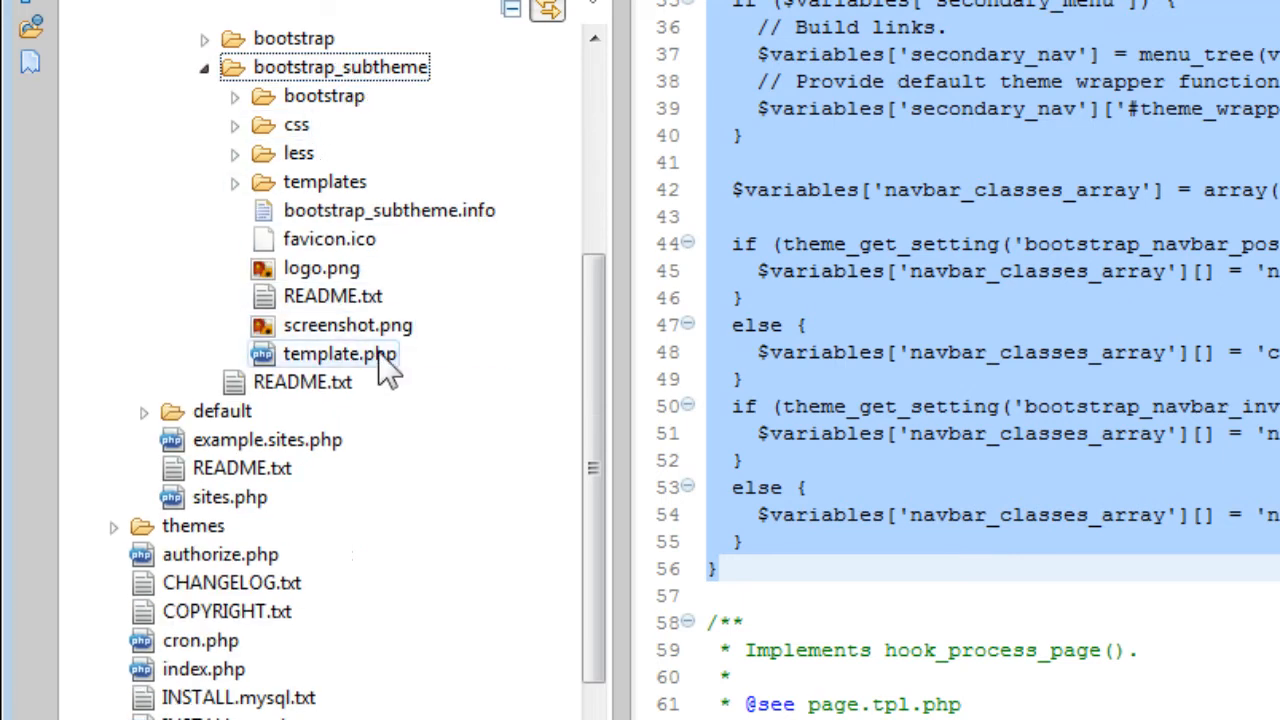
left_click(340, 352)
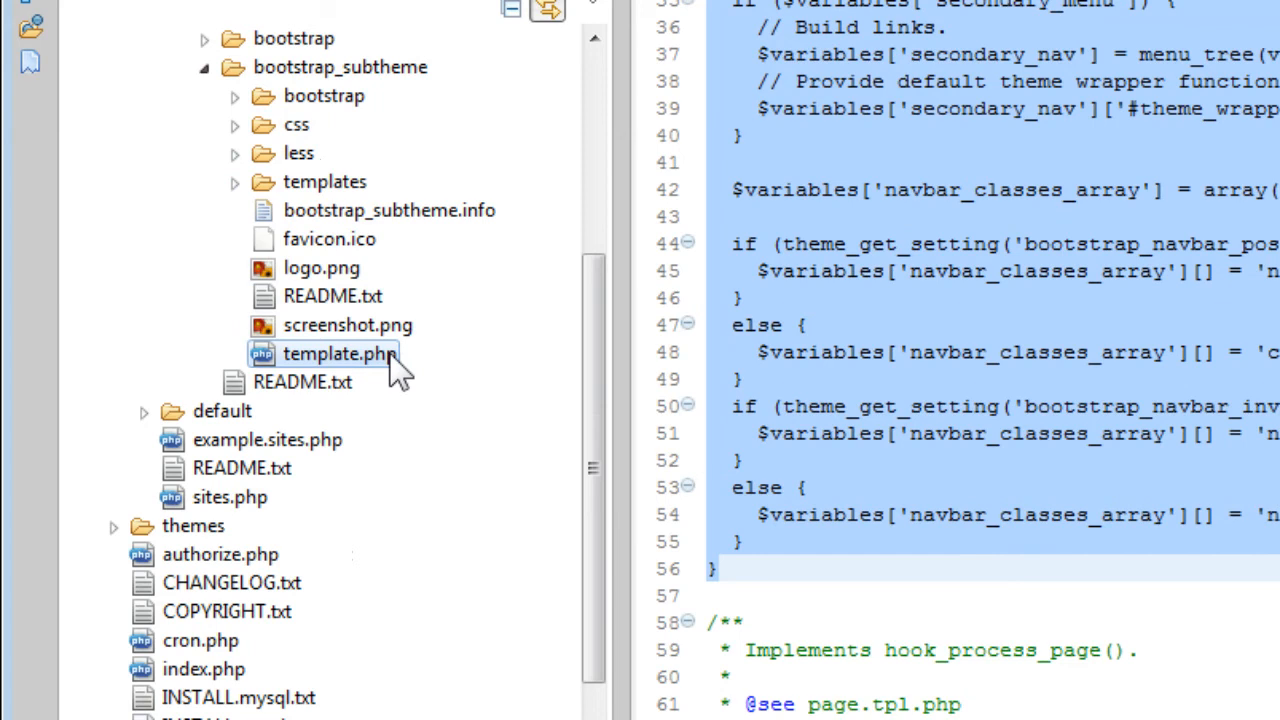
double_click(338, 352)
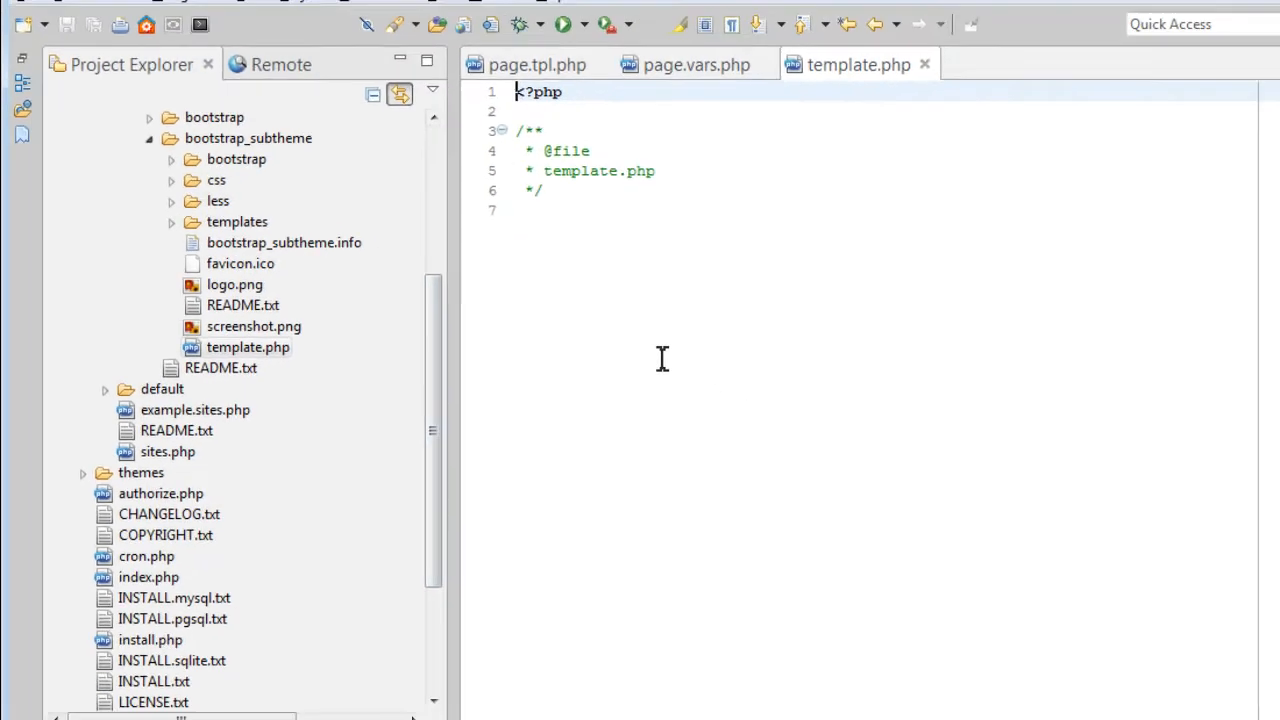
Paste the preprocess code and rename the function bootstrap_subtheme_preprocess_page.
key("Return")
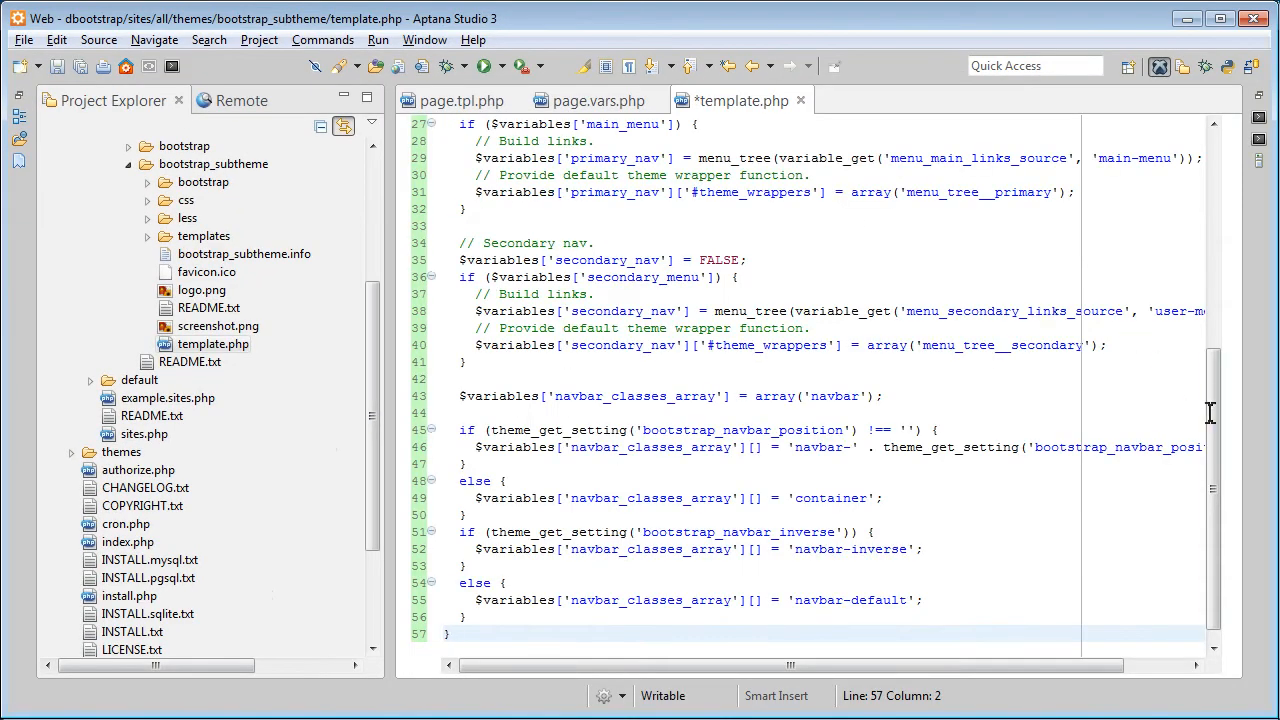
scroll("up", 3)
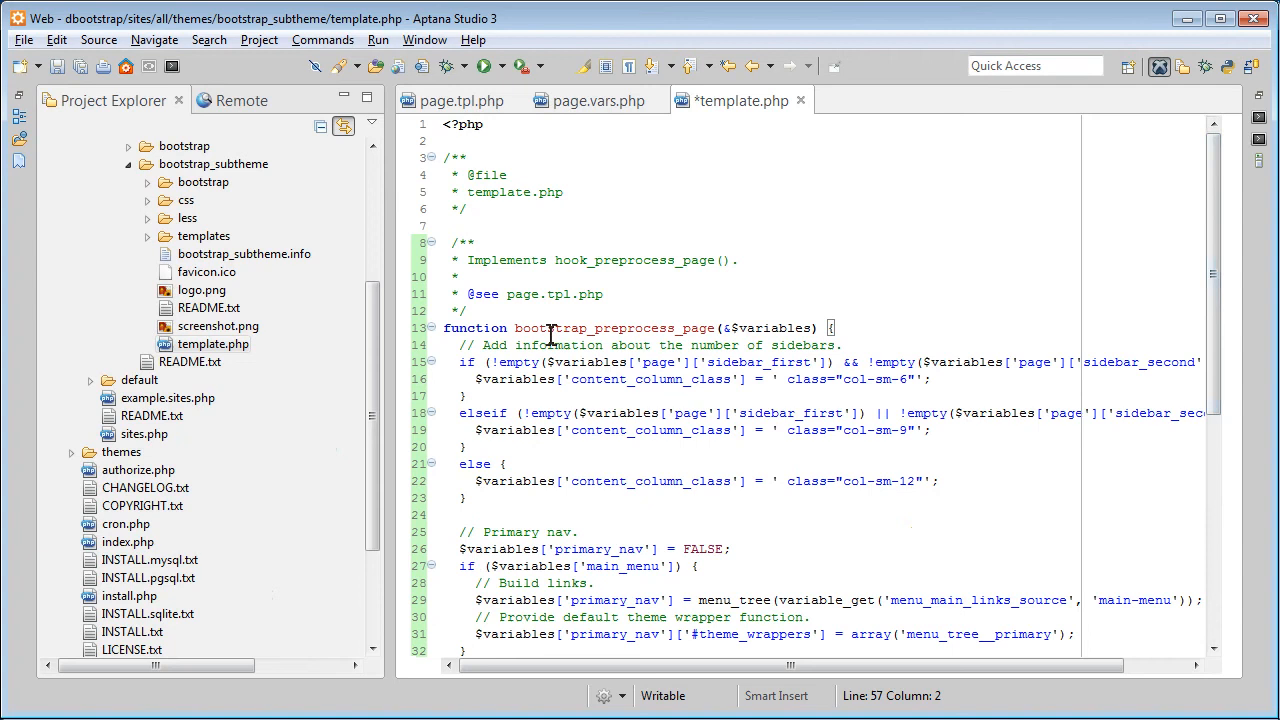
left_click(556, 328)
type("_subtheme")
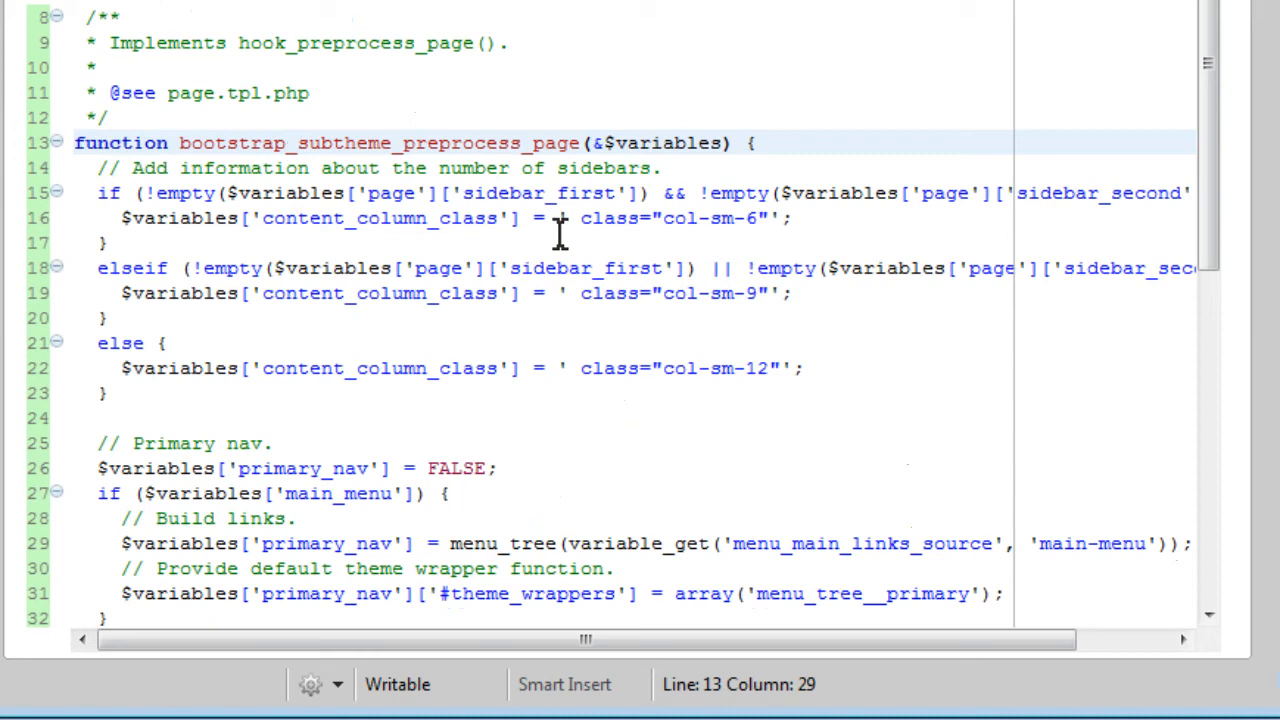
mouse_move(656, 192)
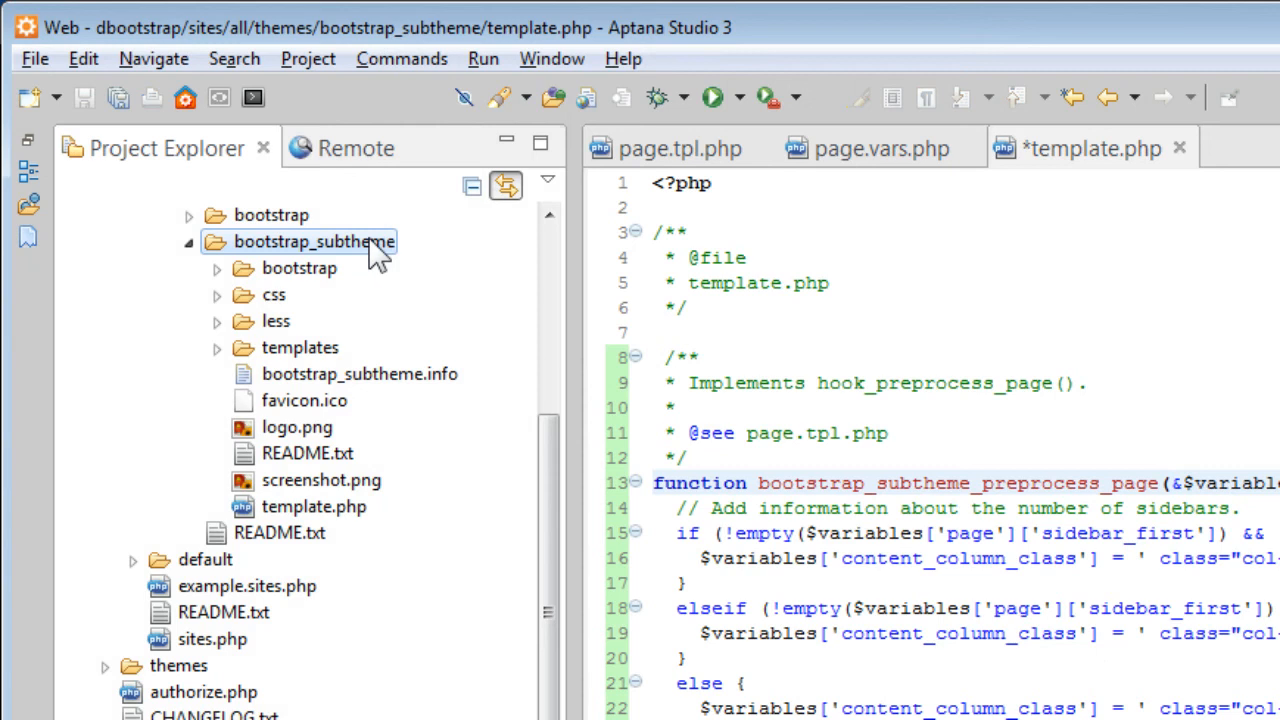
mouse_move(496, 262)
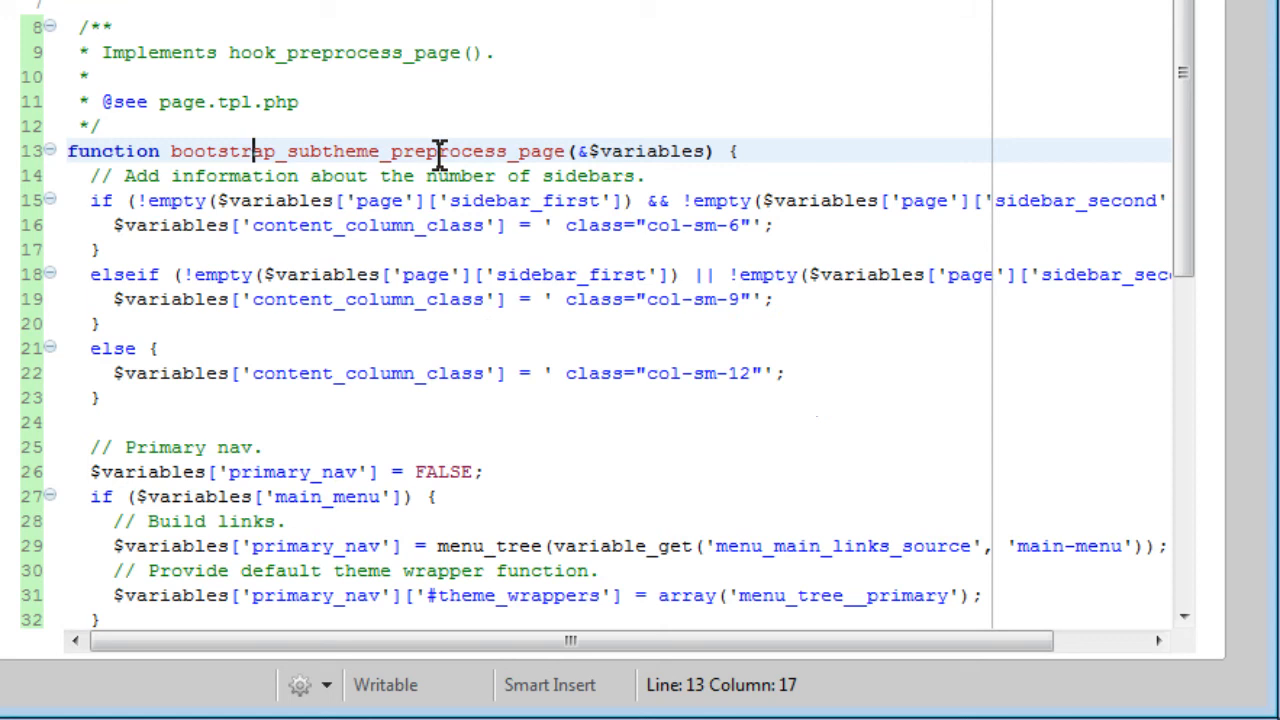
mouse_move(120, 420)
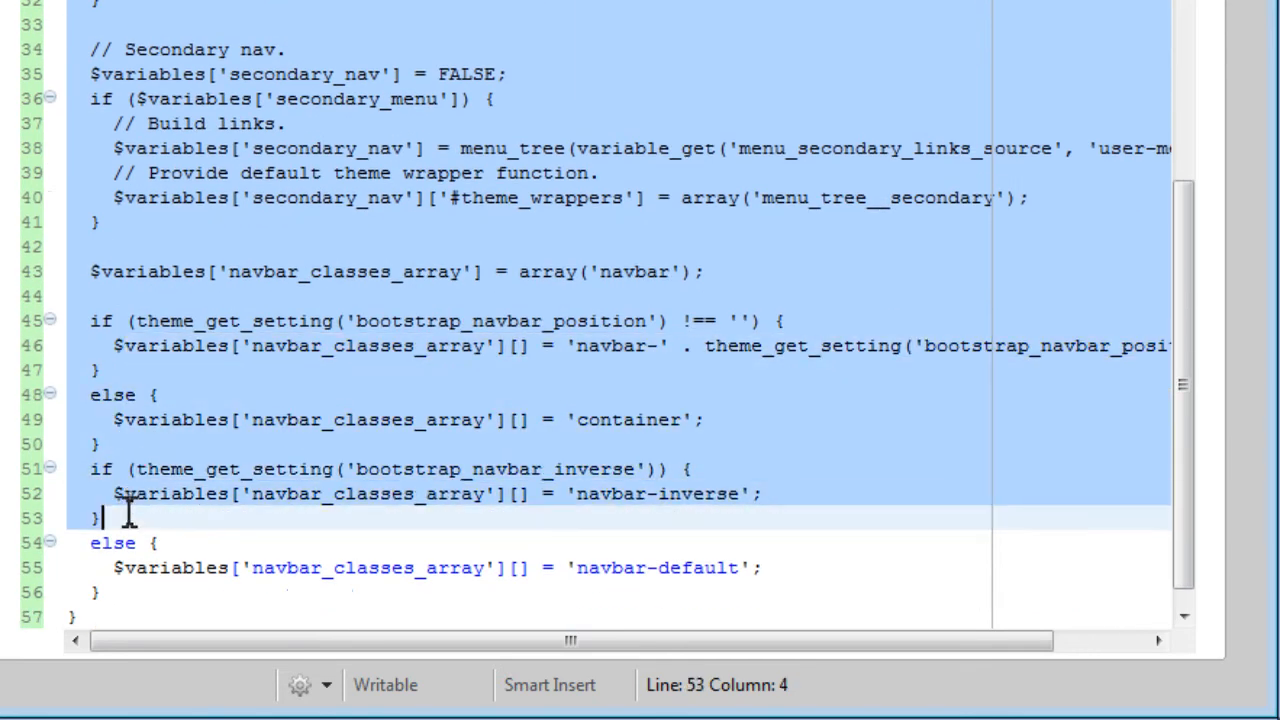
Delete the primary, secondary and navbar code, leaving only the sidebar column-class logic.
left_click(200, 568)
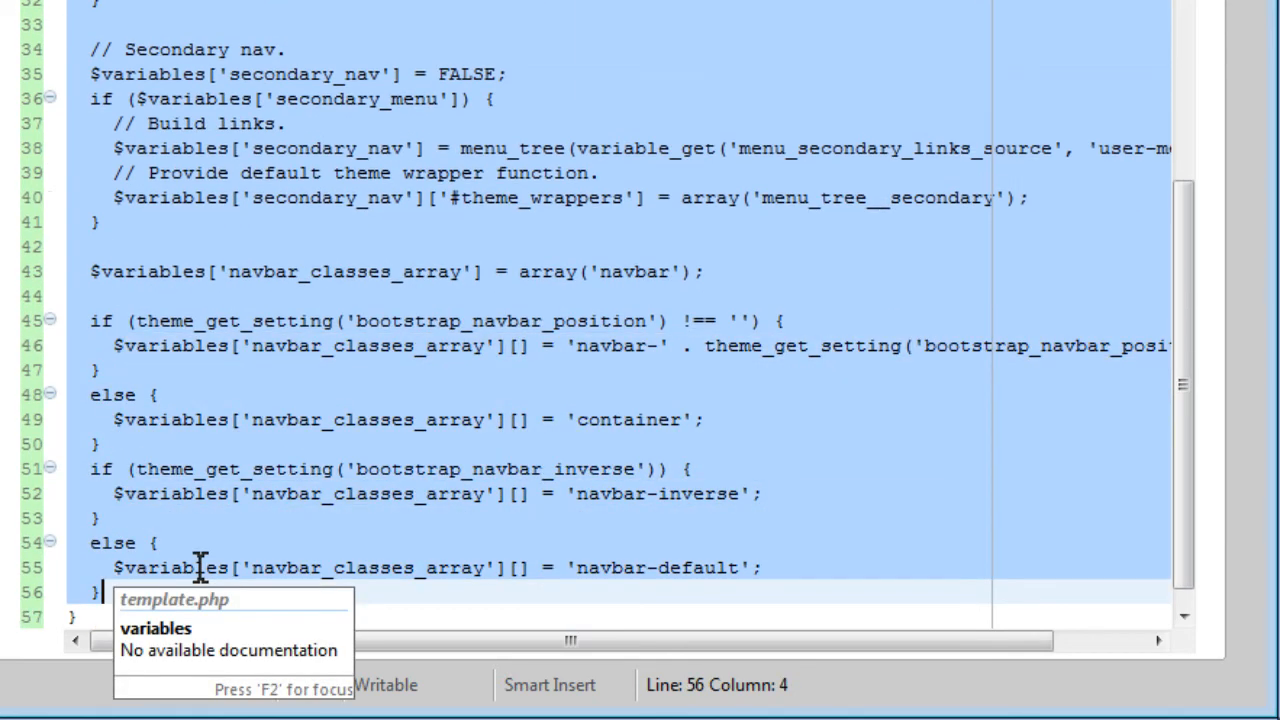
scroll("up", 3)
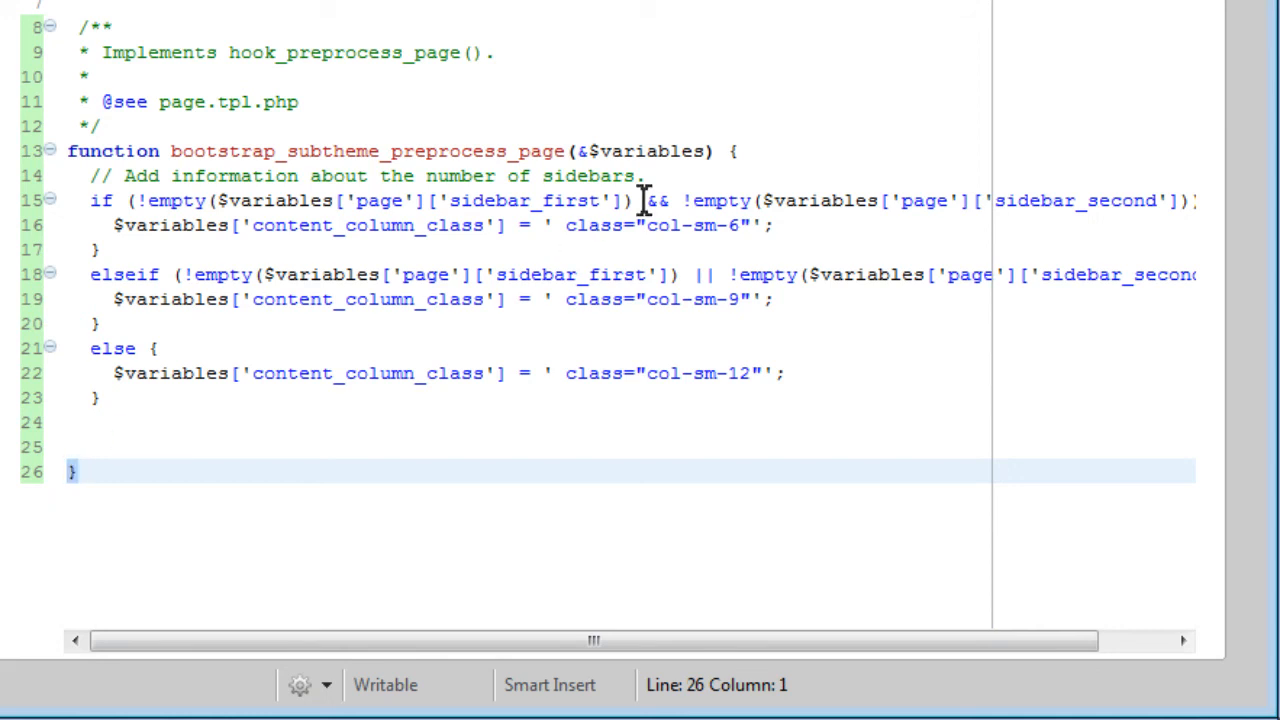
left_click(736, 152)
type("d")
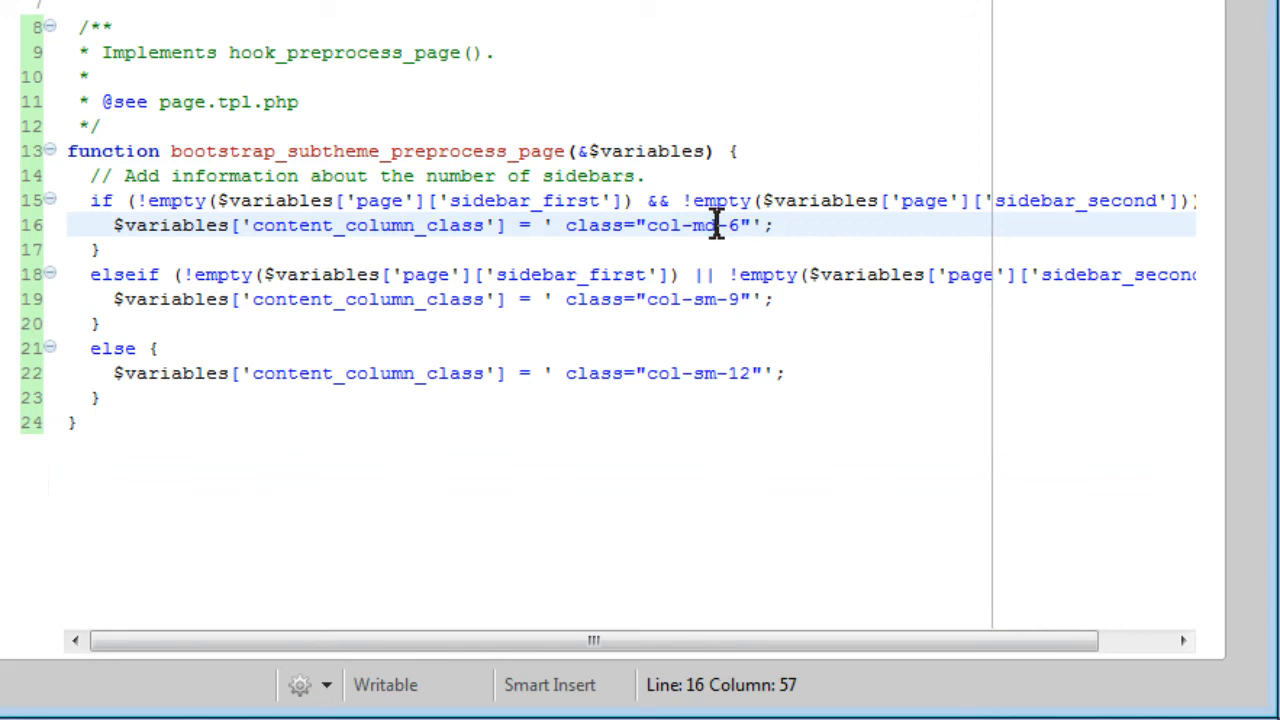
Change col-sm-6 to col-md-6 and col-sm-9 to col-md-9 in the class strings.
left_click(712, 300)
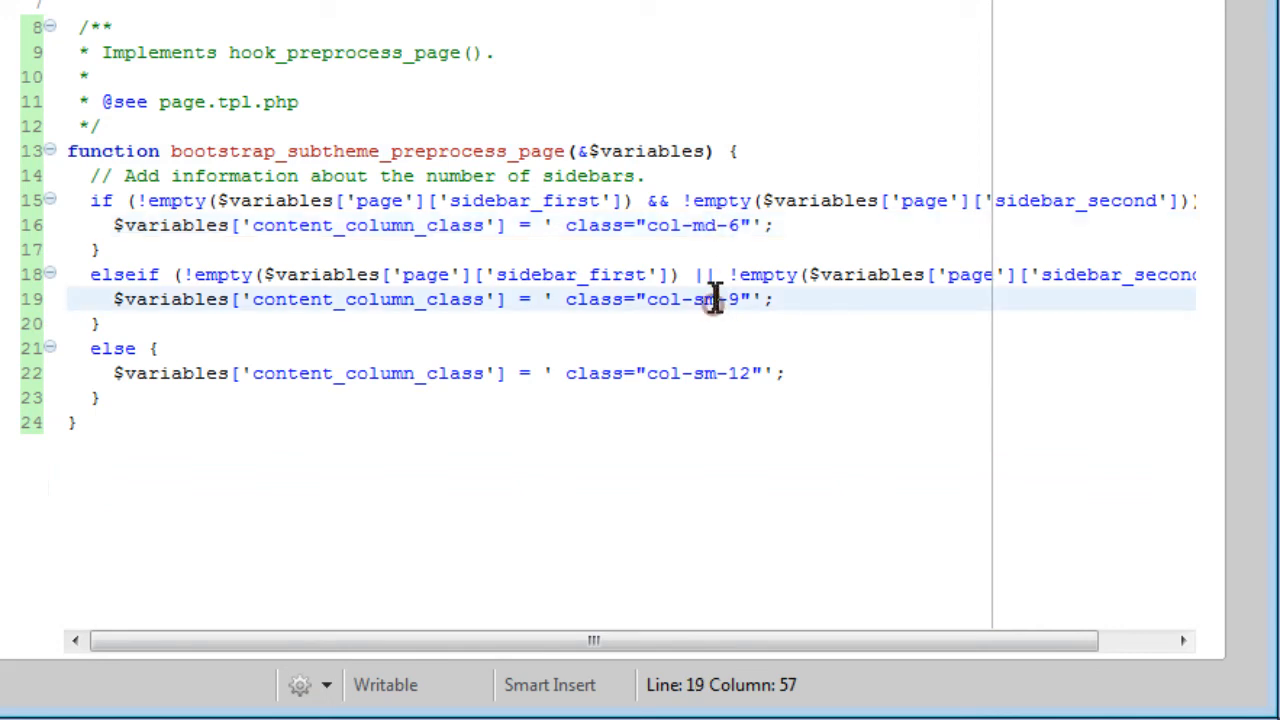
left_click(716, 374)
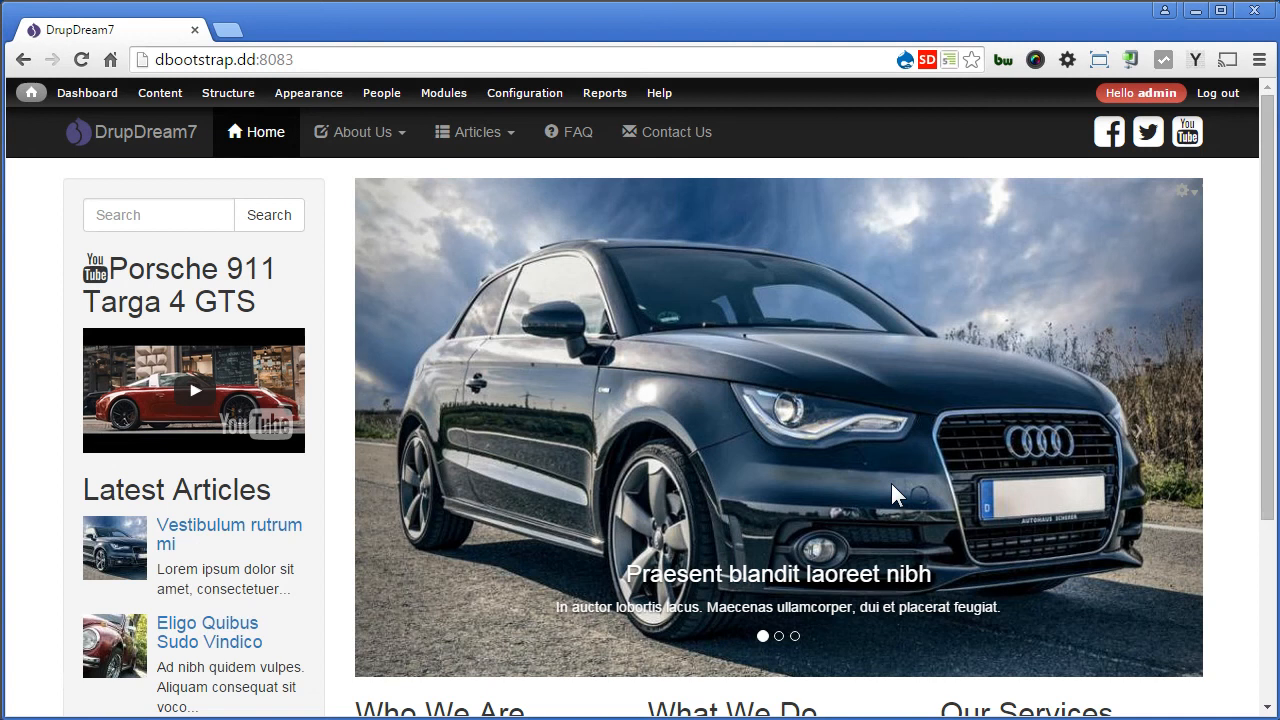
Flush all Drupal caches from the admin home menu so the subtheme code takes effect.
left_click(32, 92)
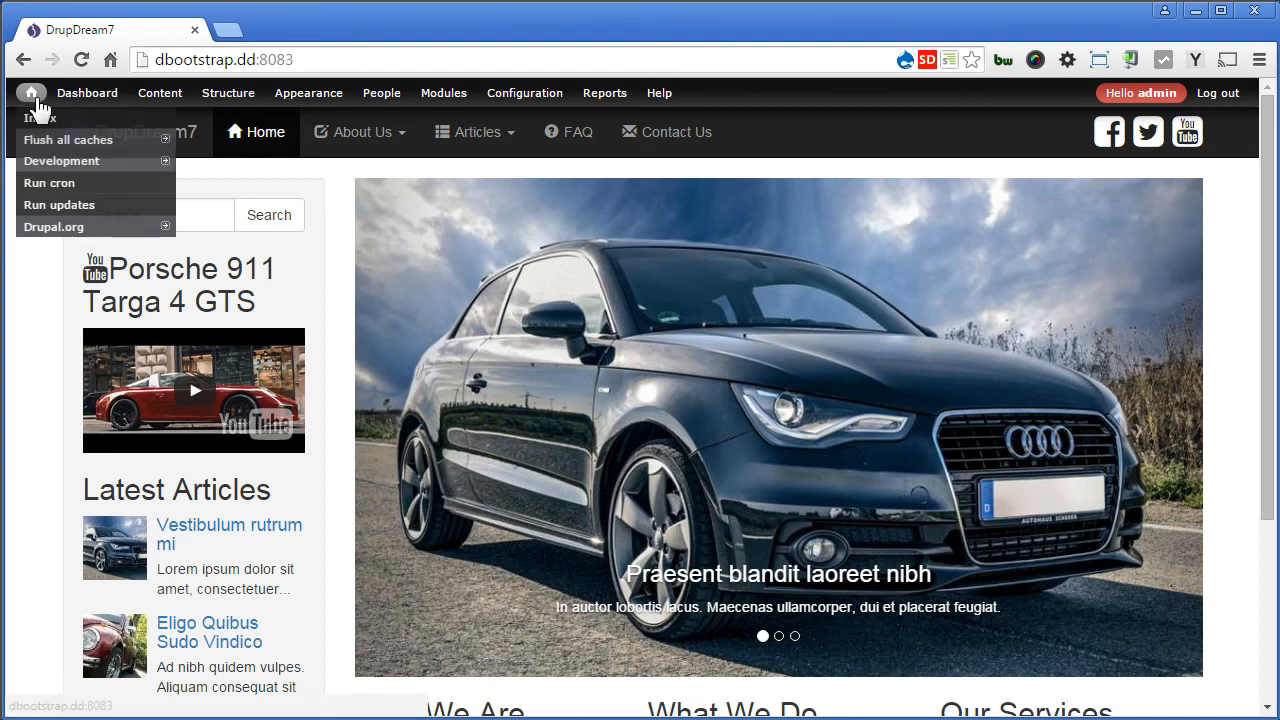
left_click(68, 140)
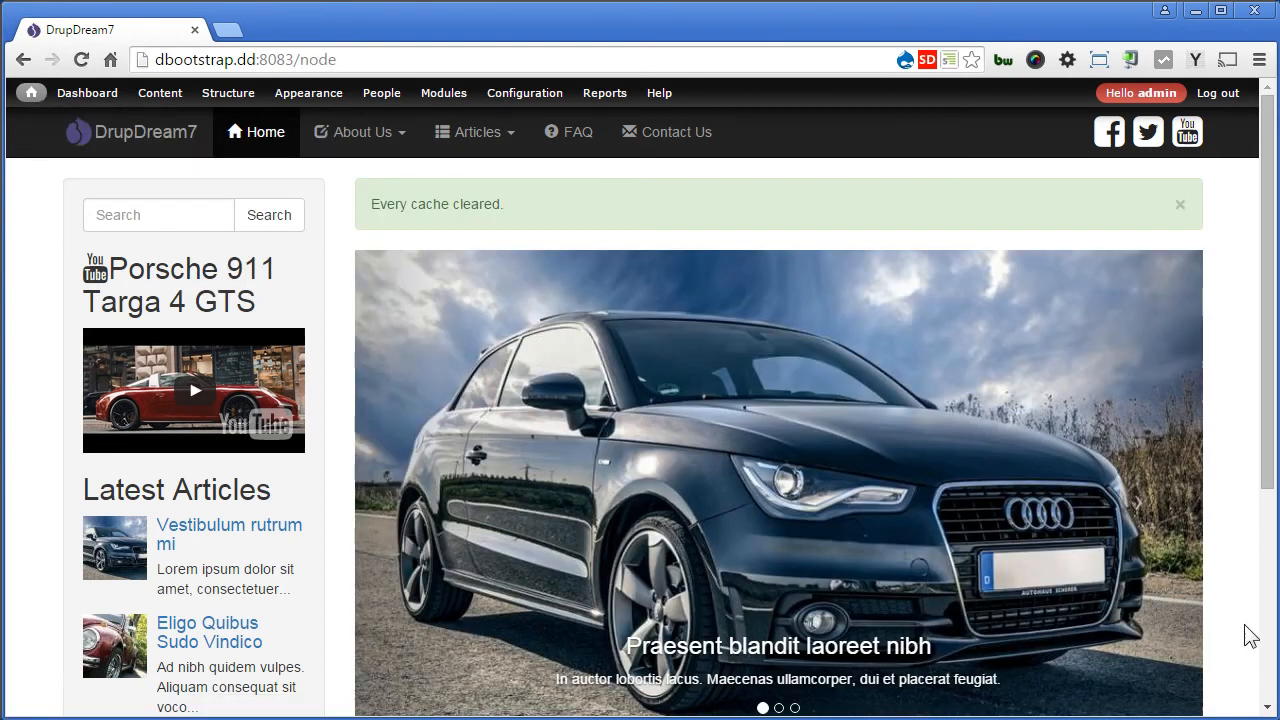
left_click(1180, 204)
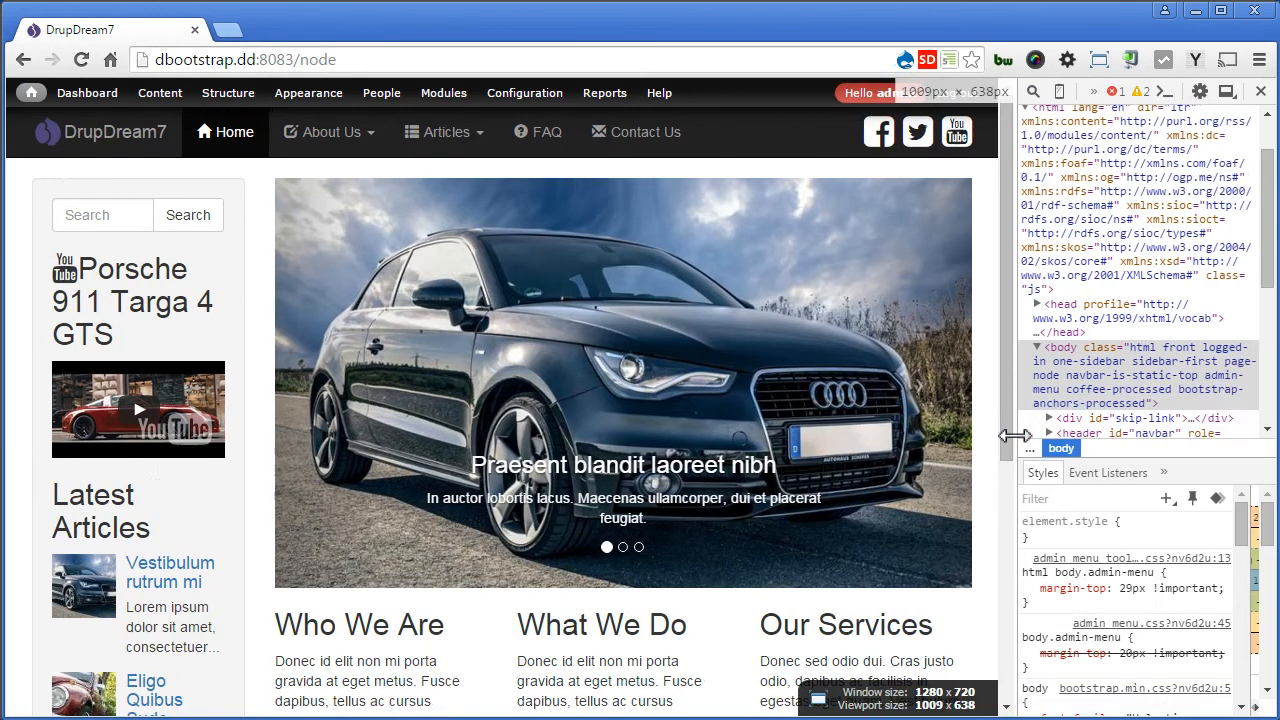
Widen DevTools and inspect the Latest Articles block's markup.
left_click_drag(1012, 436, 796, 436)
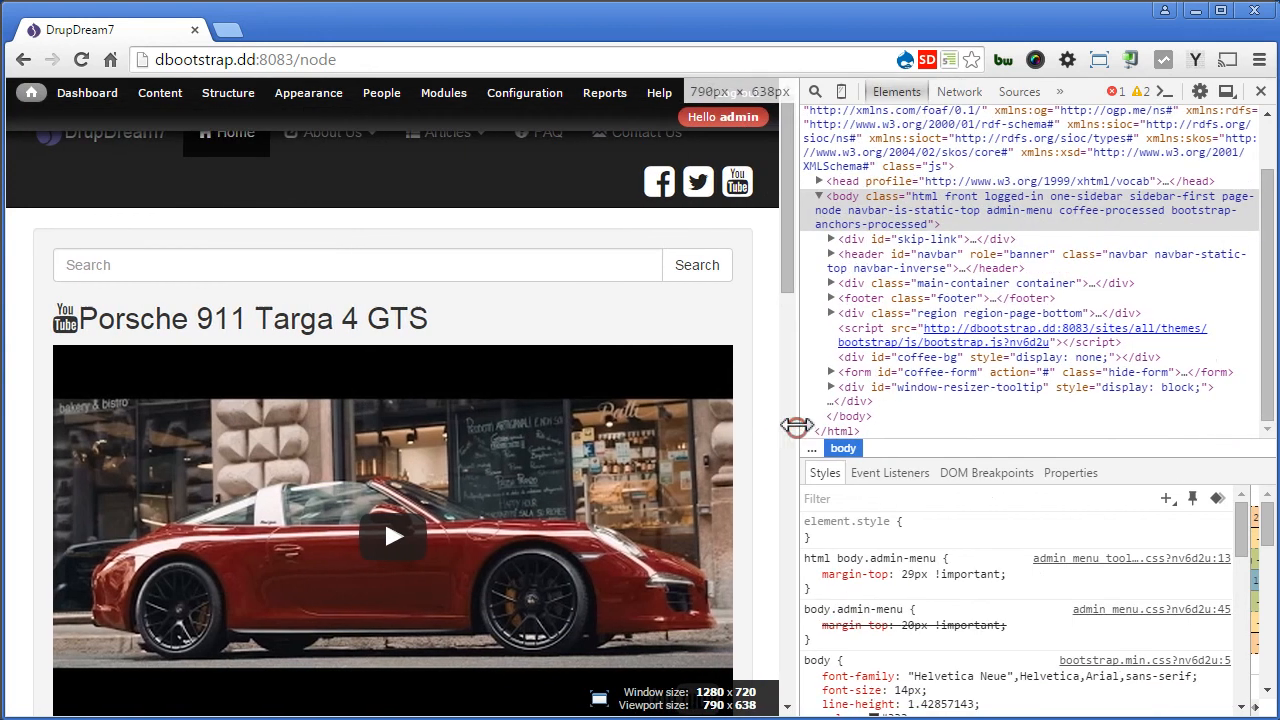
scroll("down", 3)
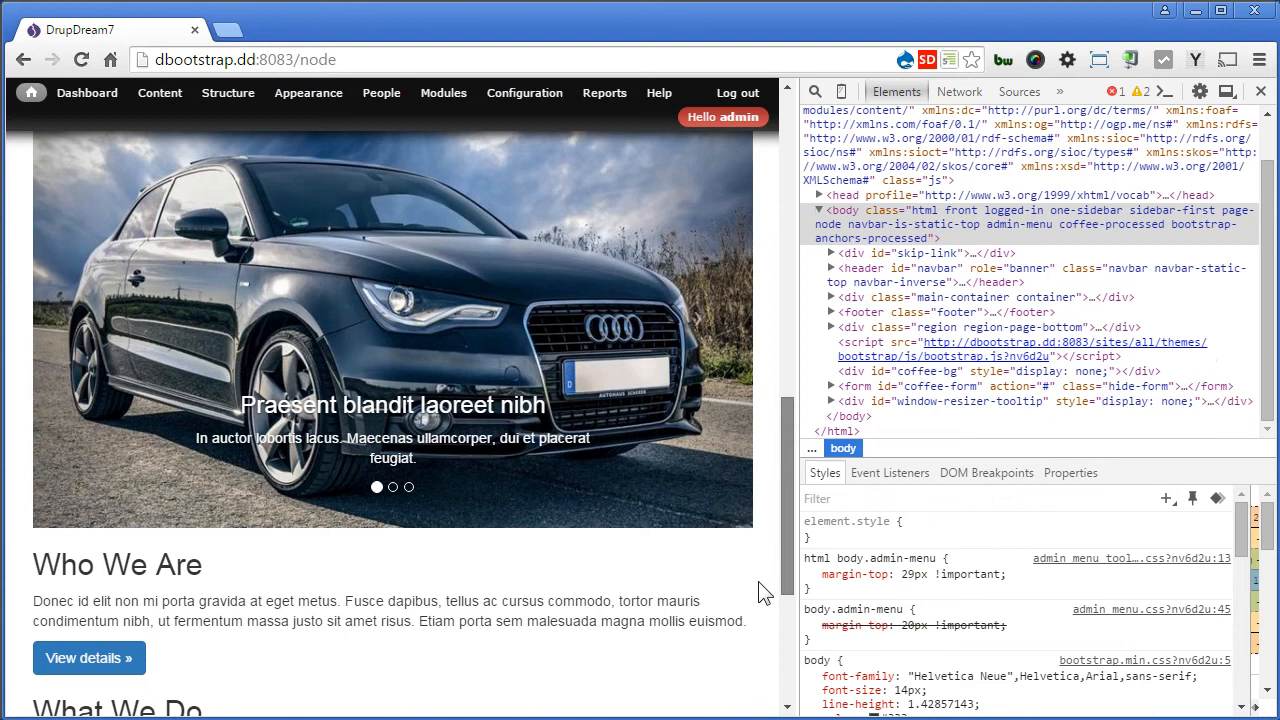
scroll("down", 3)
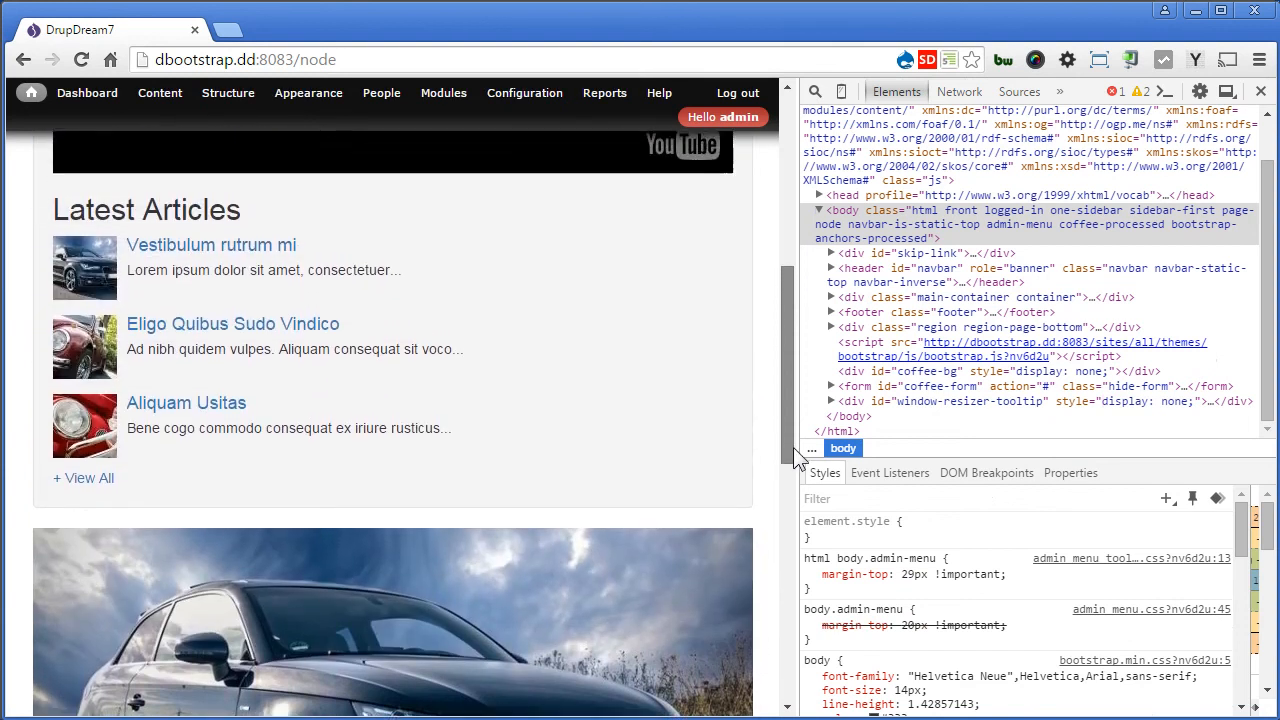
right_click(704, 400)
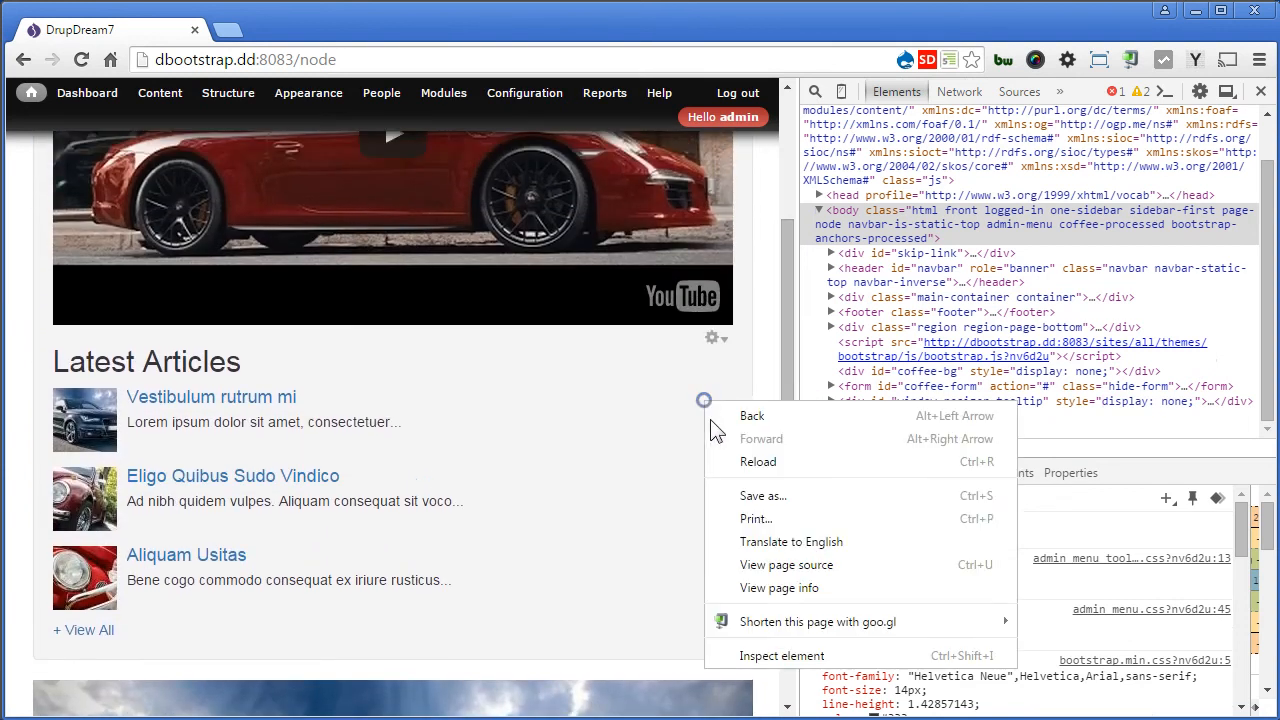
left_click(780, 656)
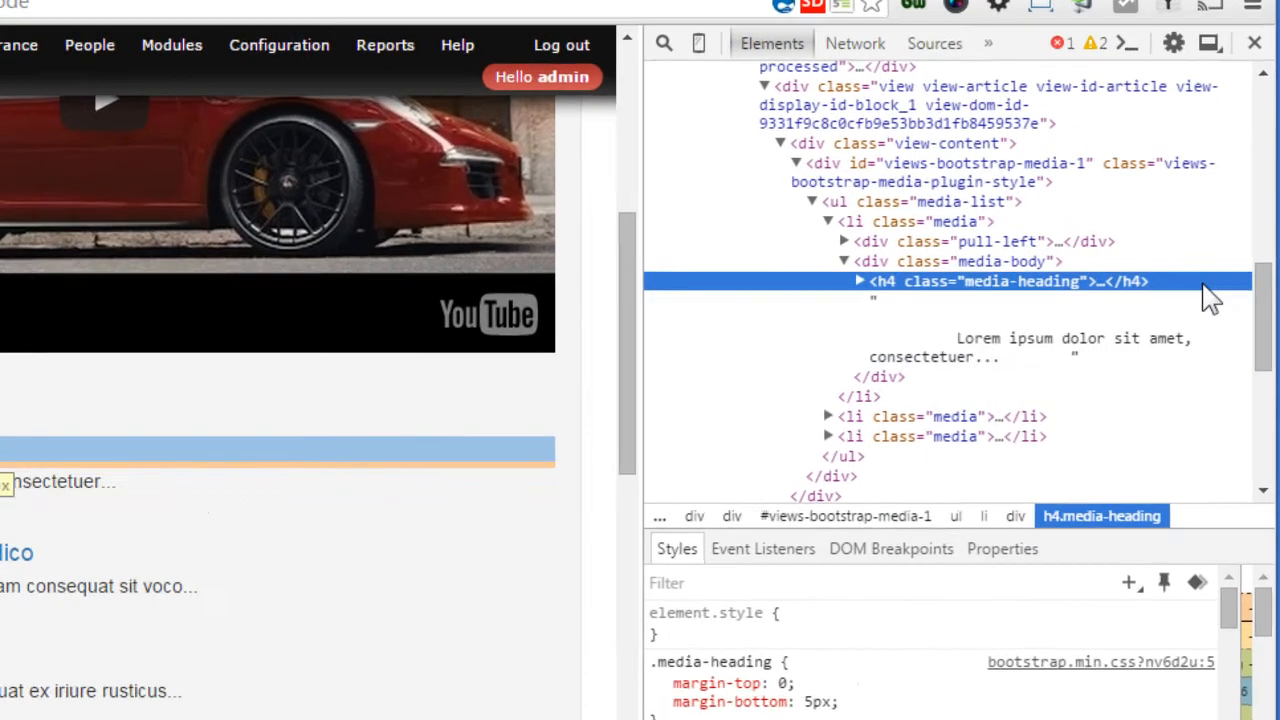
Select the sidebar aside (col-md-3) and content section (col-md-9) in the row markup.
scroll("up", 3)
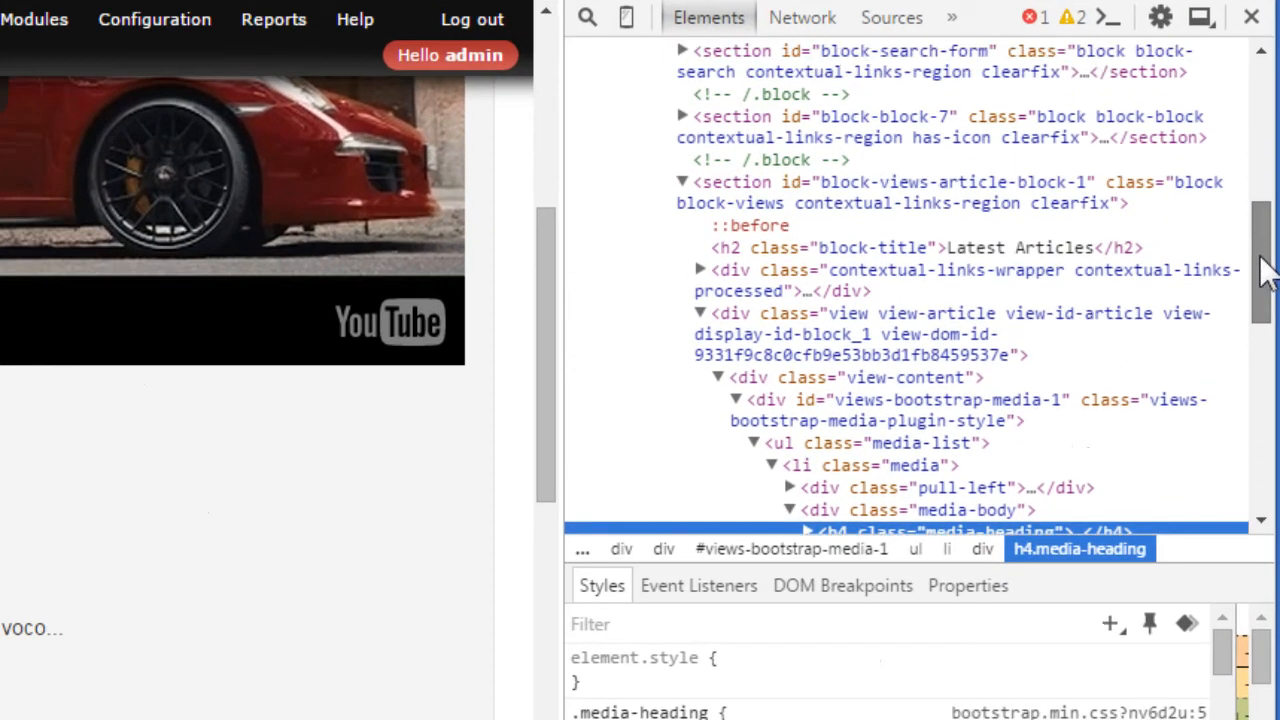
scroll("up", 3)
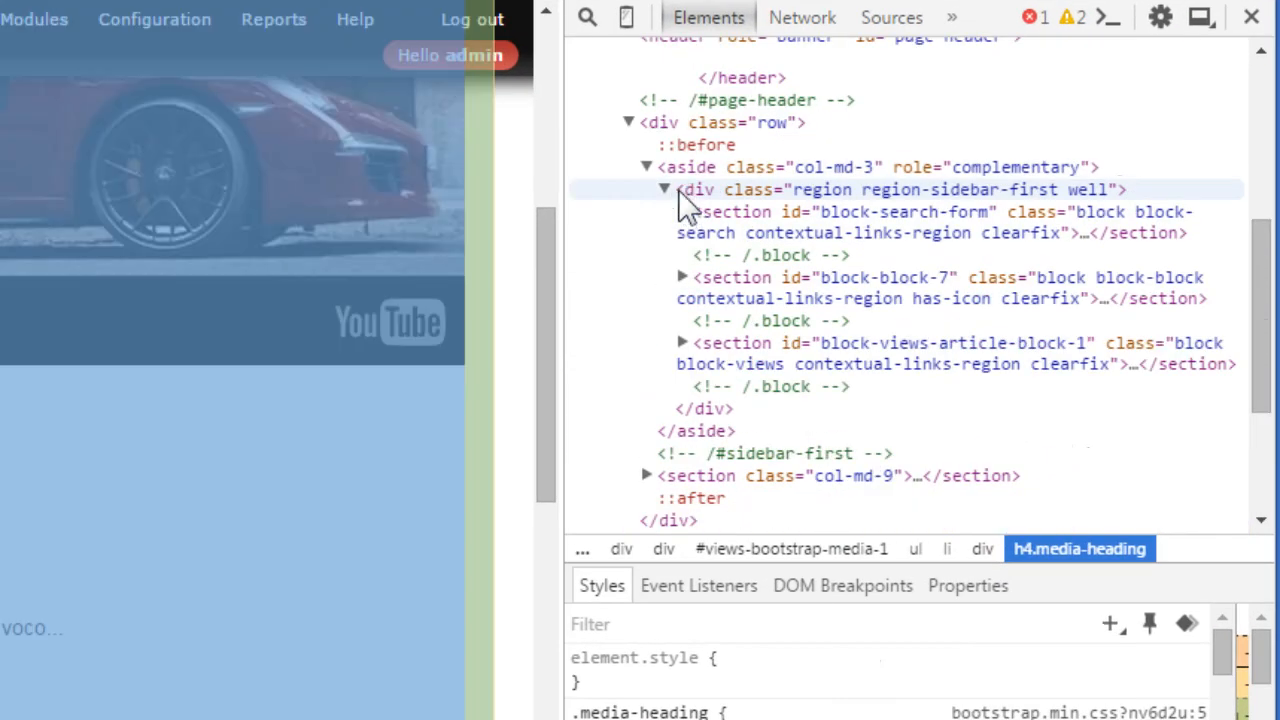
left_click(648, 188)
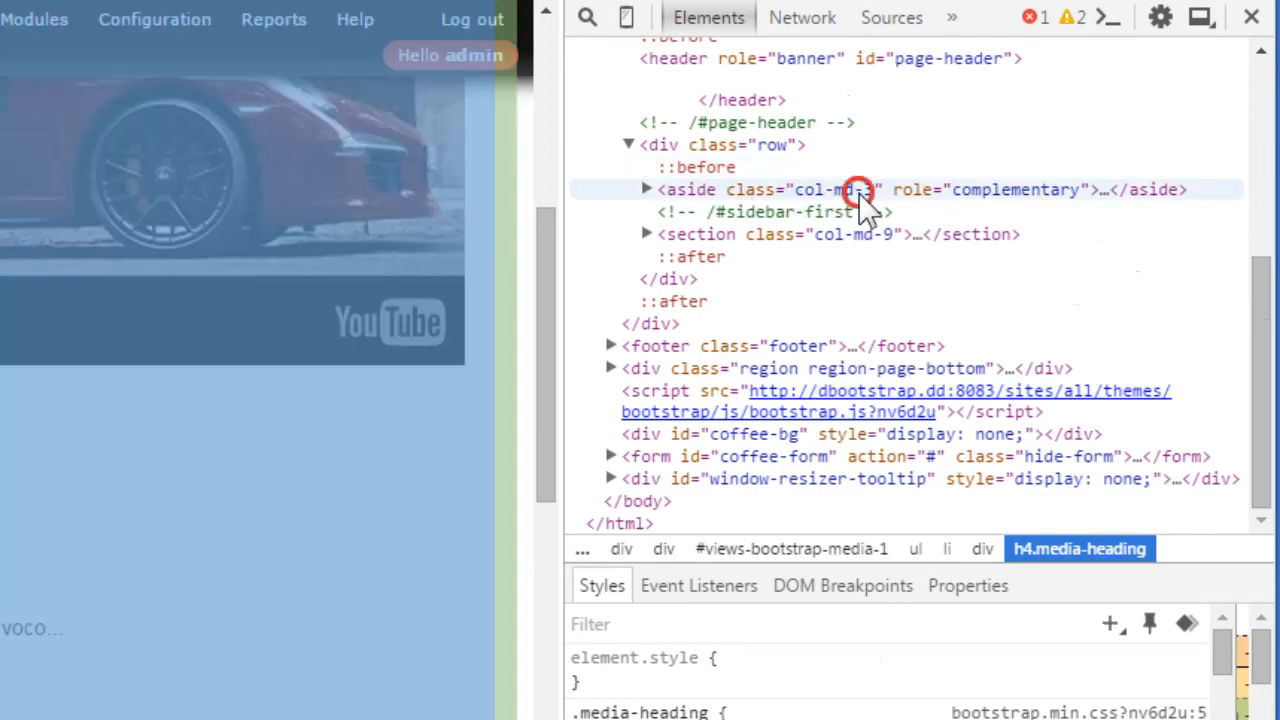
left_click(860, 188)
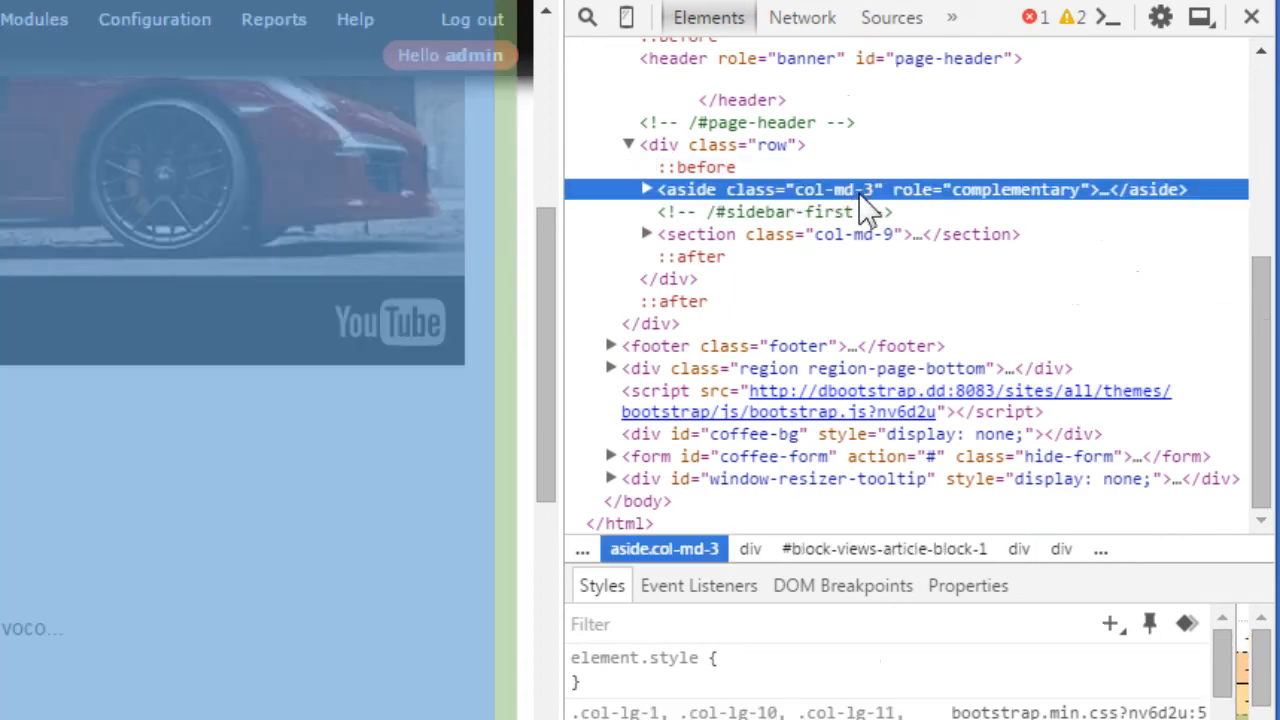
left_click(840, 234)
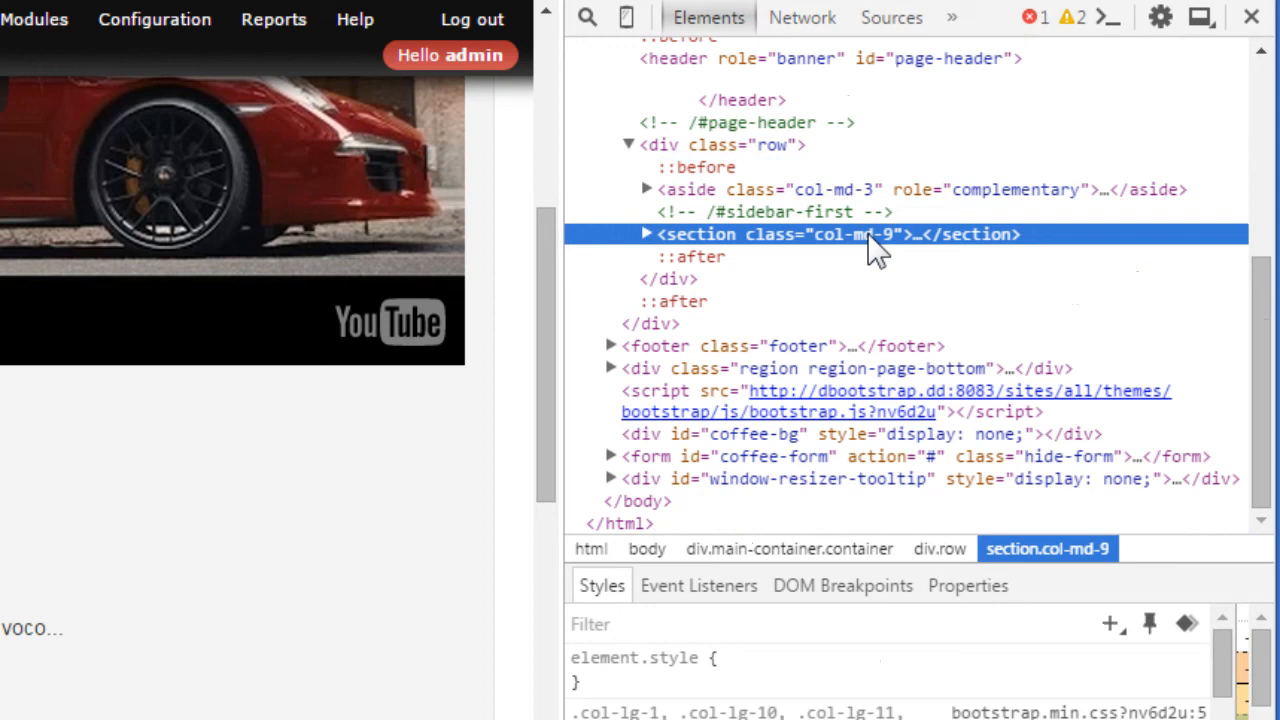